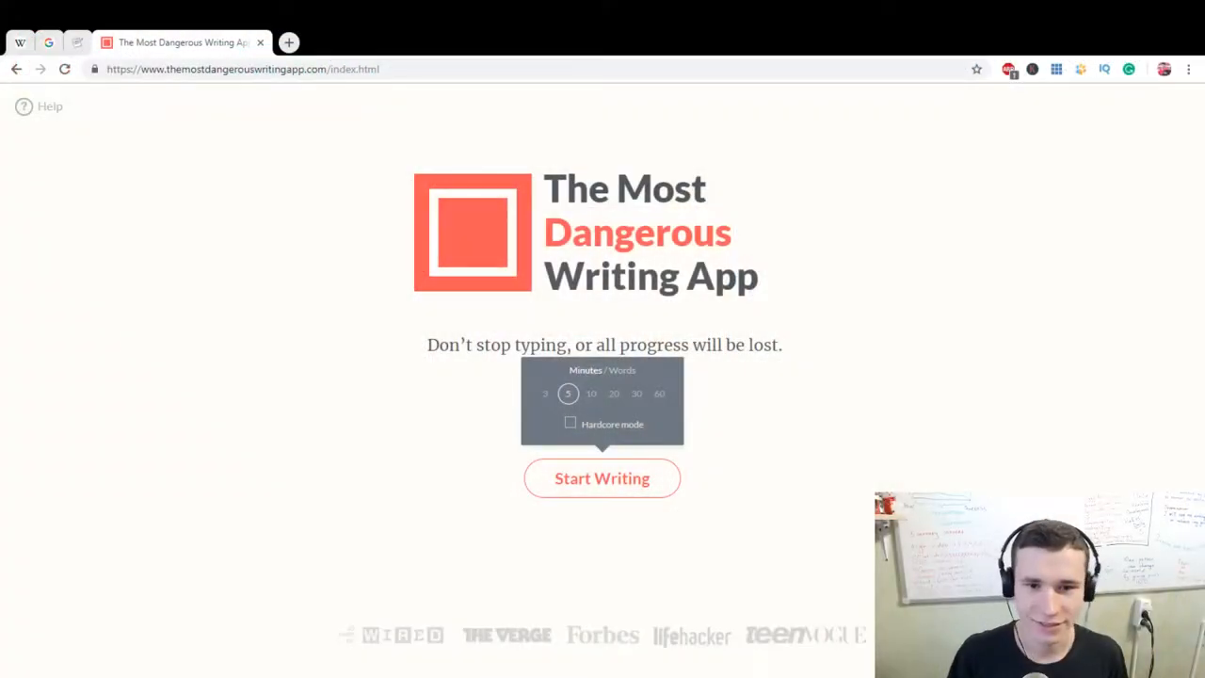
pyautogui.moveTo(601, 477)
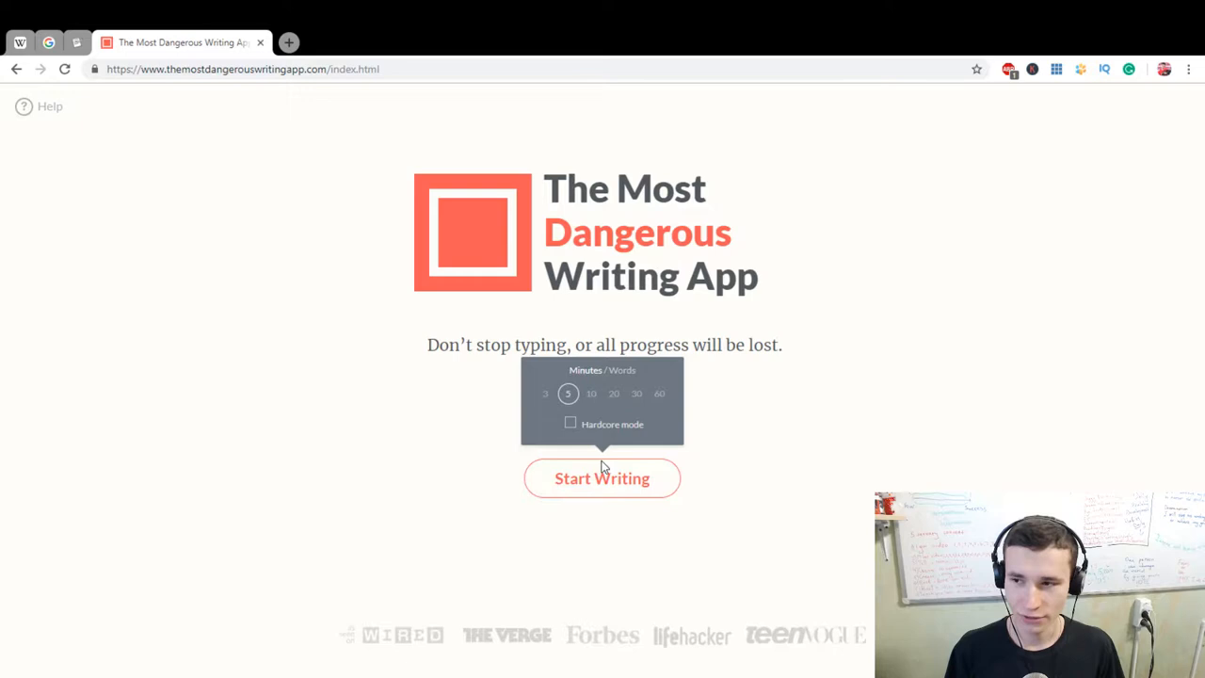
pyautogui.moveTo(604, 413)
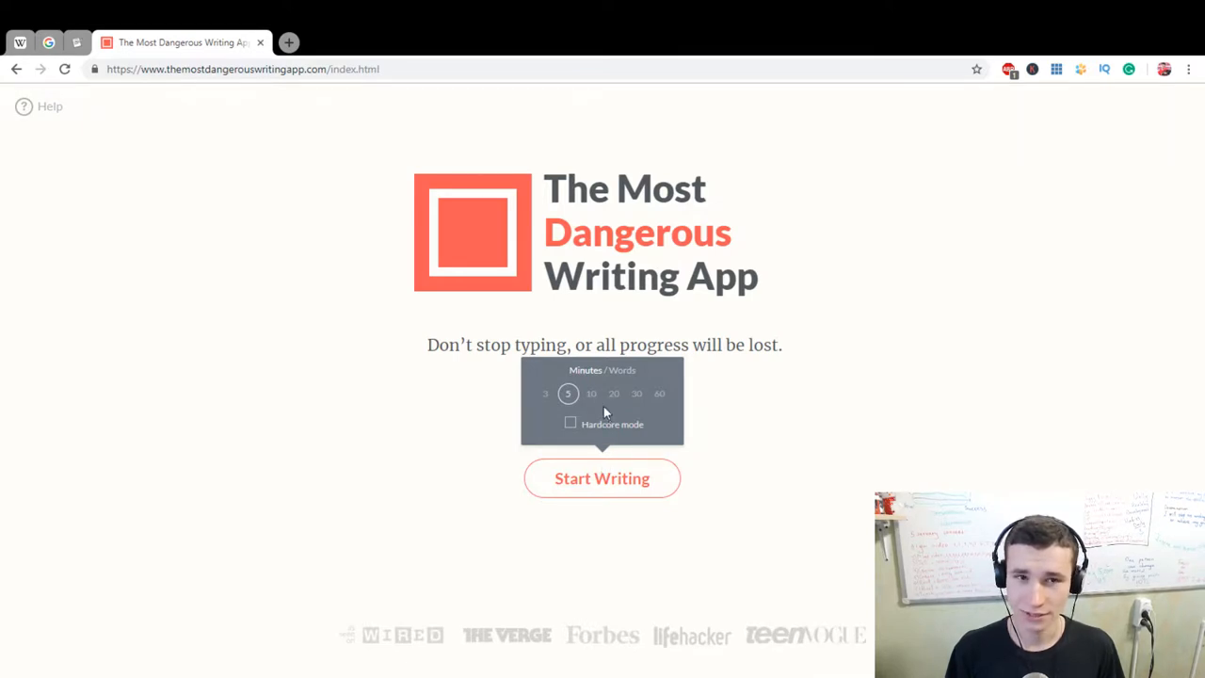
pyautogui.moveTo(362, 666)
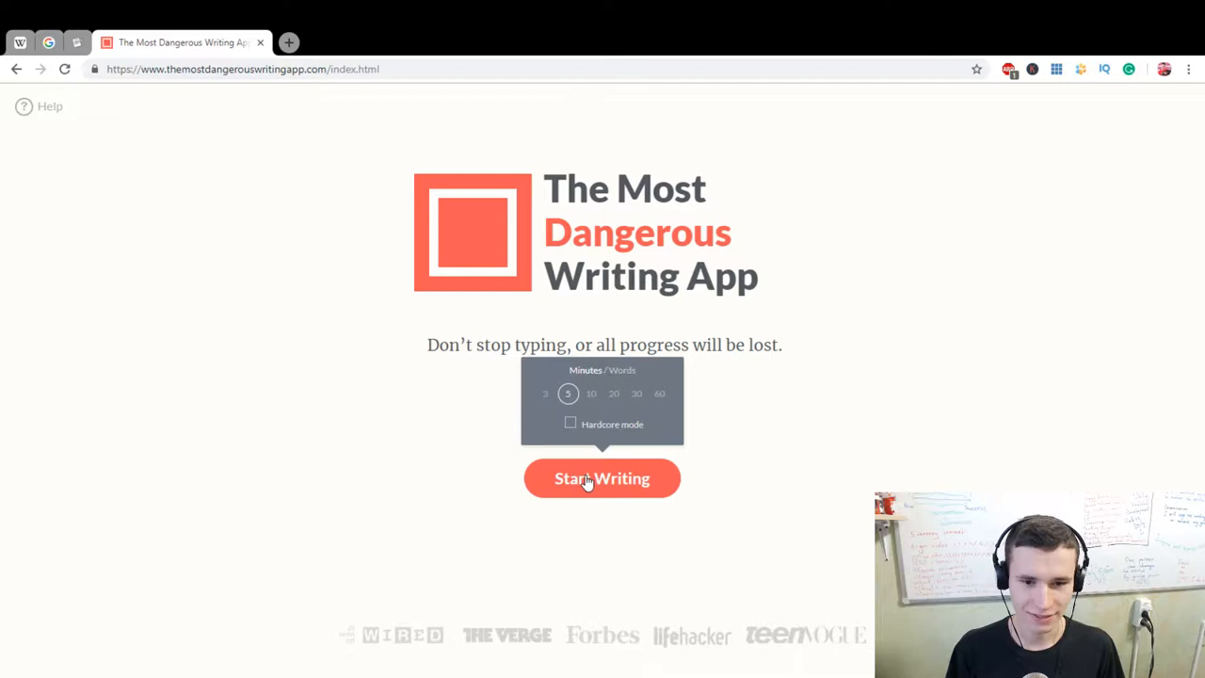
# Start the writing session and type the greeting 'Hello World. I'm glad to see you :)'.
pyautogui.click(602, 478)
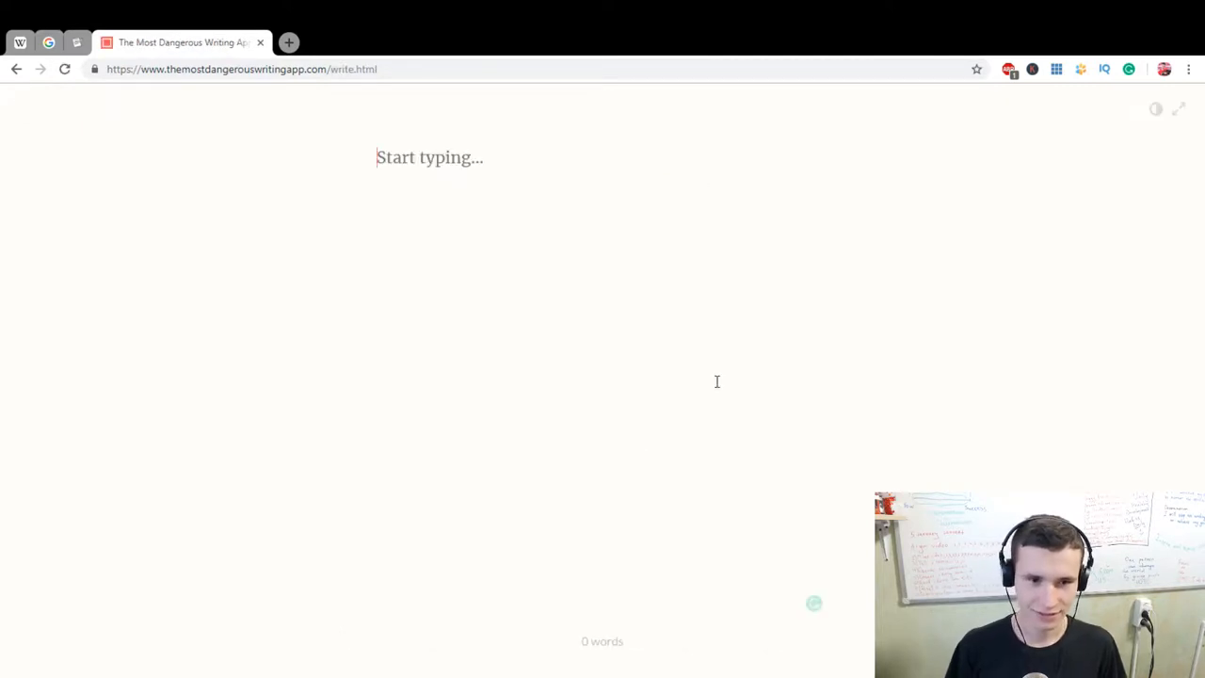
pyautogui.write('He')
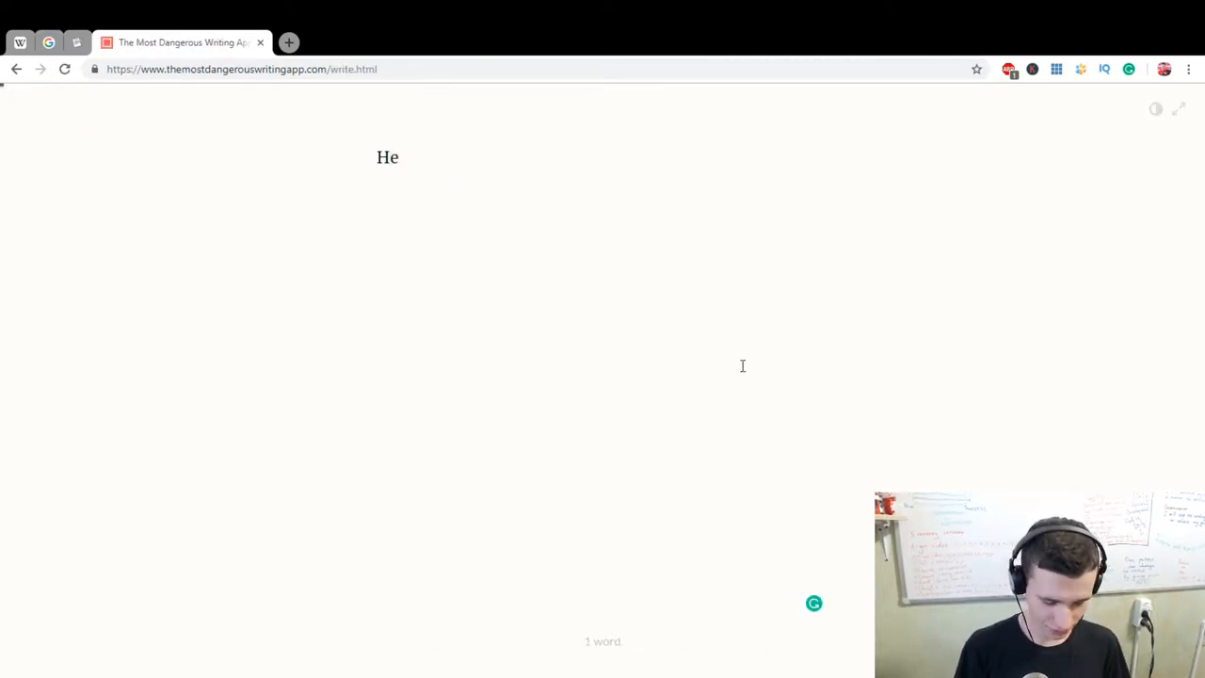
pyautogui.write('llo Wor')
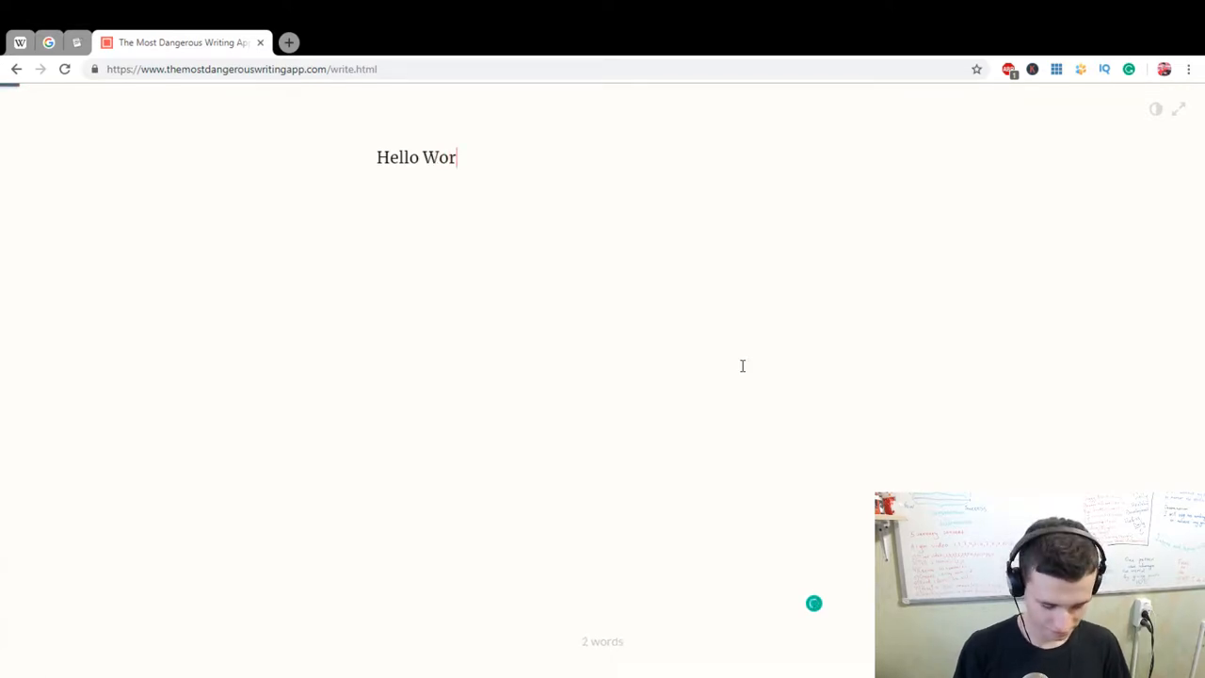
pyautogui.write("ld. I'm gla")
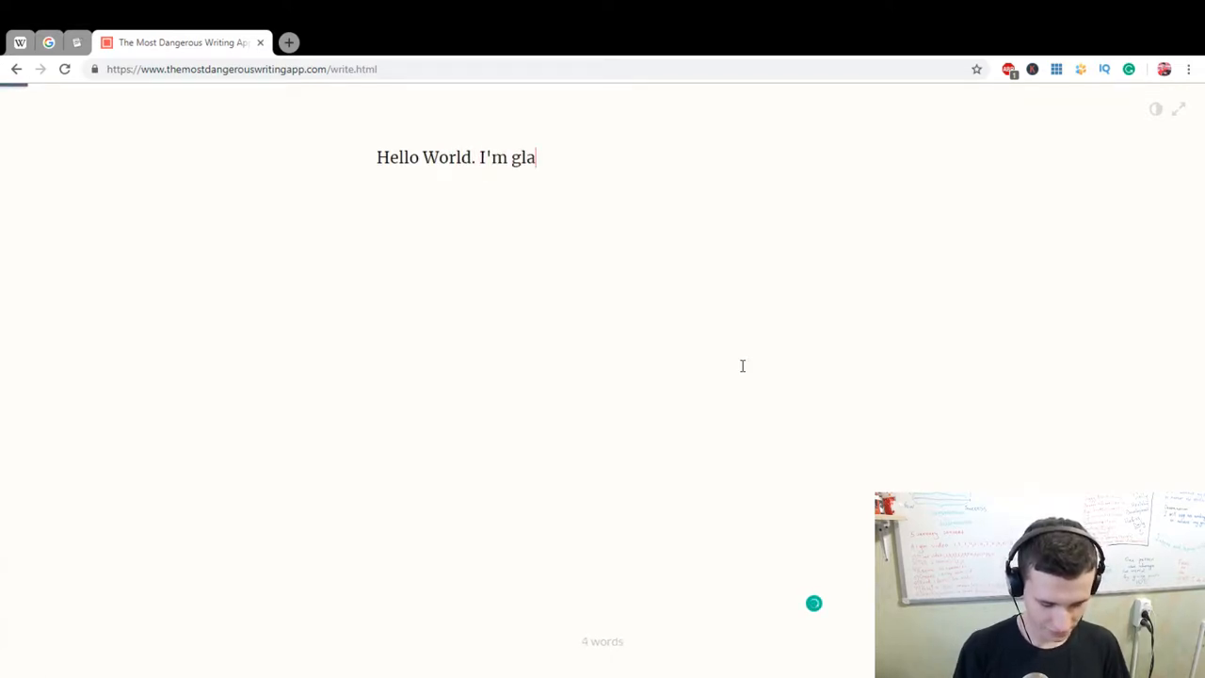
pyautogui.write('d to see you')
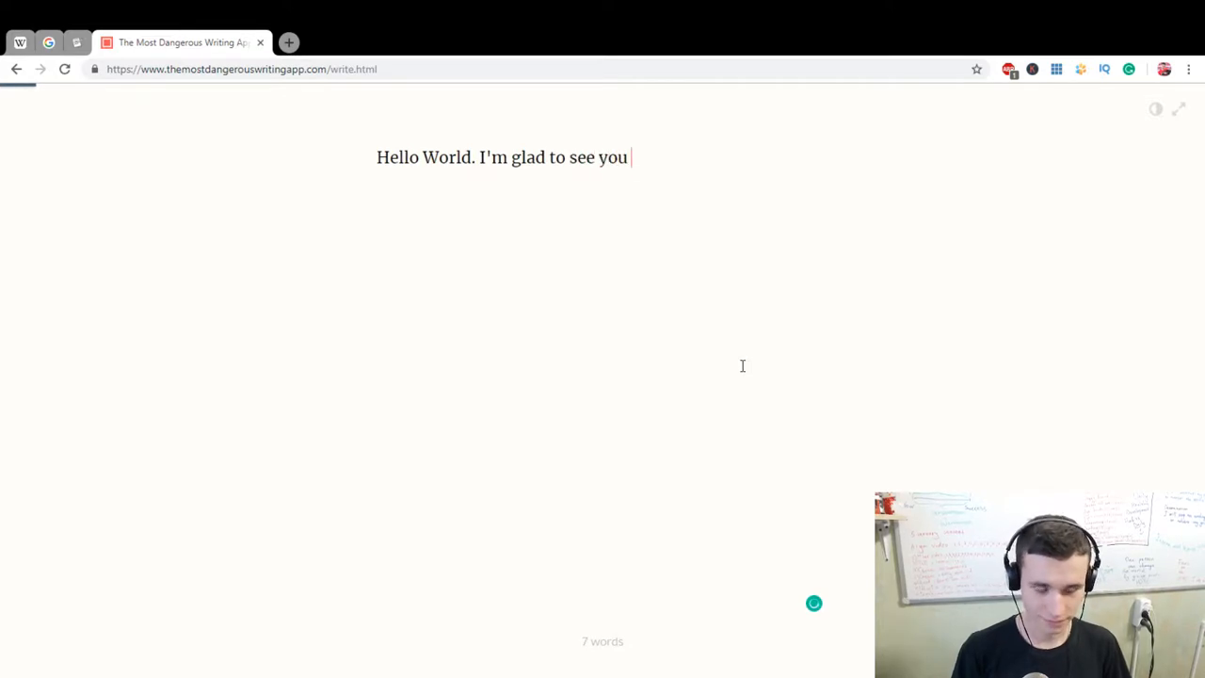
pyautogui.write(':)')
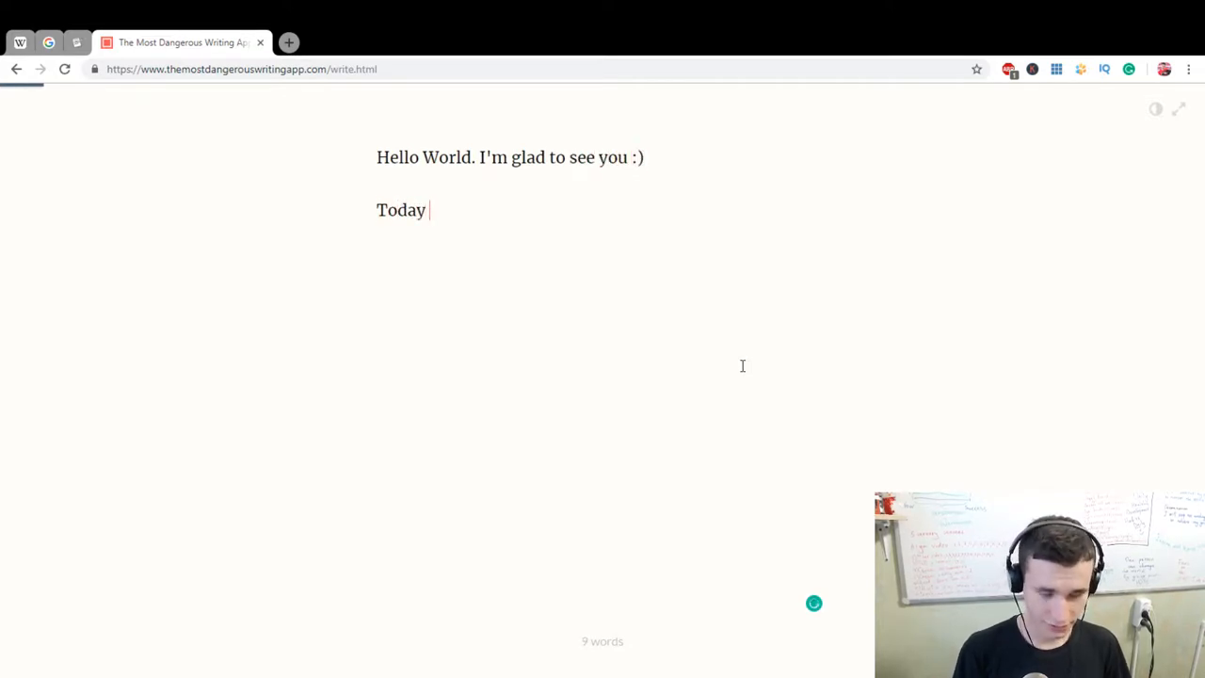
# Add the line 'I'm gonna talk with you about weather.'.
pyautogui.write("I'm")
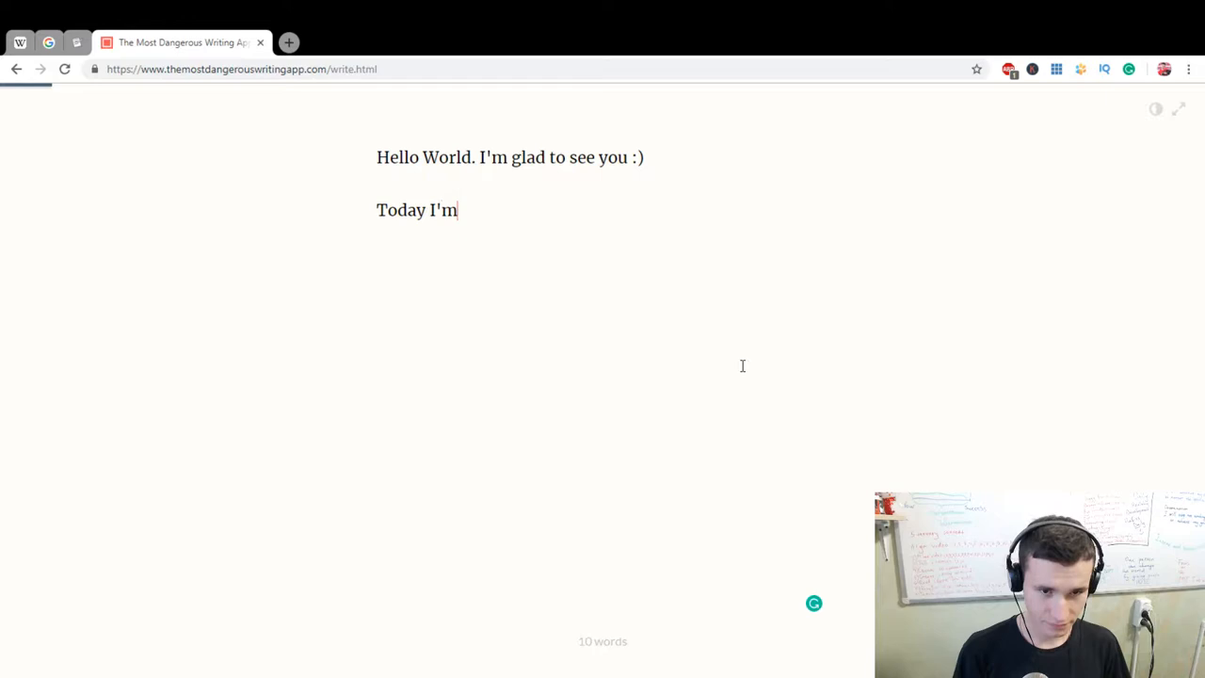
pyautogui.write('gon')
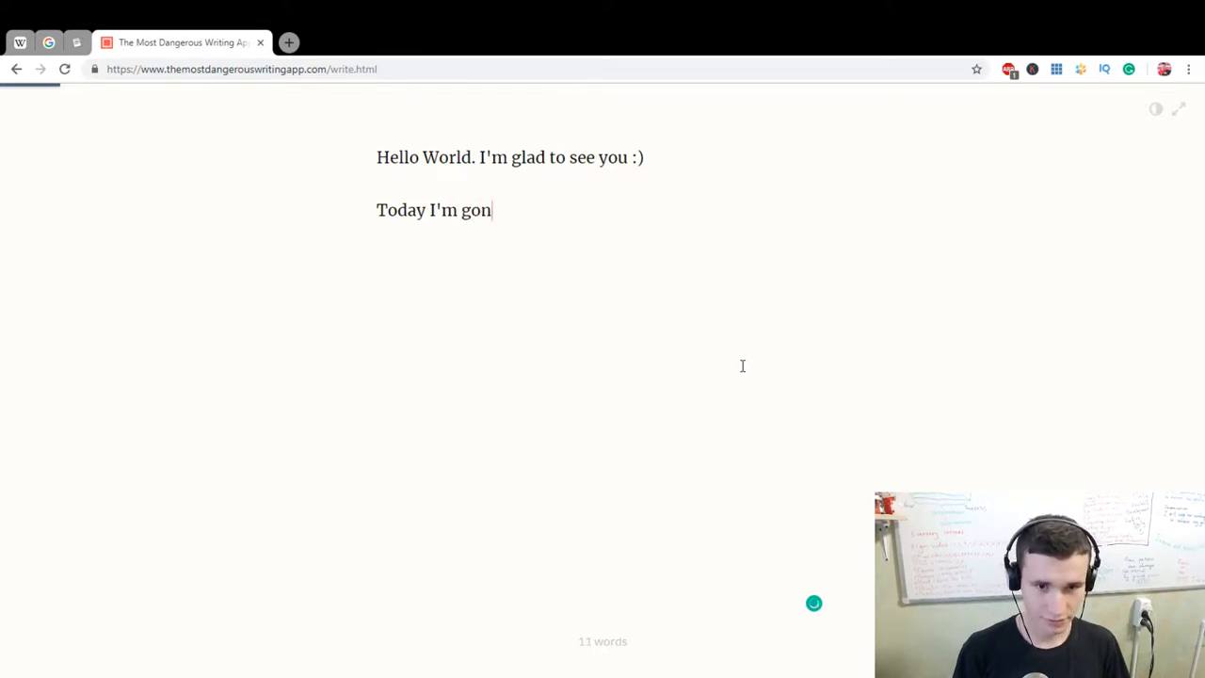
pyautogui.write('na talk wi')
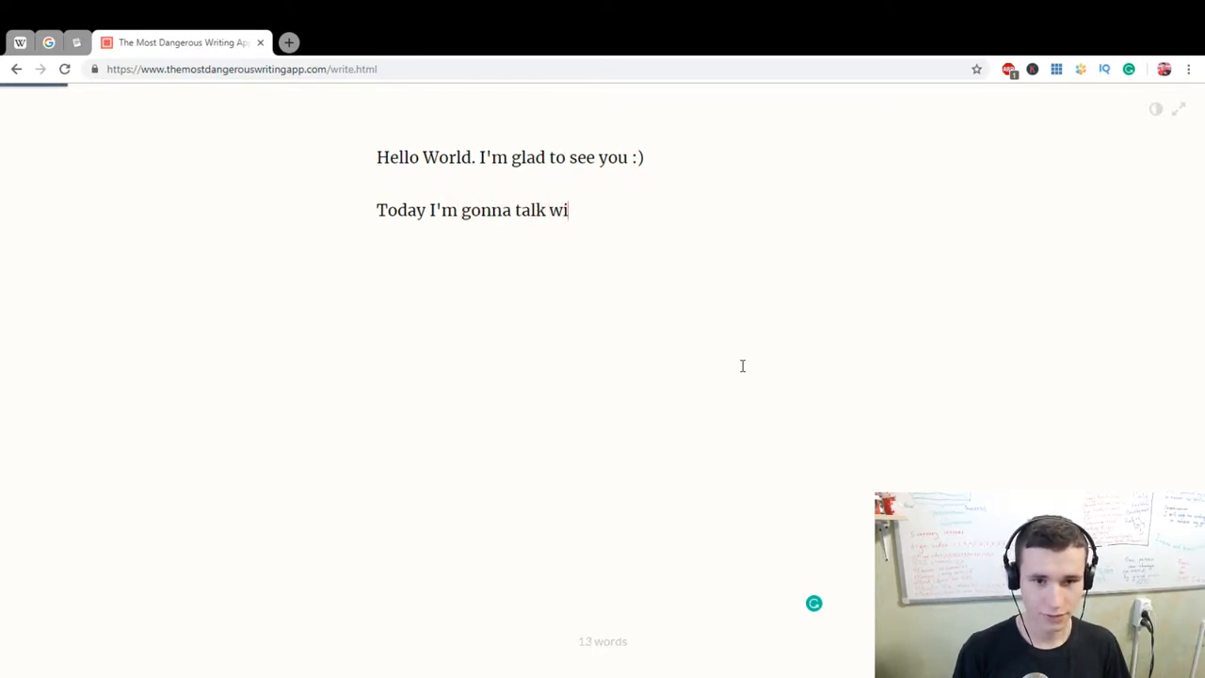
pyautogui.write('th you about wea')
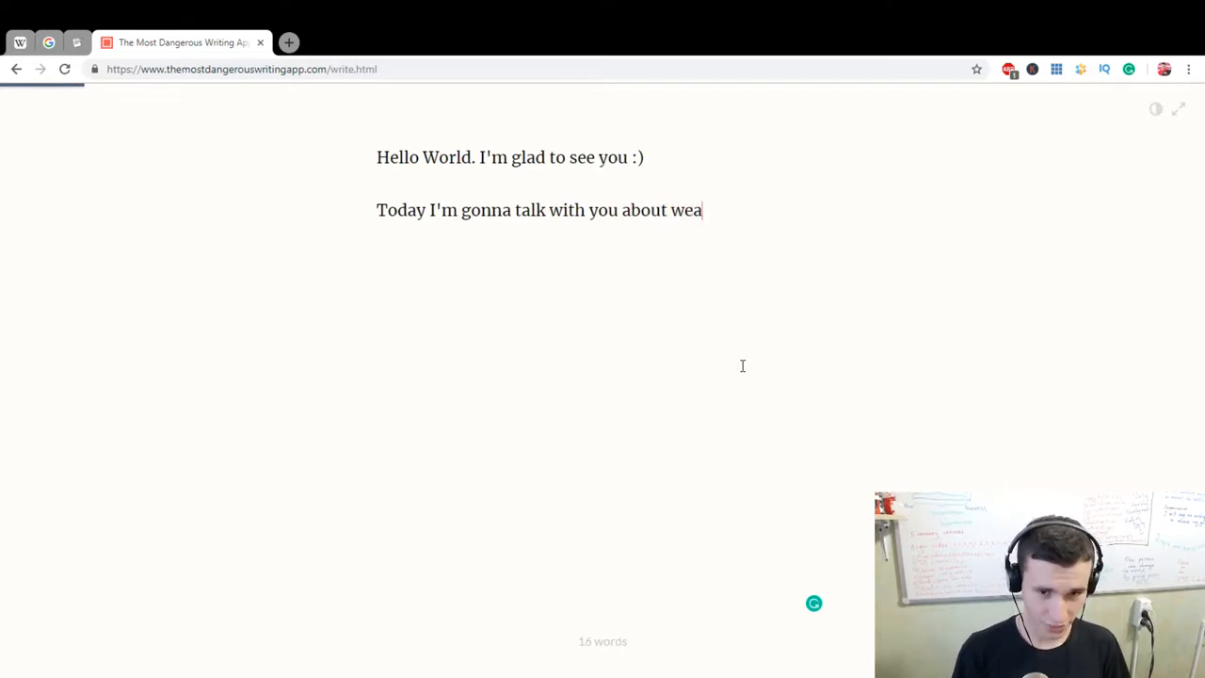
pyautogui.write('ther.')
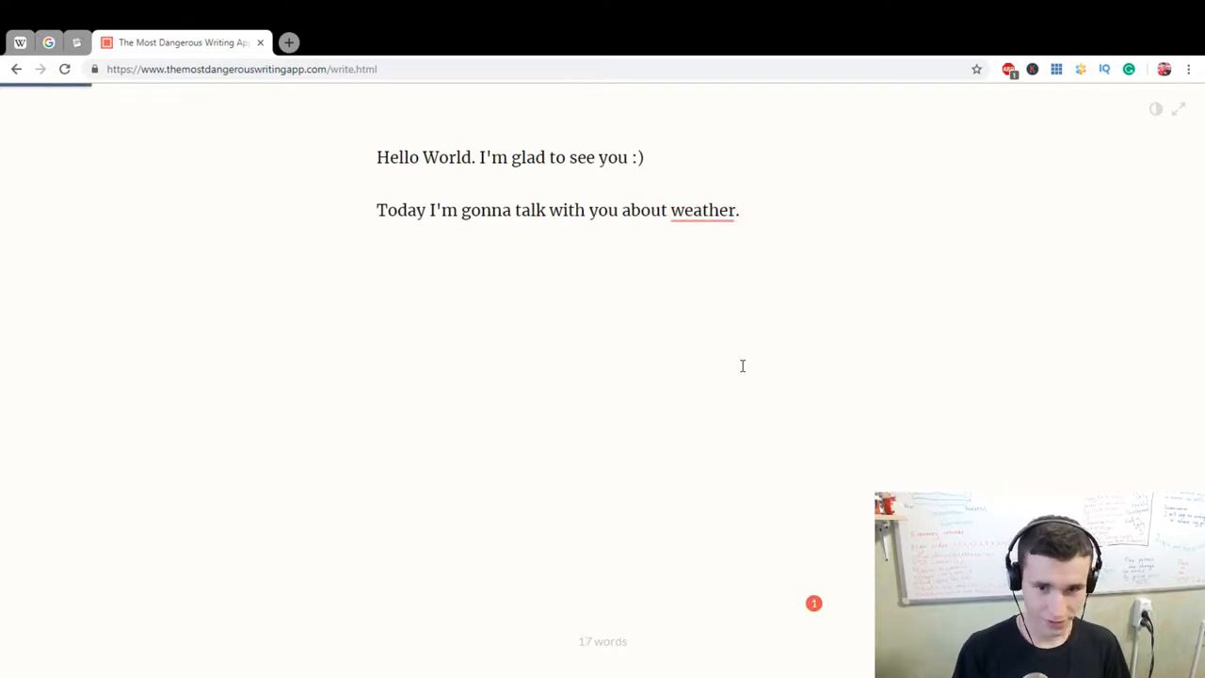
# Replace the topic word 'weather' with 'cinema' in the second line.
pyautogui.press('backspace')
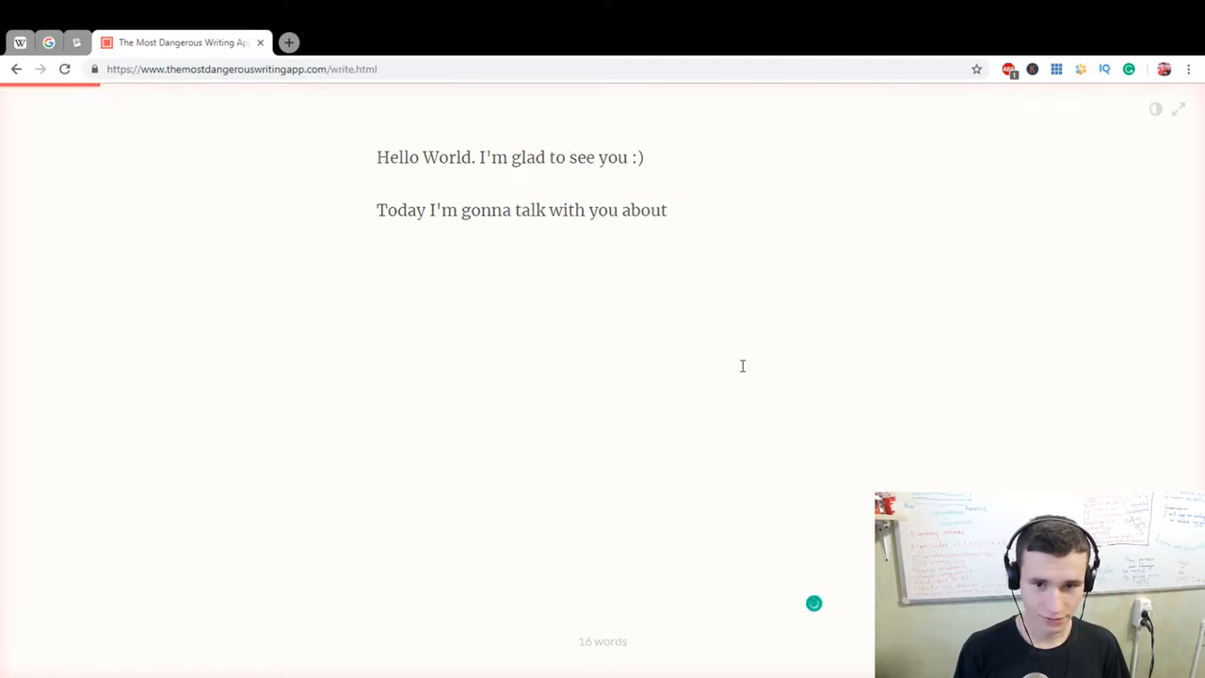
pyautogui.write('wether.')
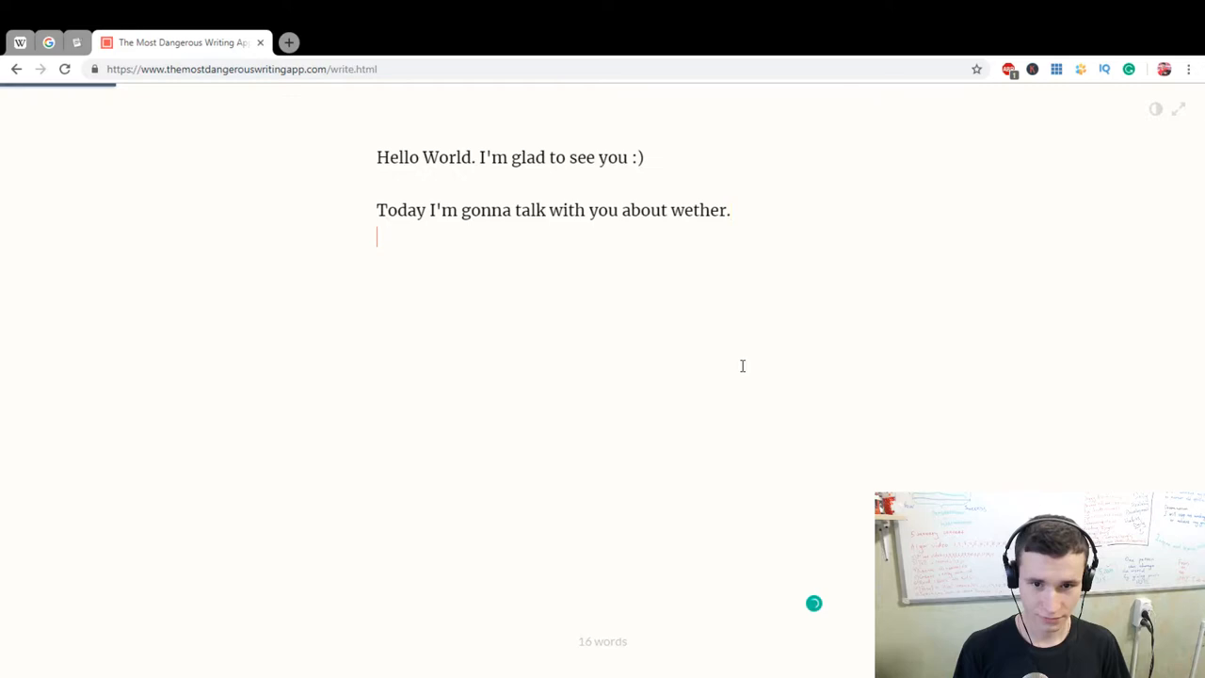
pyautogui.press('backspace')
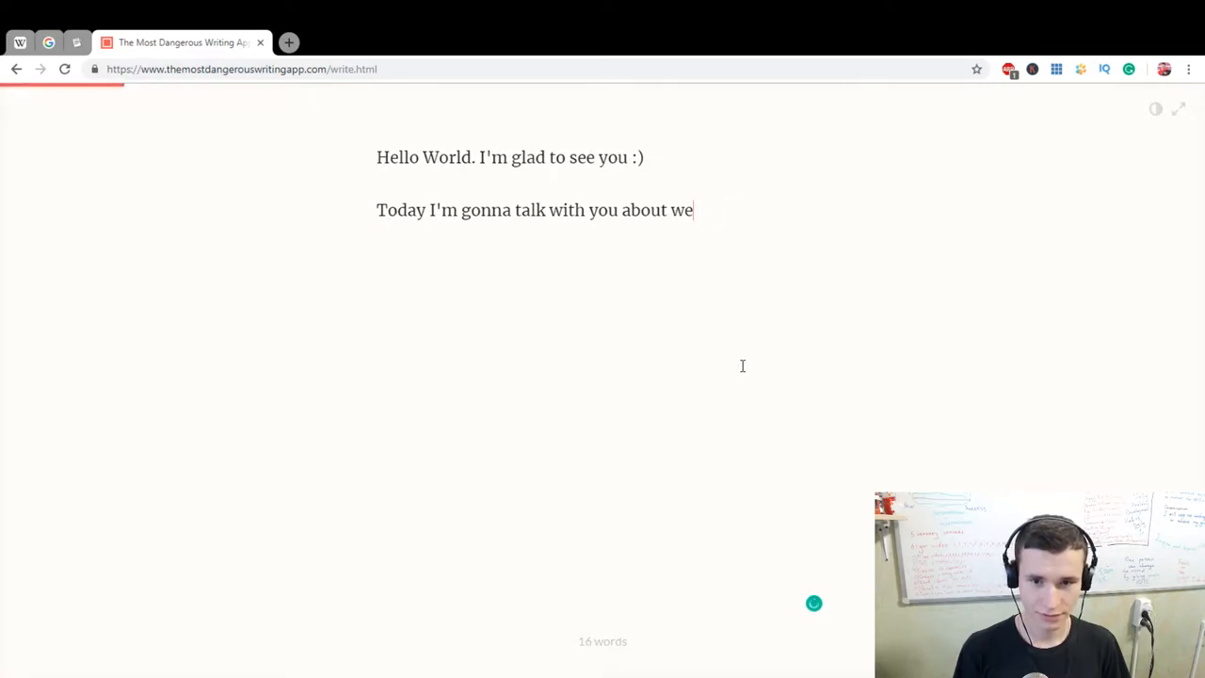
pyautogui.press('Backspace')
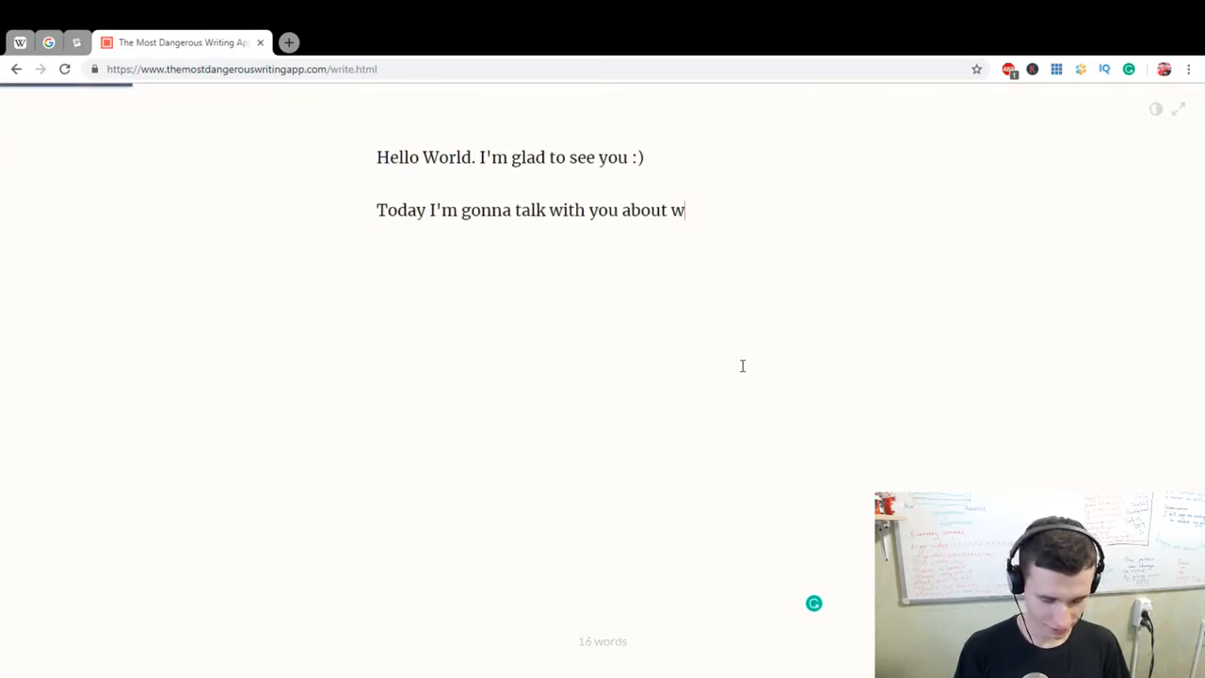
pyautogui.write('cinema.')
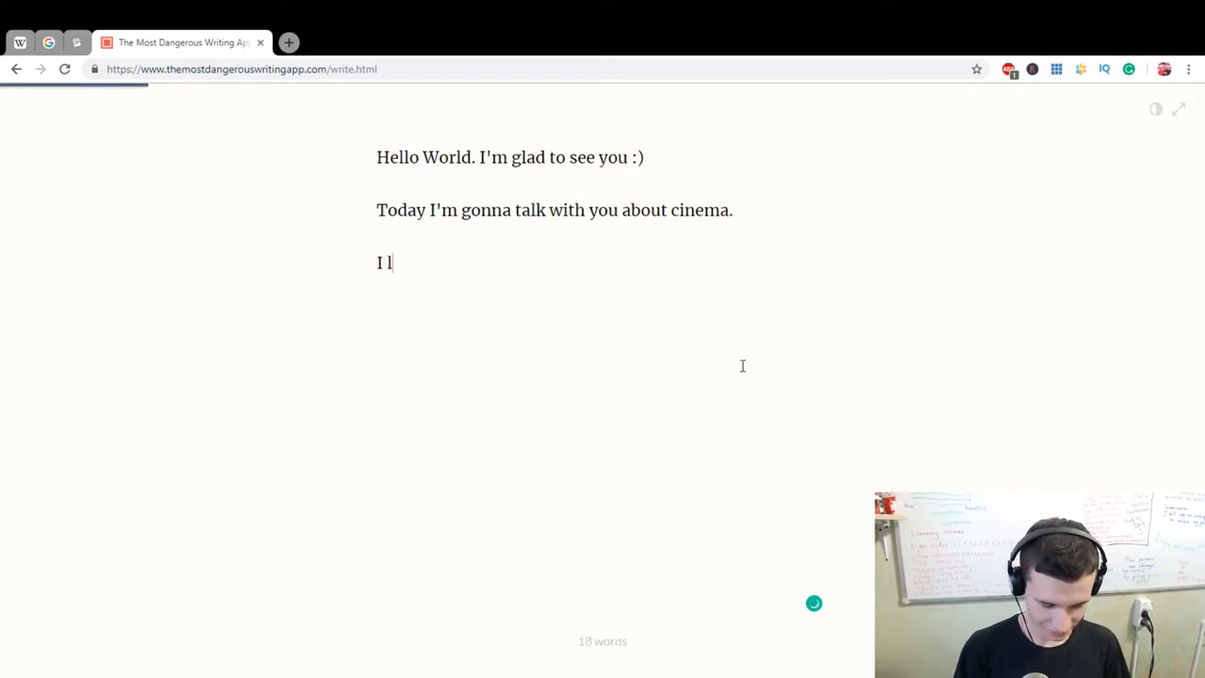
# Write that you like adventure movies, one of the most interesting genres.
pyautogui.write('ike to watch')
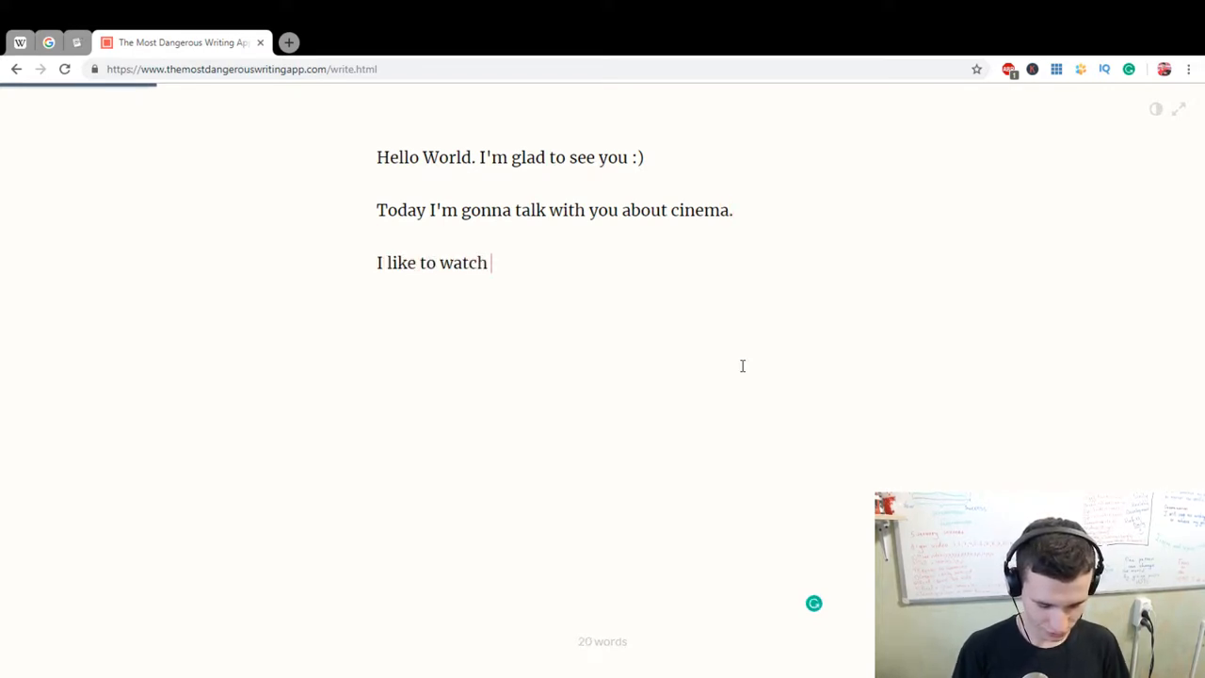
pyautogui.write('movies with')
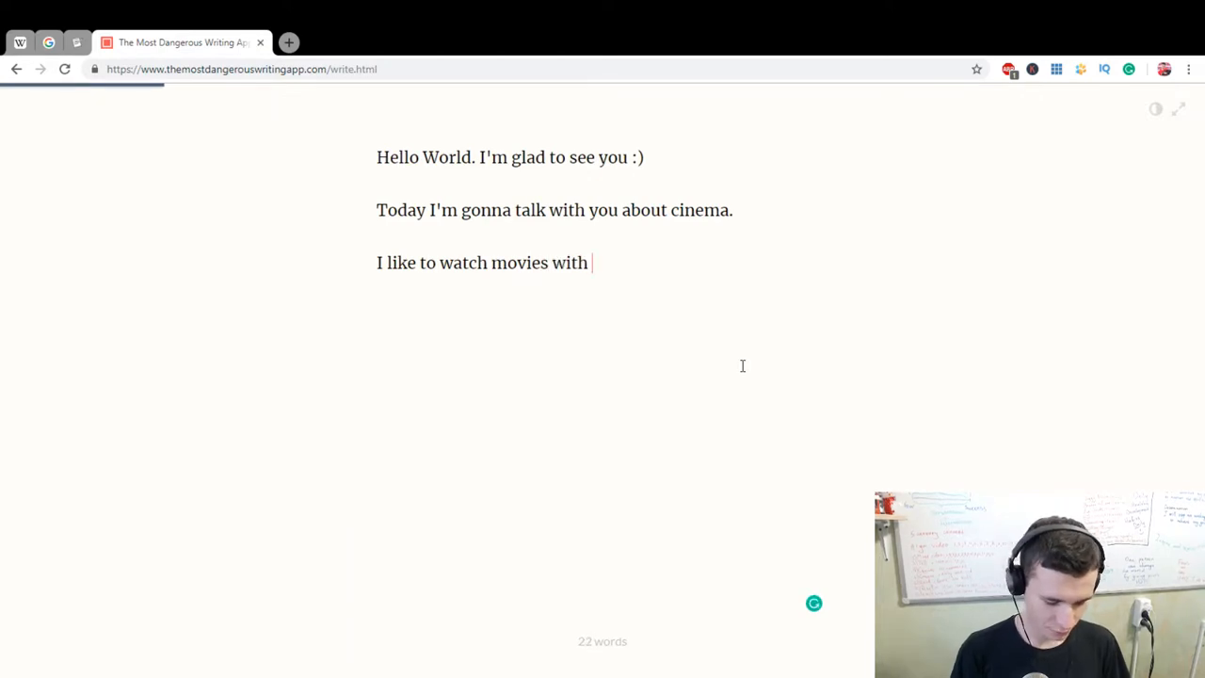
pyautogui.write('adventure')
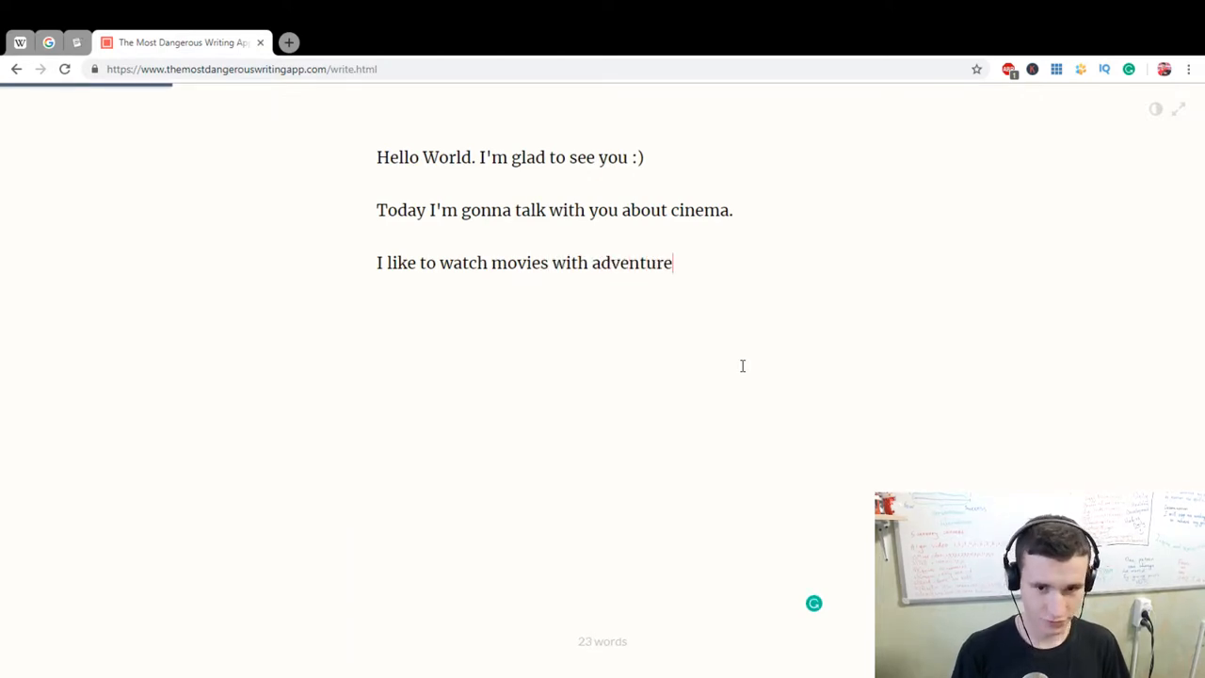
pyautogui.write('s. I like')
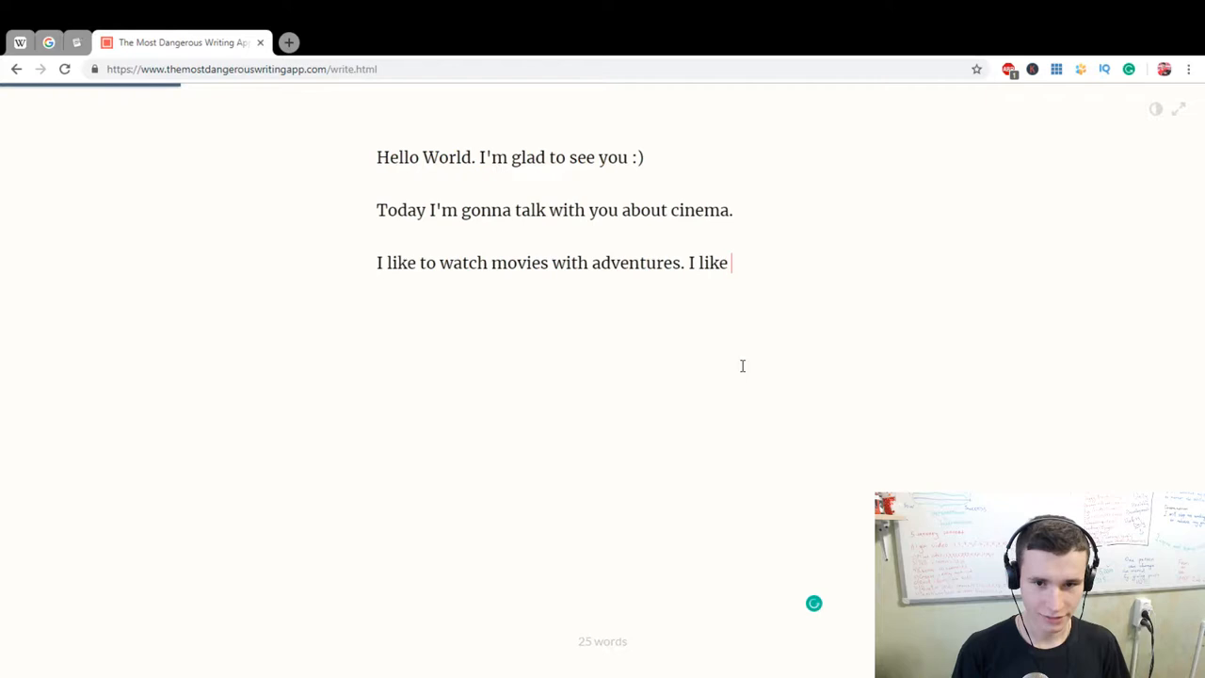
pyautogui.write("adventures. It's")
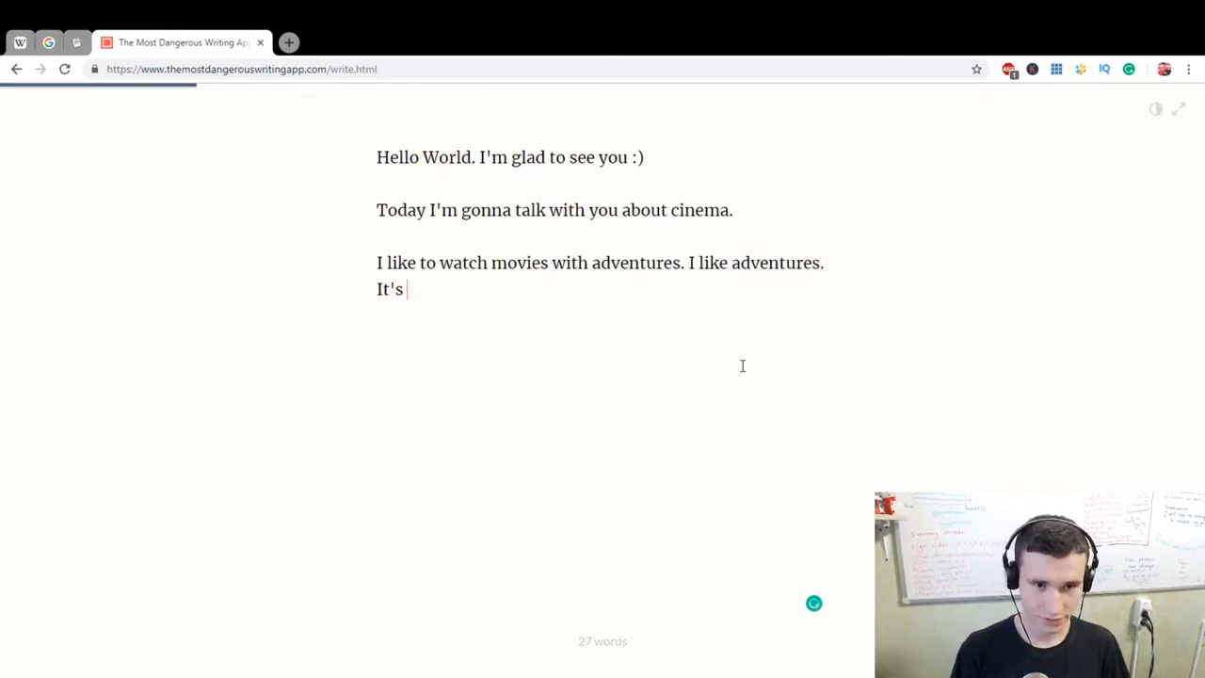
pyautogui.write('one of the m')
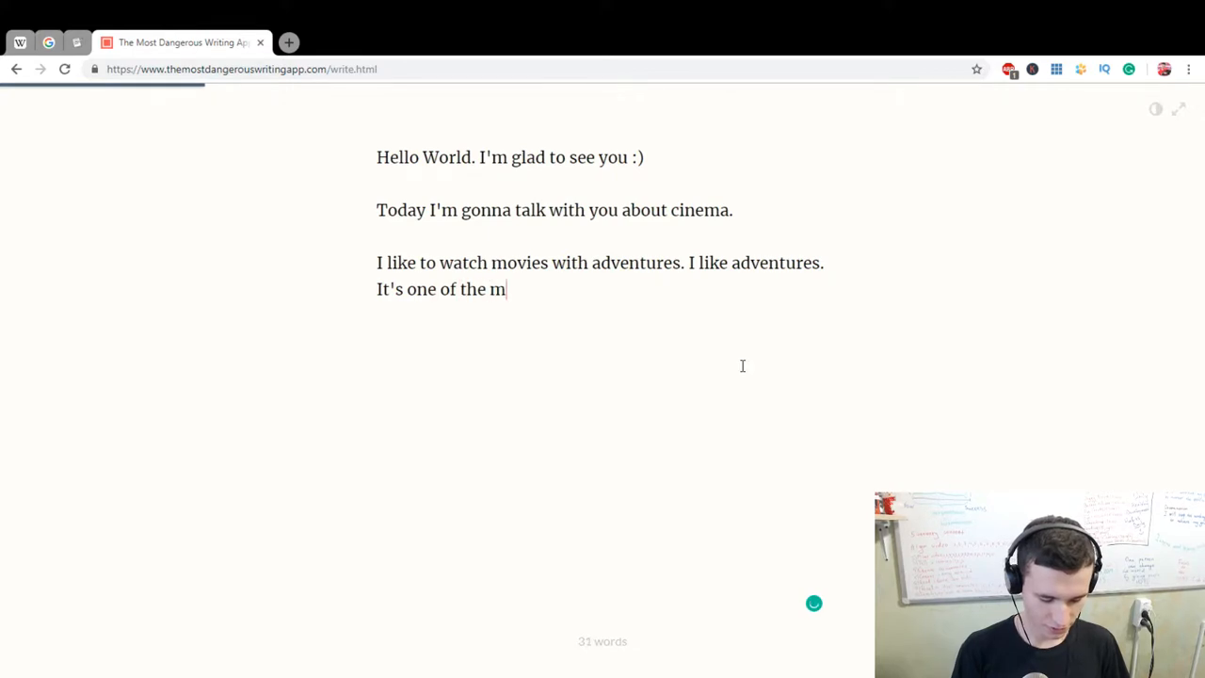
pyautogui.write('ost inte')
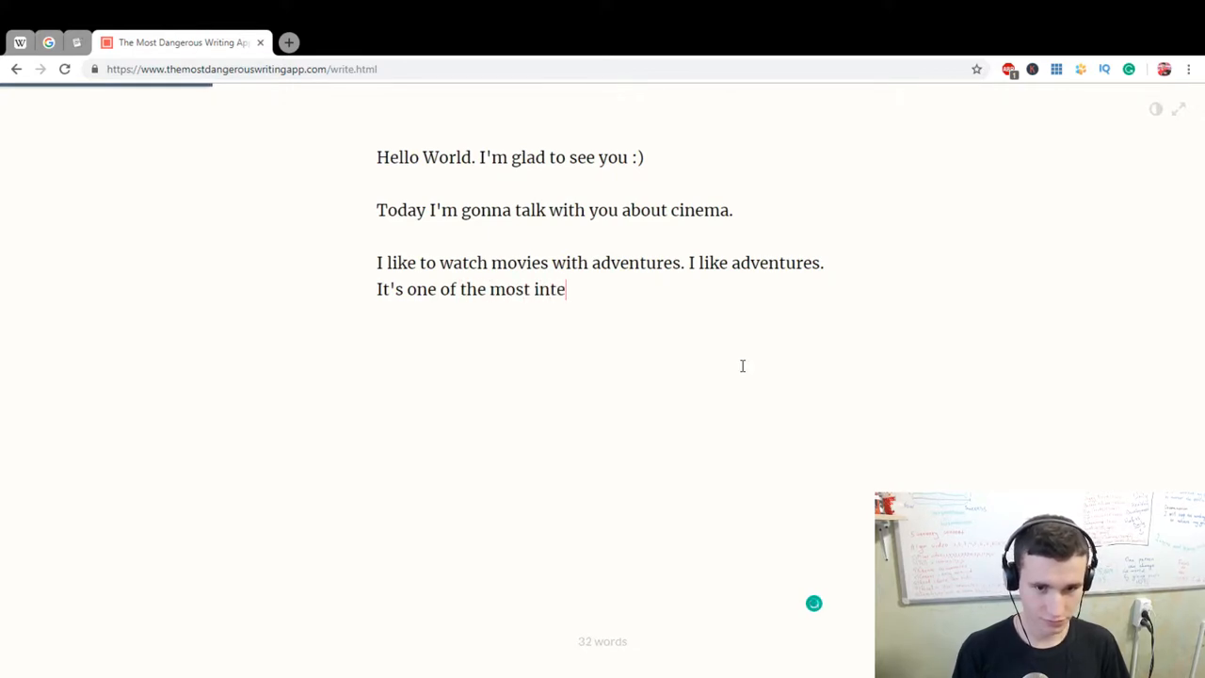
pyautogui.write('resting')
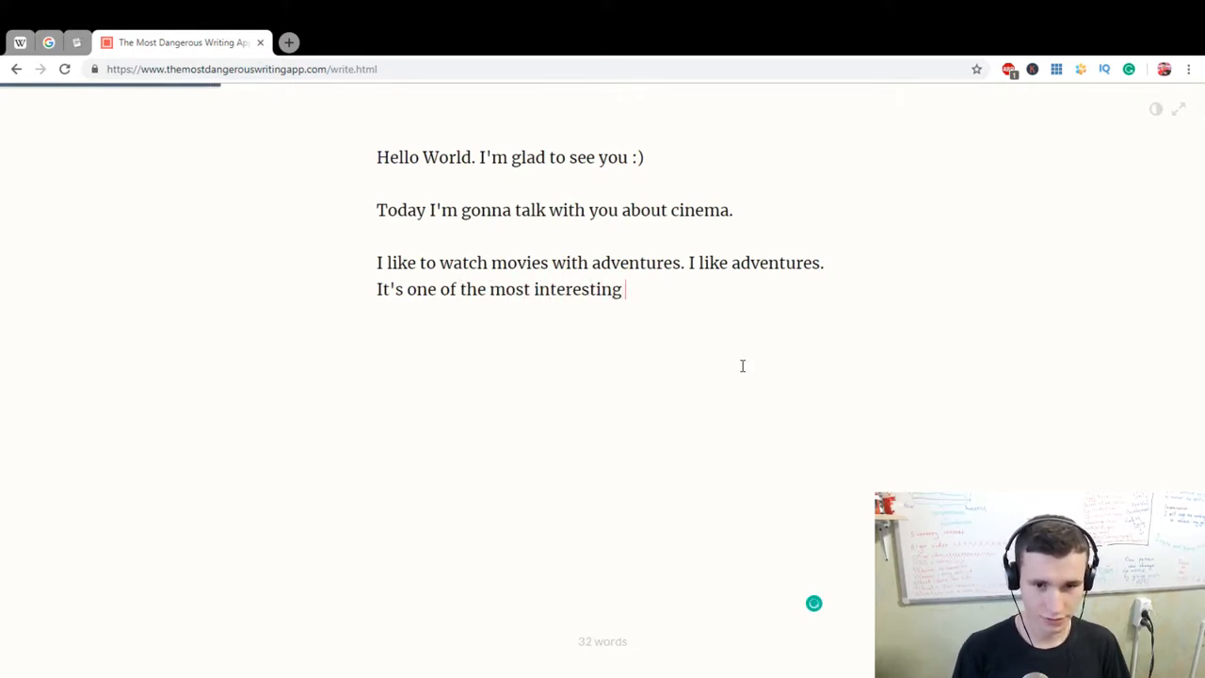
pyautogui.write('genres.')
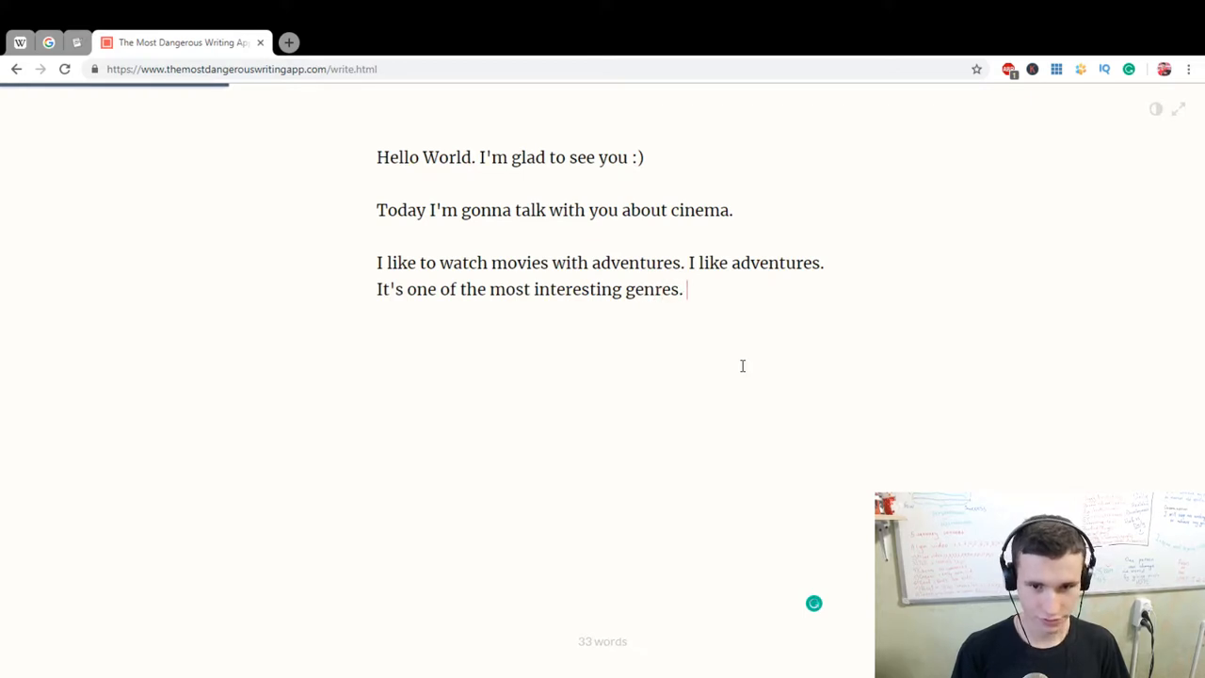
# Add the sentence 'Else I like to see drama.'.
pyautogui.write('Else')
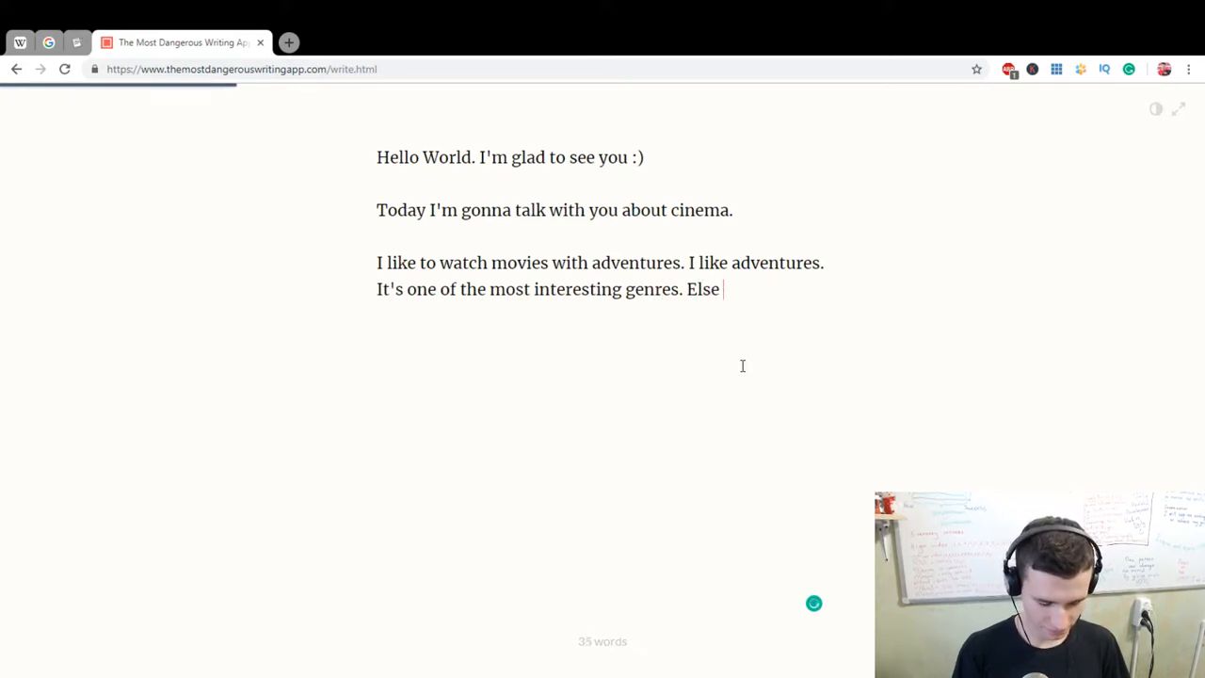
pyautogui.write('I like to see')
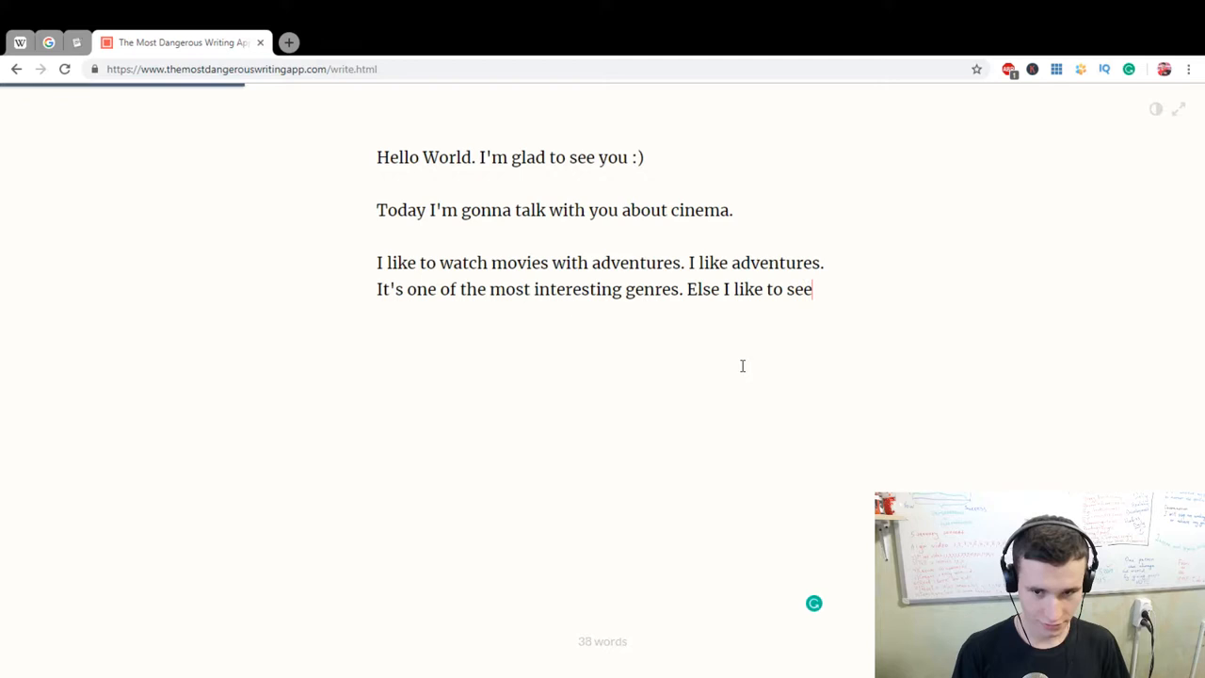
pyautogui.write('drama.')
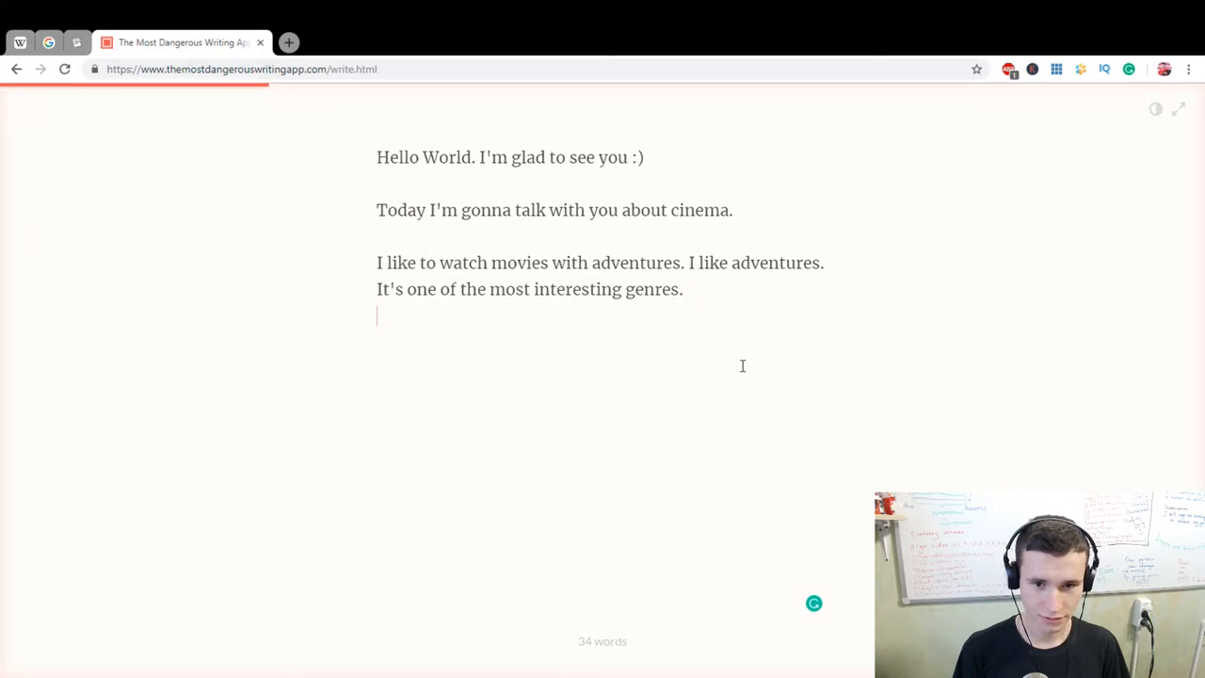
# Type 'Else I like to drama. Cause I'm really sensitive person,'.
pyautogui.write('Else I')
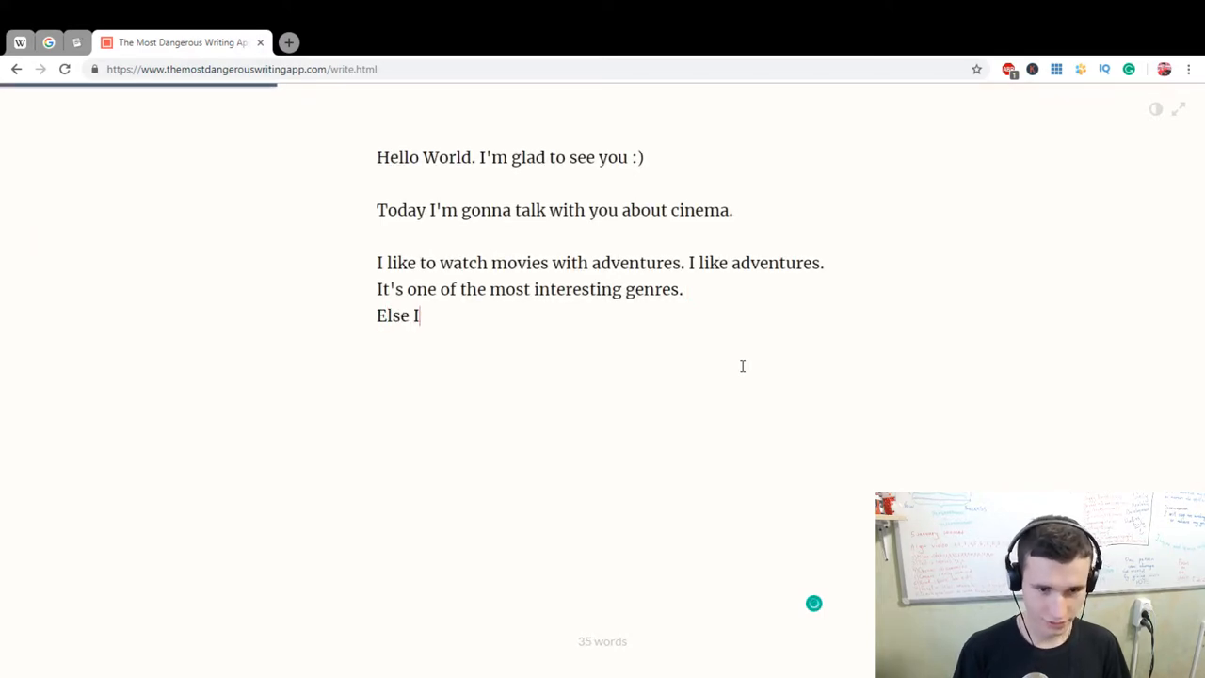
pyautogui.write('like to')
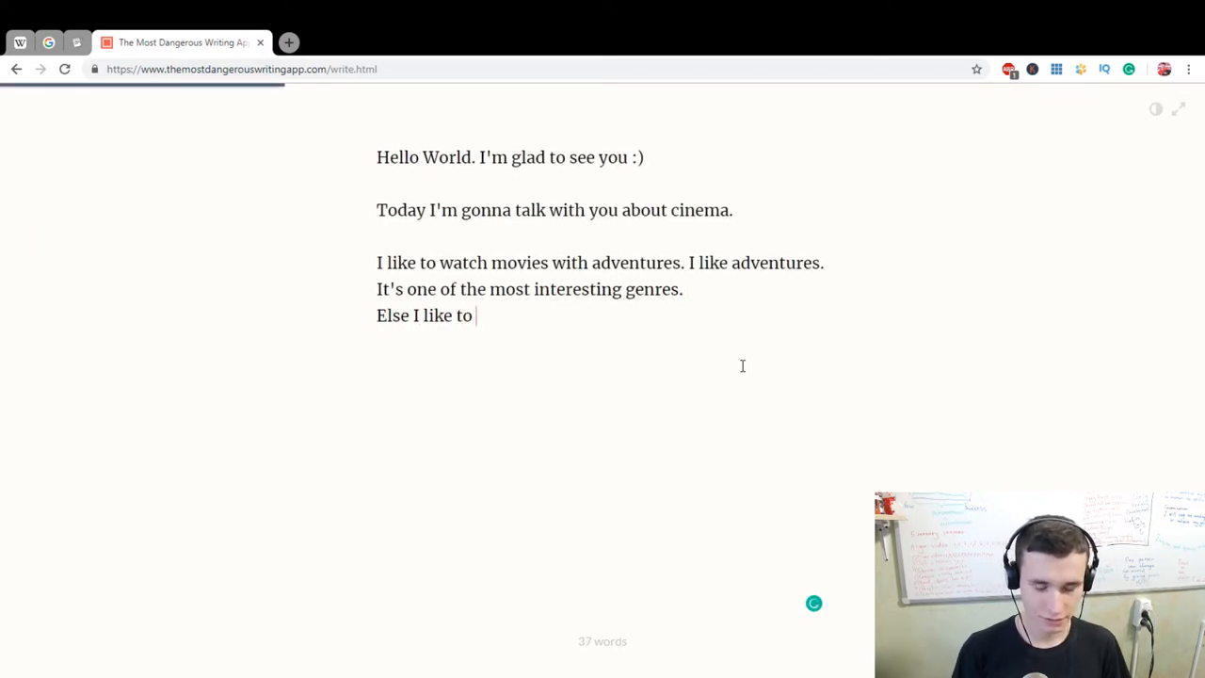
pyautogui.write('drama.')
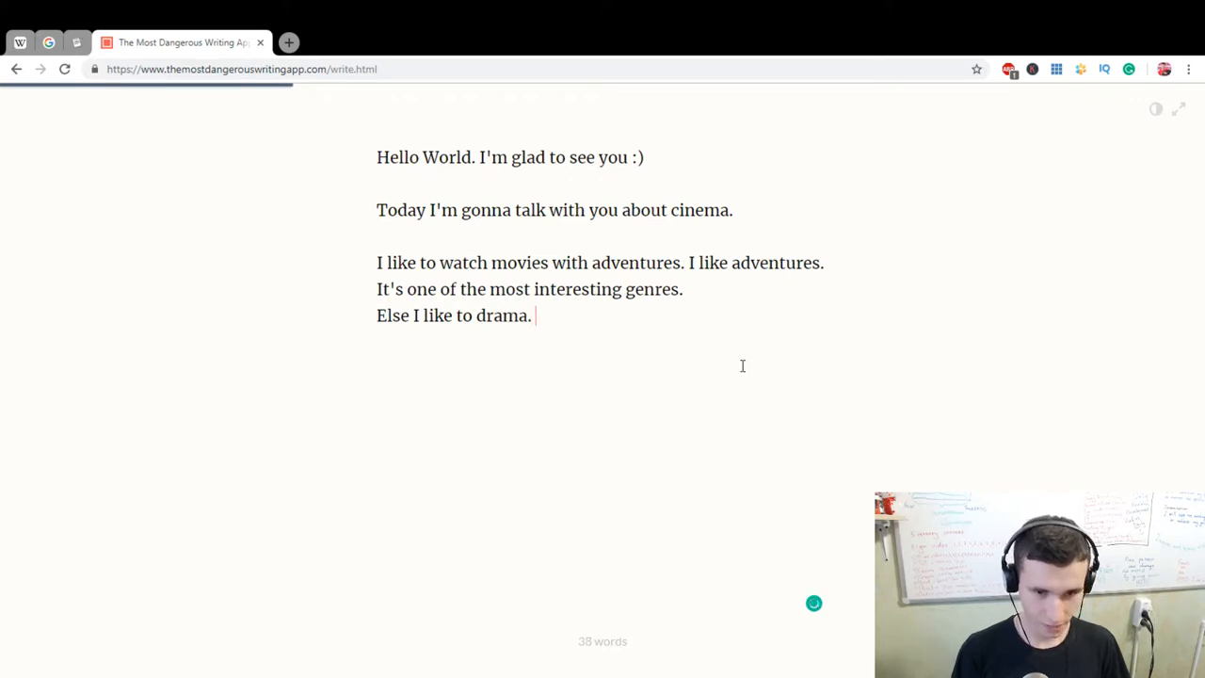
pyautogui.write("Cause I'")
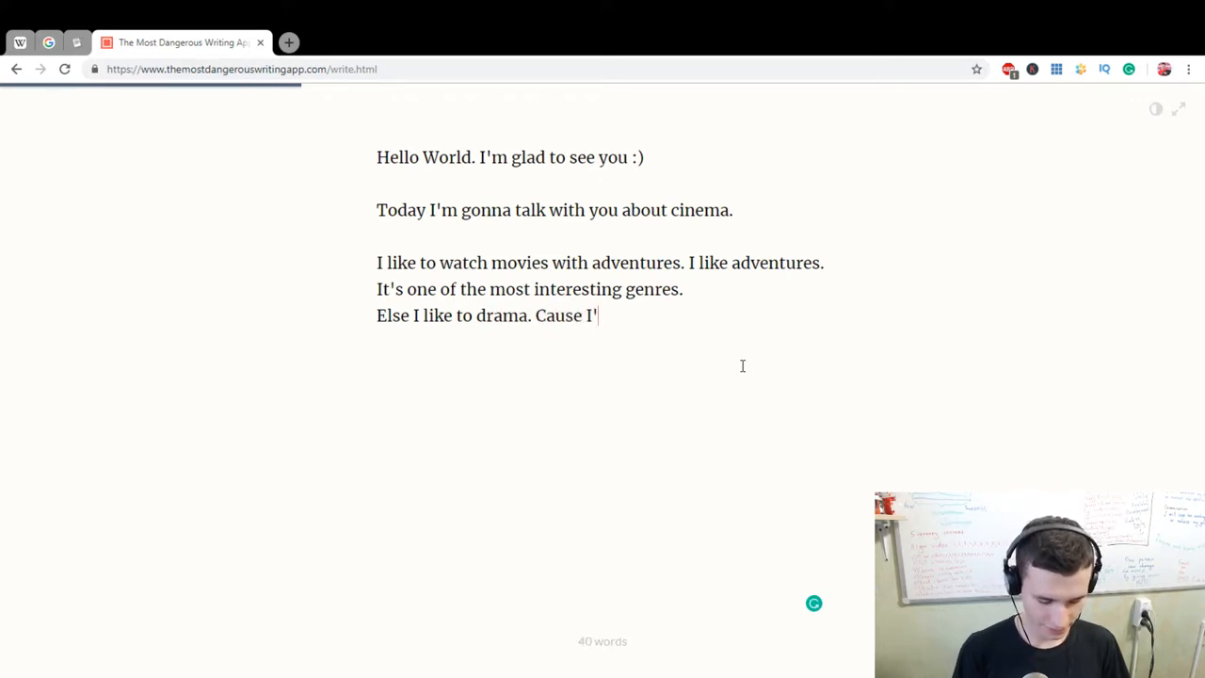
pyautogui.write('m really')
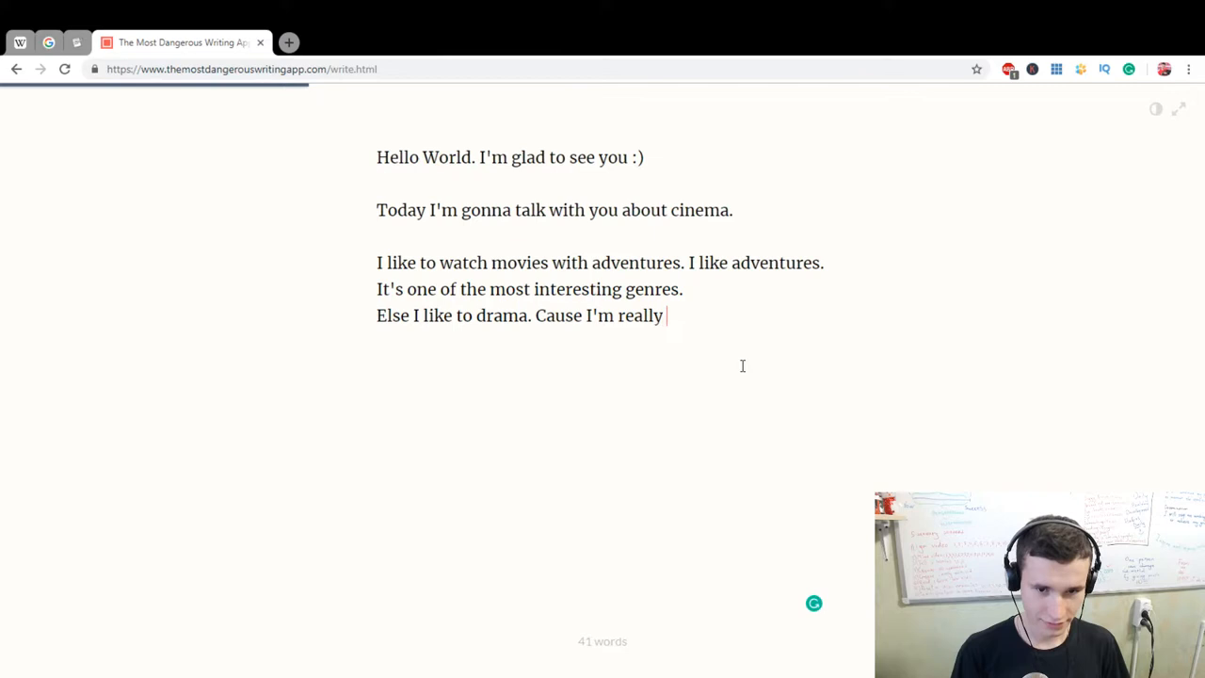
pyautogui.write('sensiti')
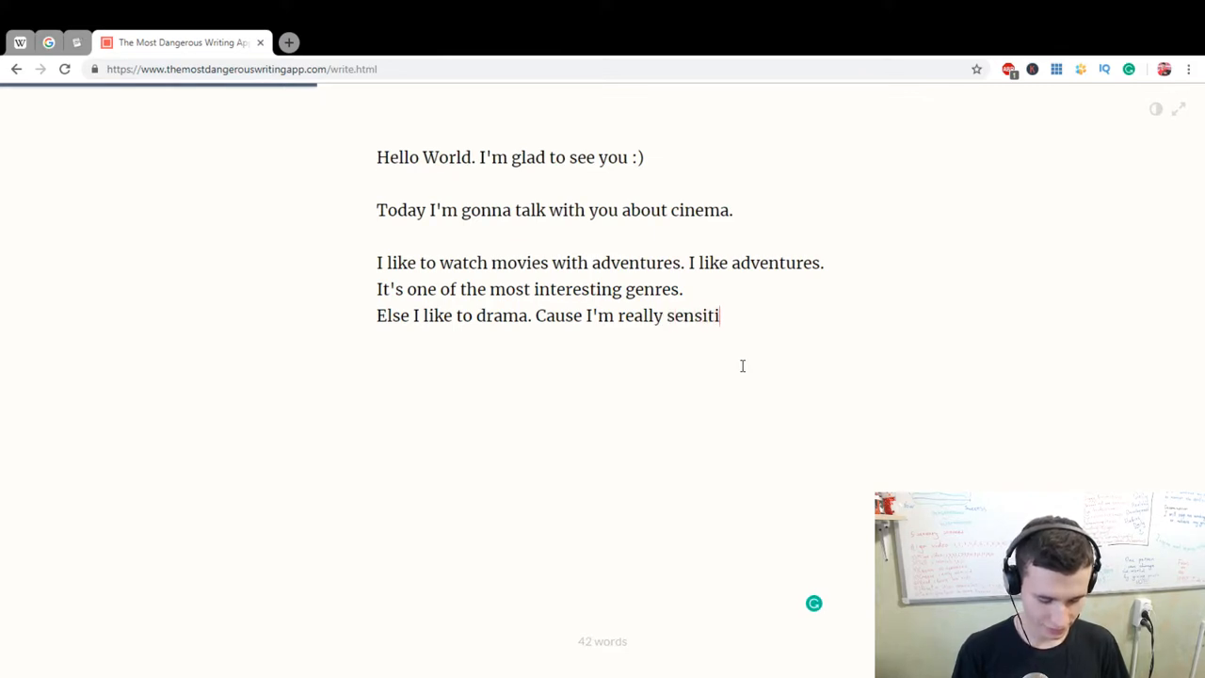
pyautogui.write('ve person,')
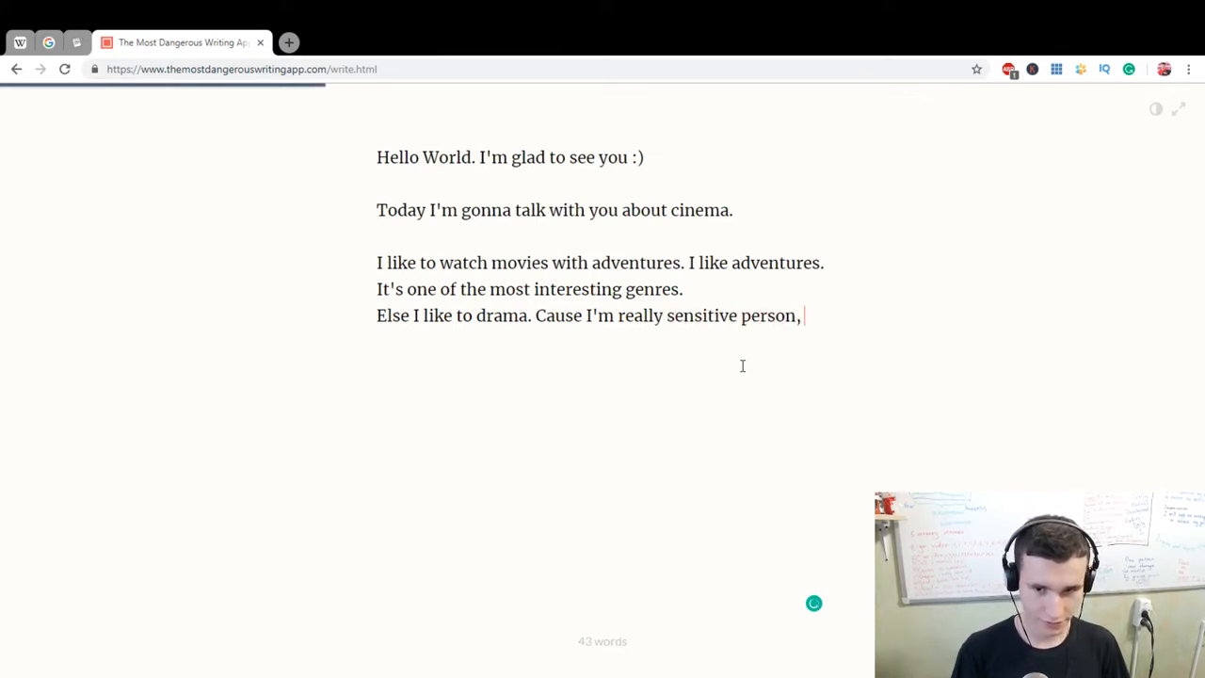
# Finish with 'and I like to drop my tears on the floor.' and start a new paragraph.
pyautogui.write('and I')
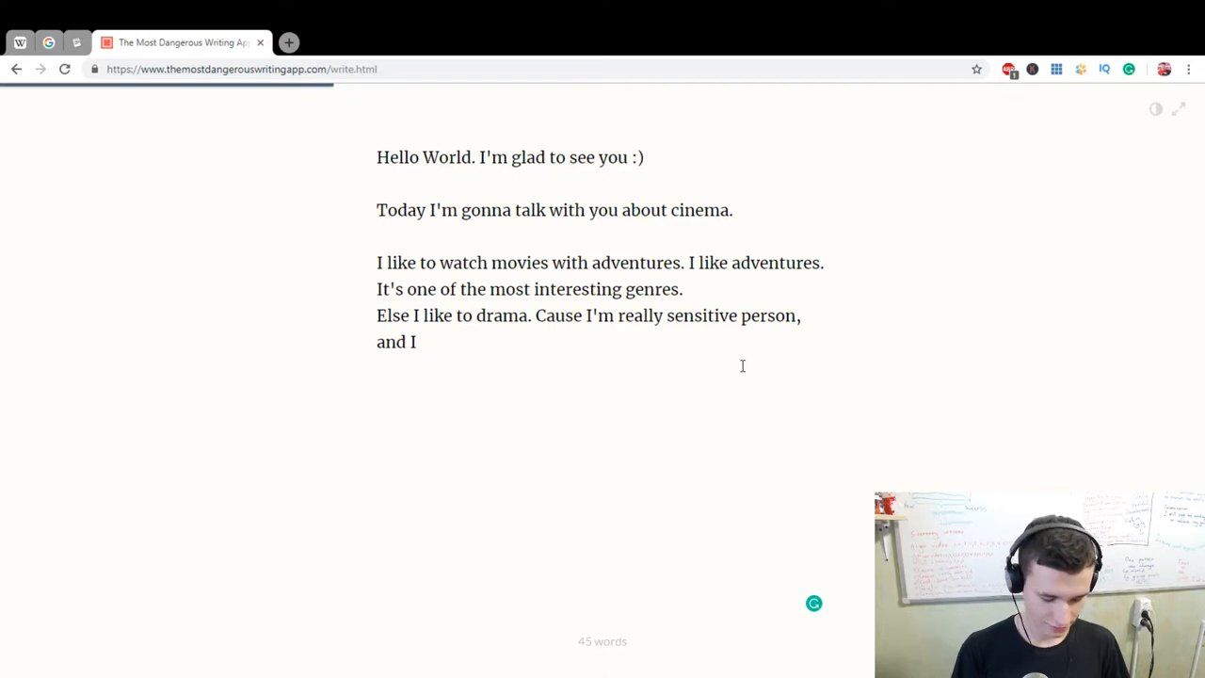
pyautogui.write('like to')
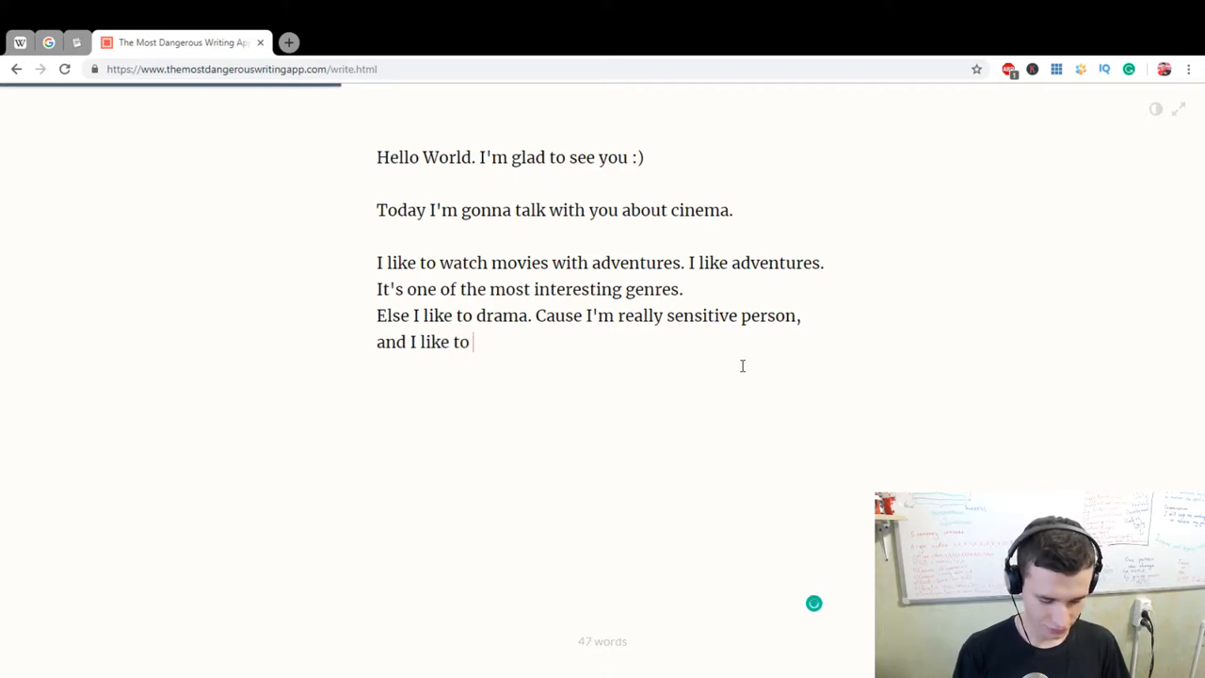
pyautogui.write('drop my tear')
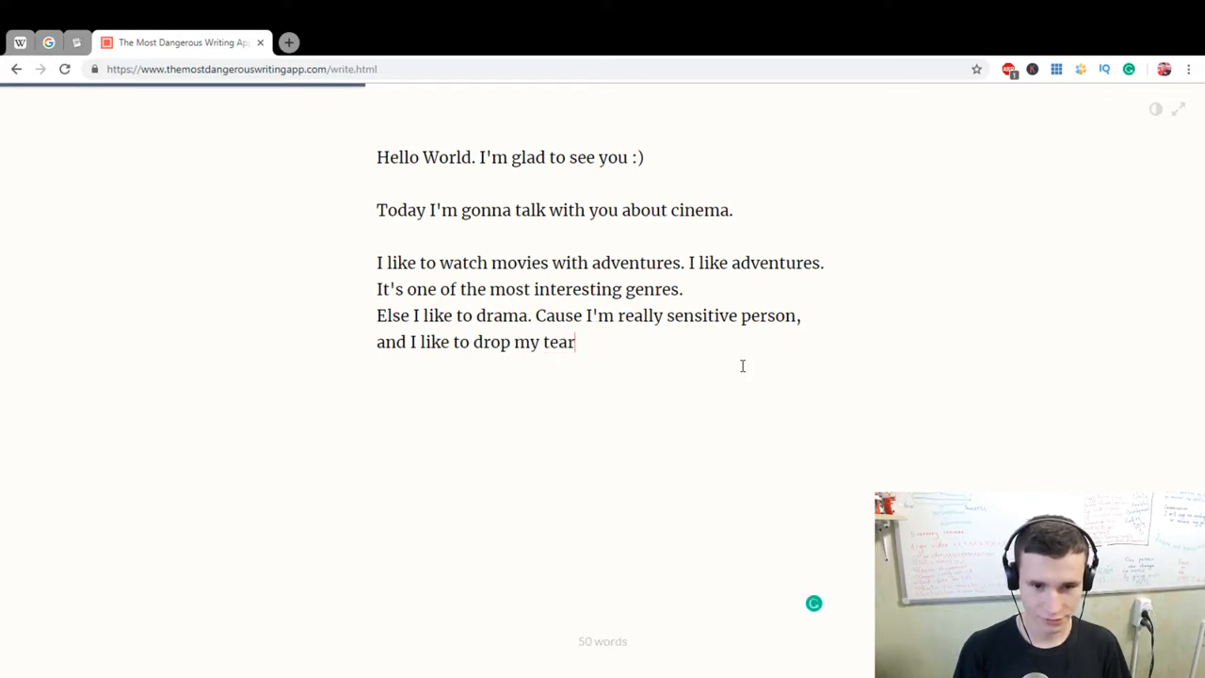
pyautogui.write('s on the')
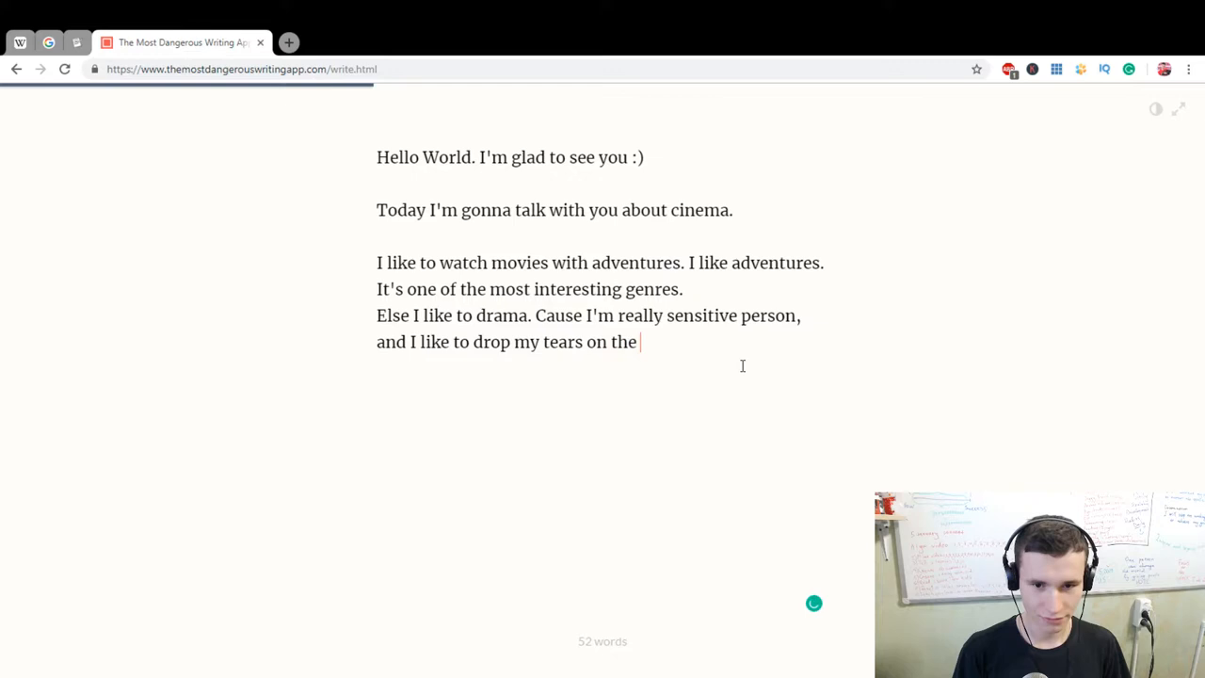
pyautogui.write('floor.')
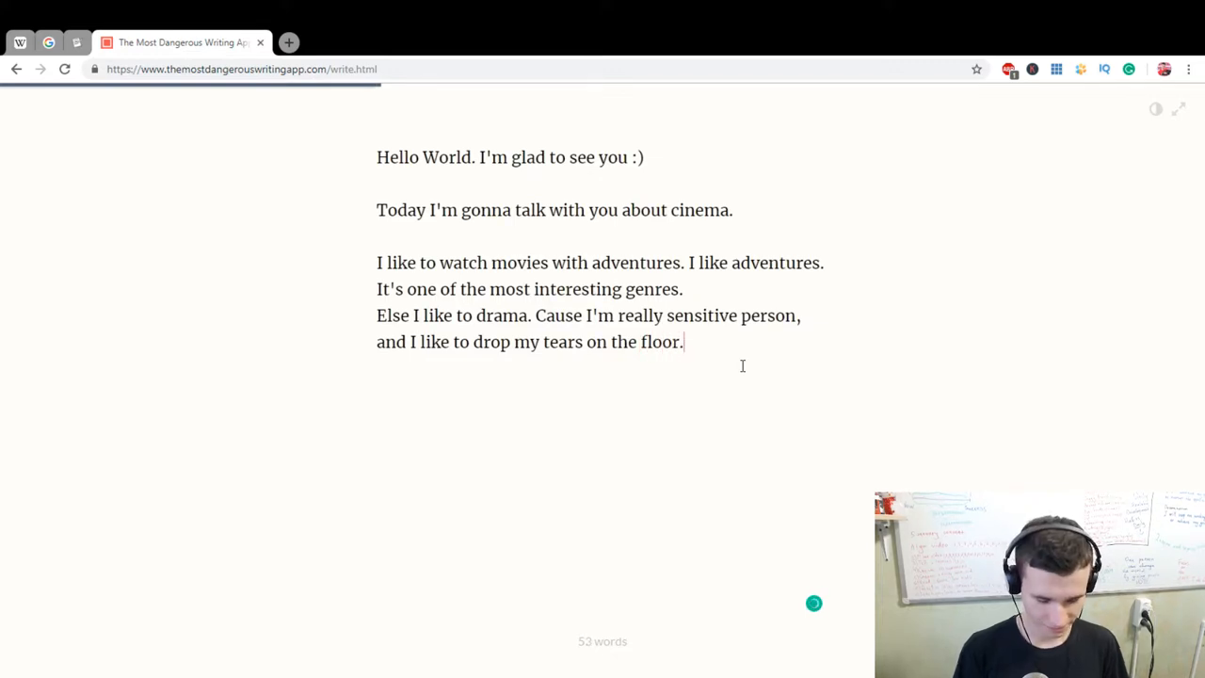
pyautogui.write('d')
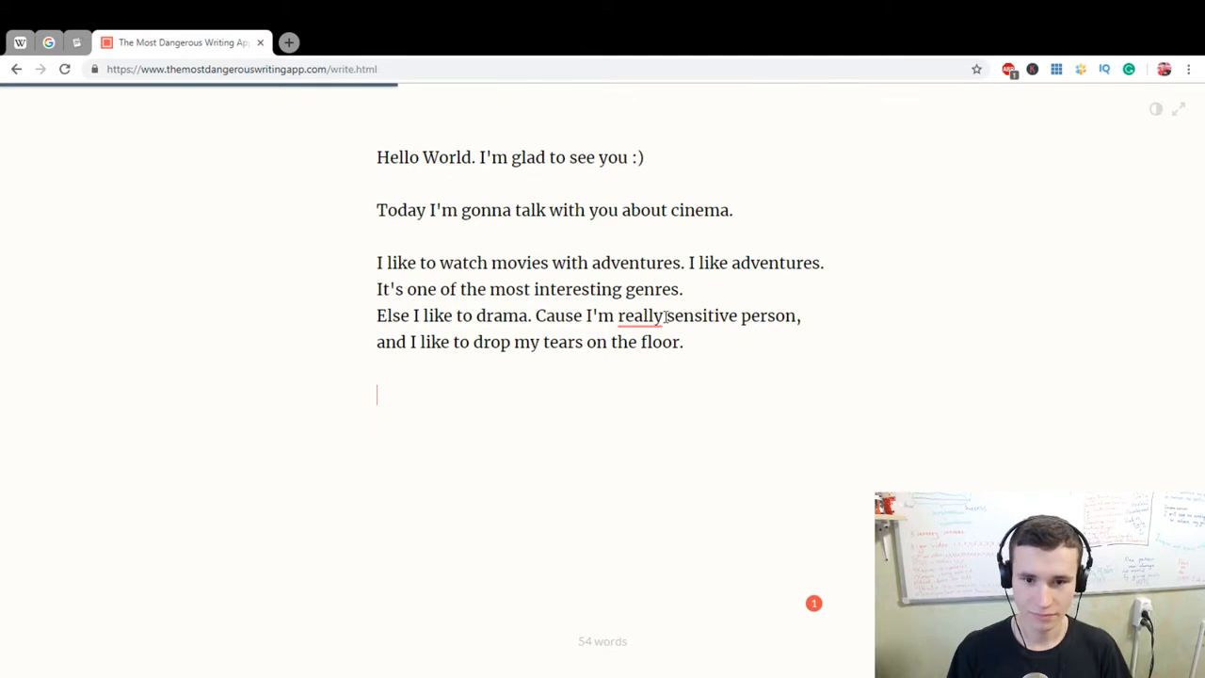
pyautogui.write('w')
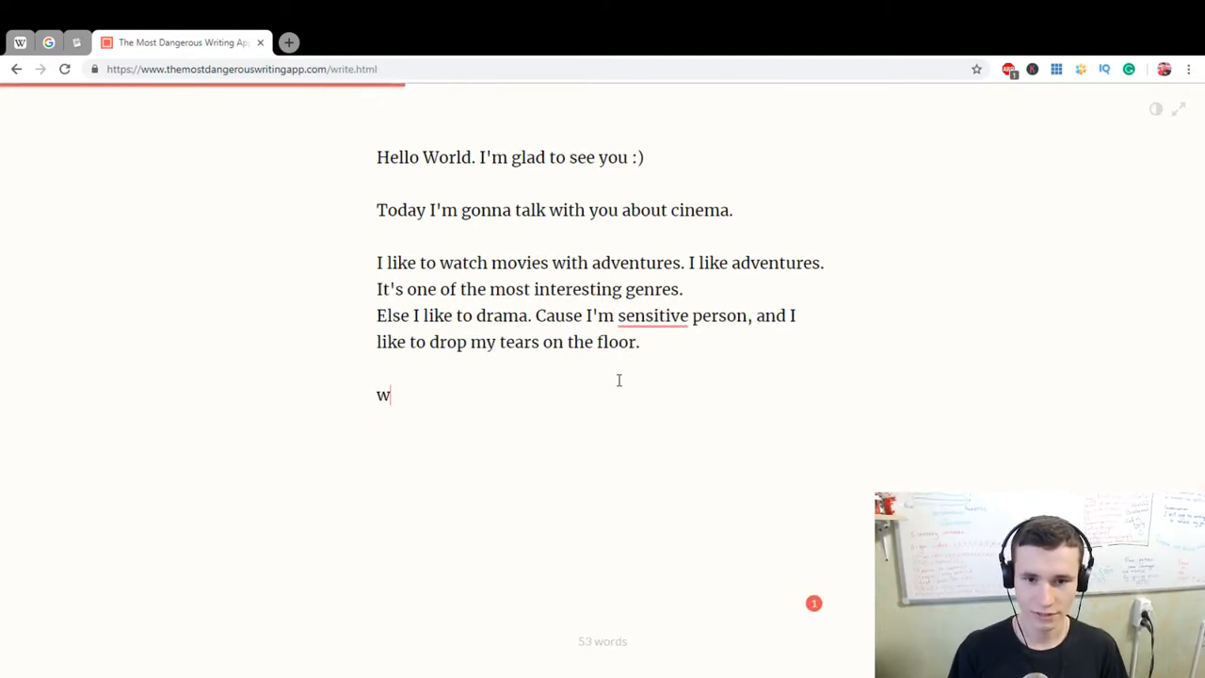
# Apply Grammarly's 'a sensitive' suggestion so the sentence reads 'I'm a sensitive person'.
pyautogui.click(652, 315)
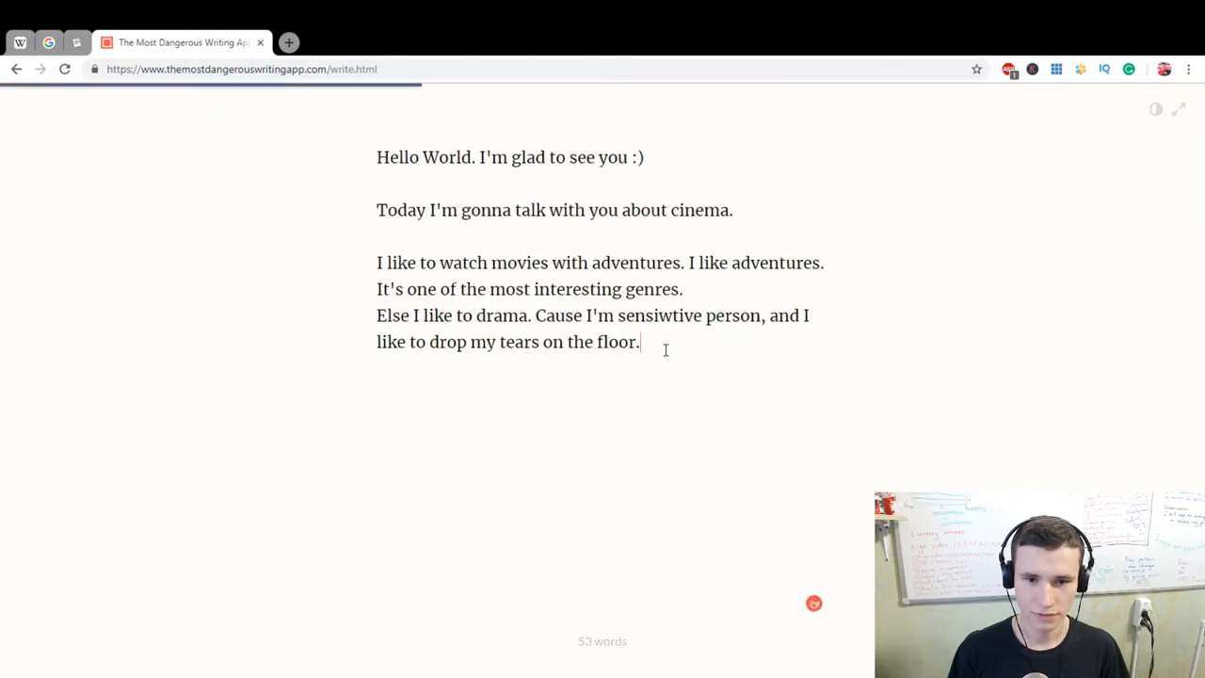
pyautogui.click(653, 315)
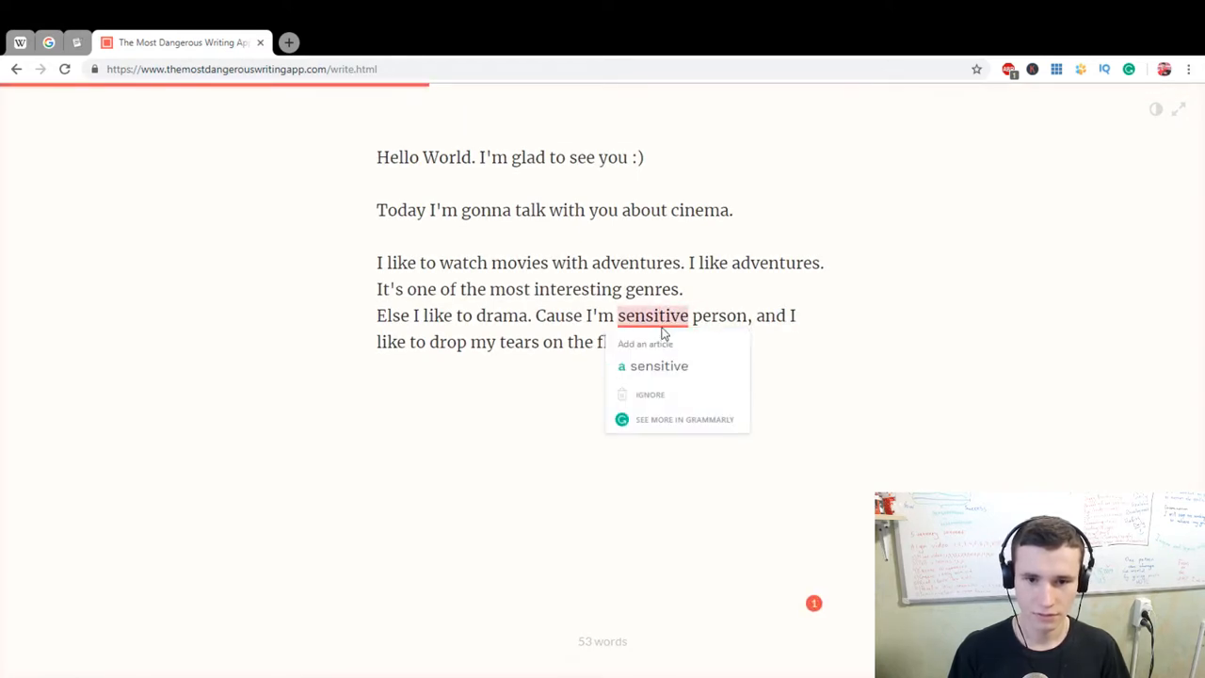
pyautogui.click(653, 366)
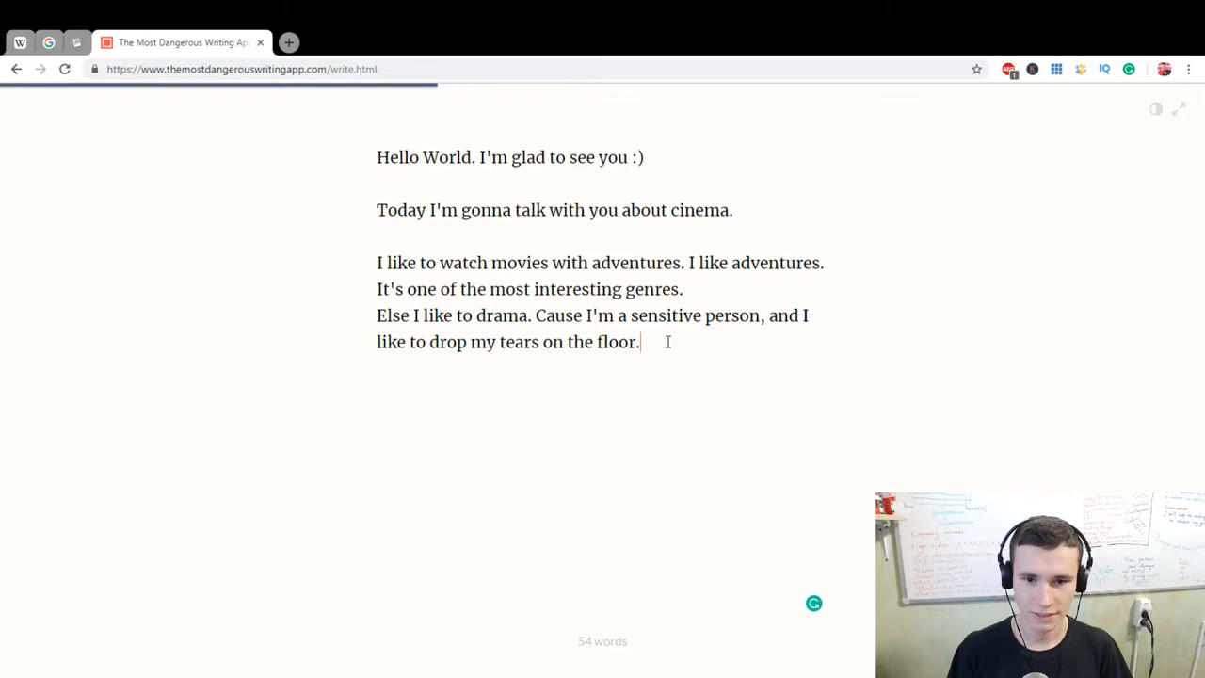
pyautogui.write('e')
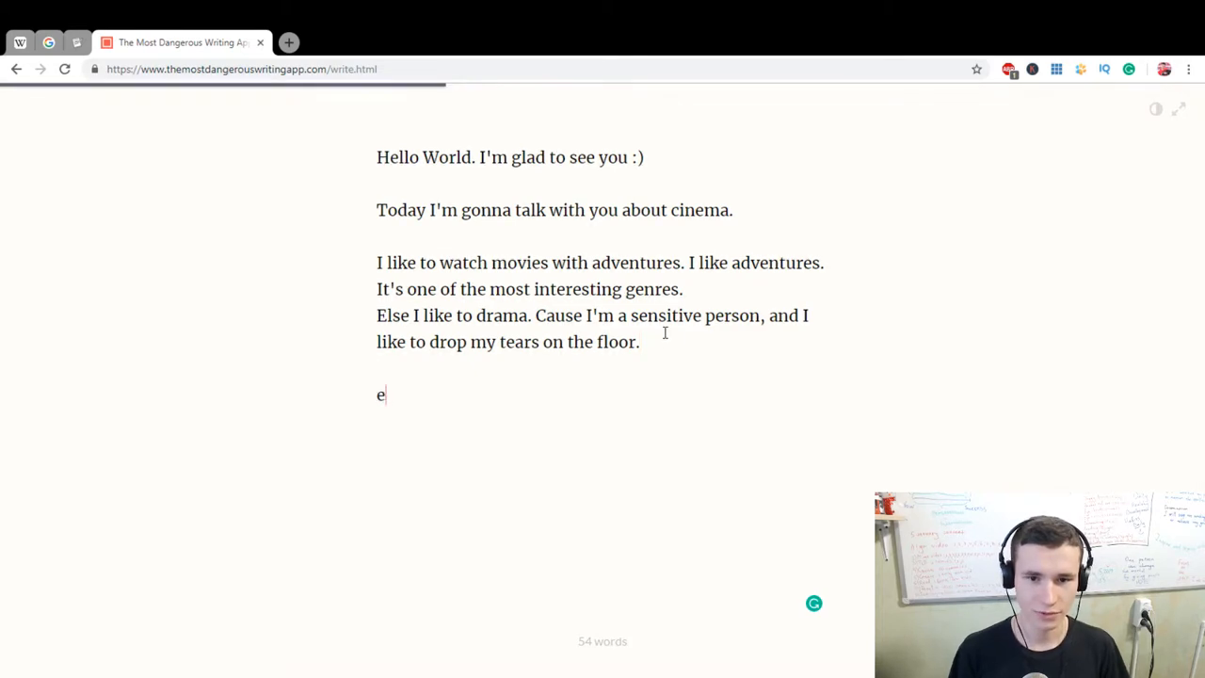
# Clear the stray letters and begin the paragraph 'By the way, I…' about a new day.
pyautogui.press('Backspace')
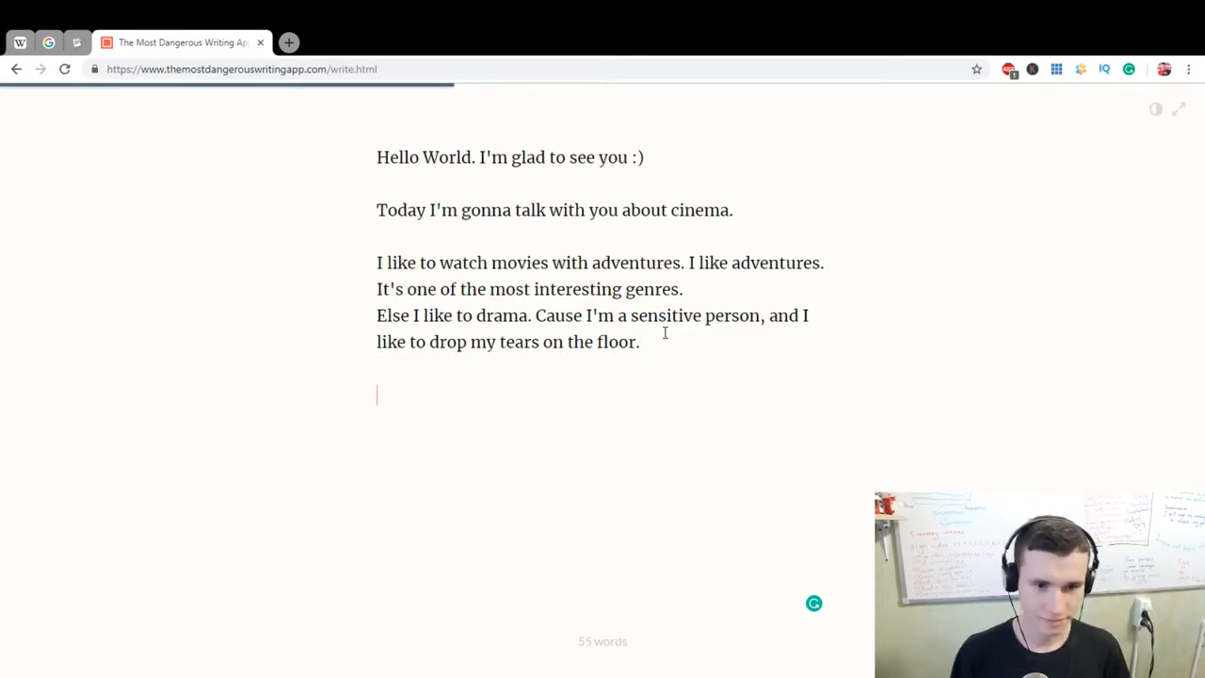
pyautogui.press('backspace')
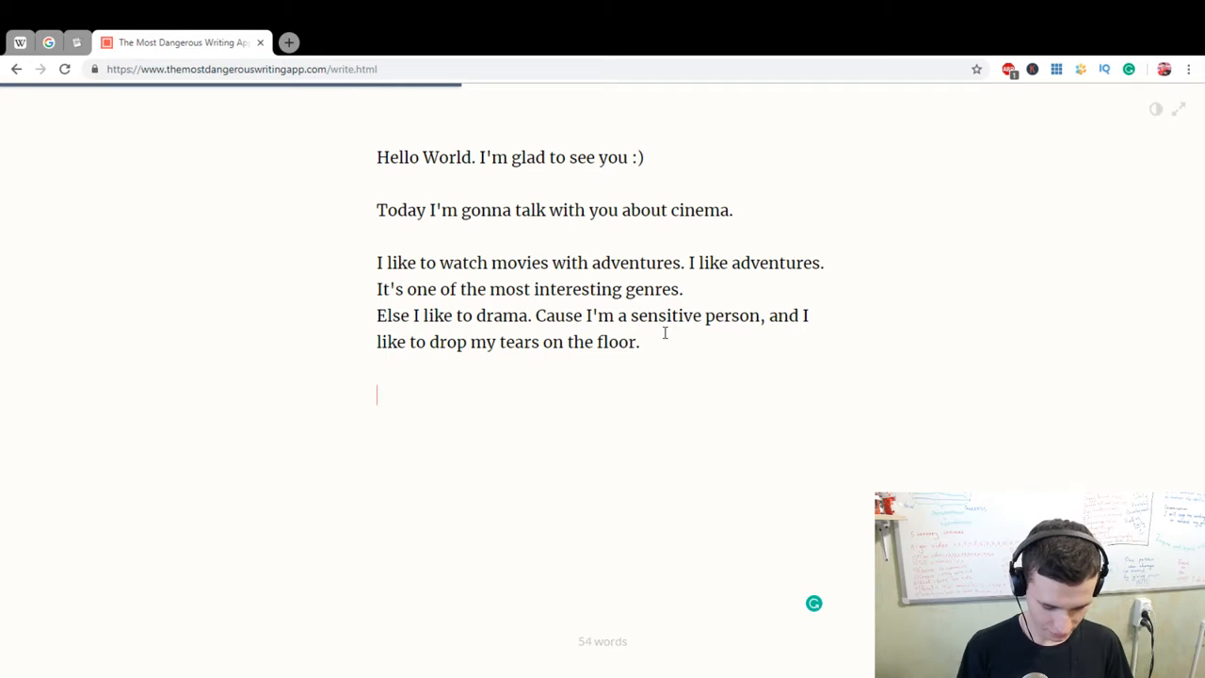
pyautogui.write('By')
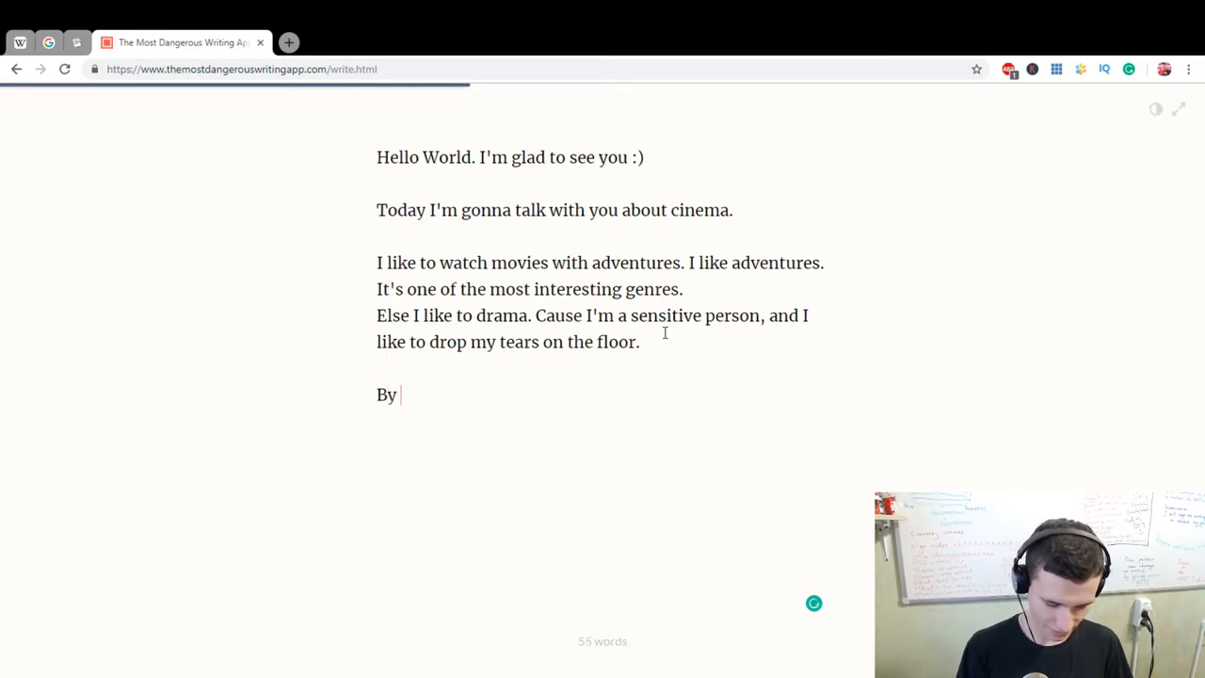
pyautogui.write('the way,')
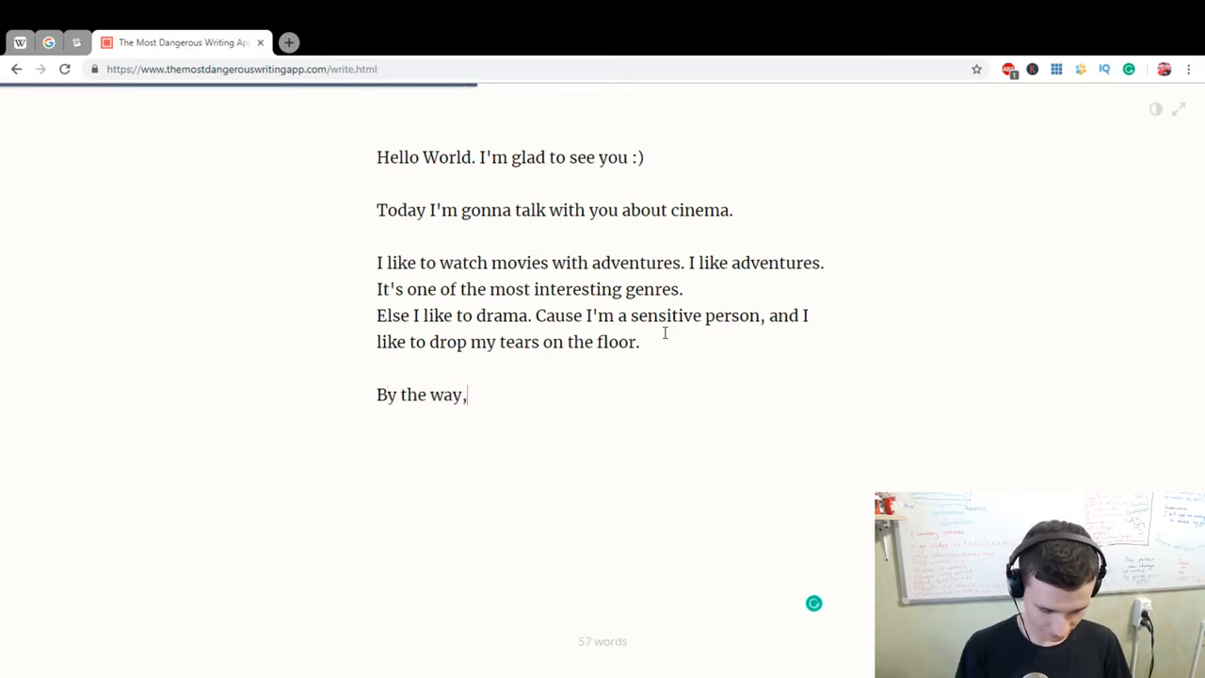
pyautogui.write('I am in a')
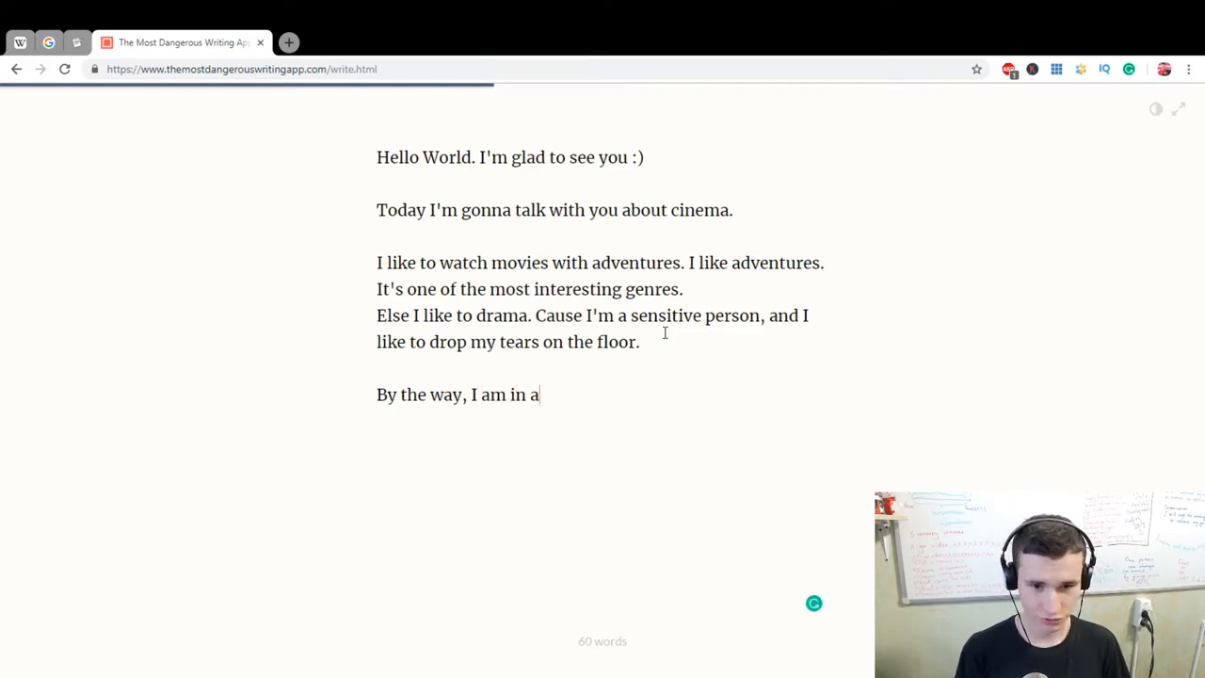
pyautogui.write('c')
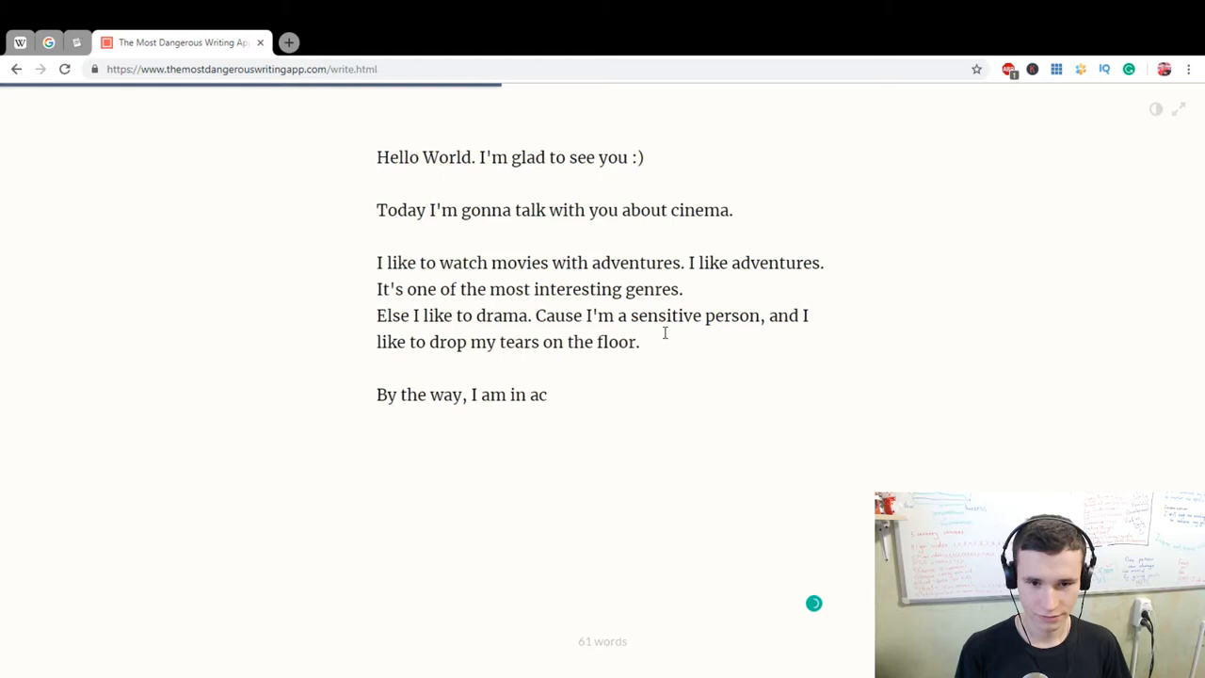
pyautogui.write('tion')
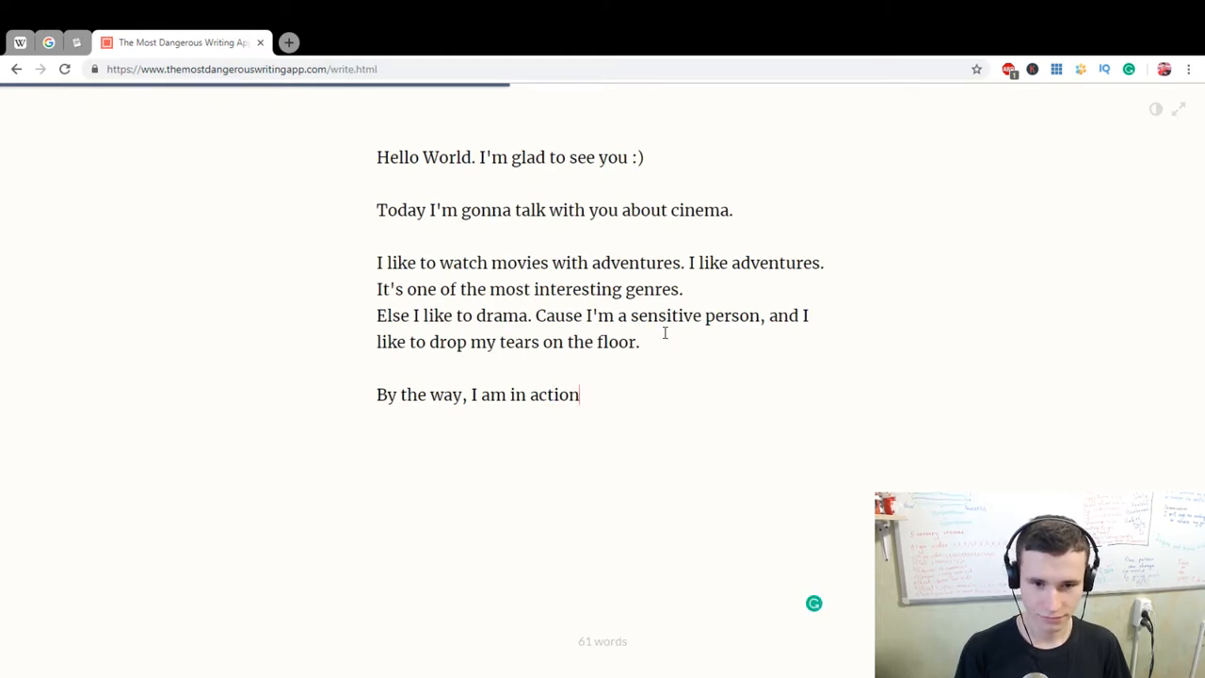
pyautogui.write('for new day')
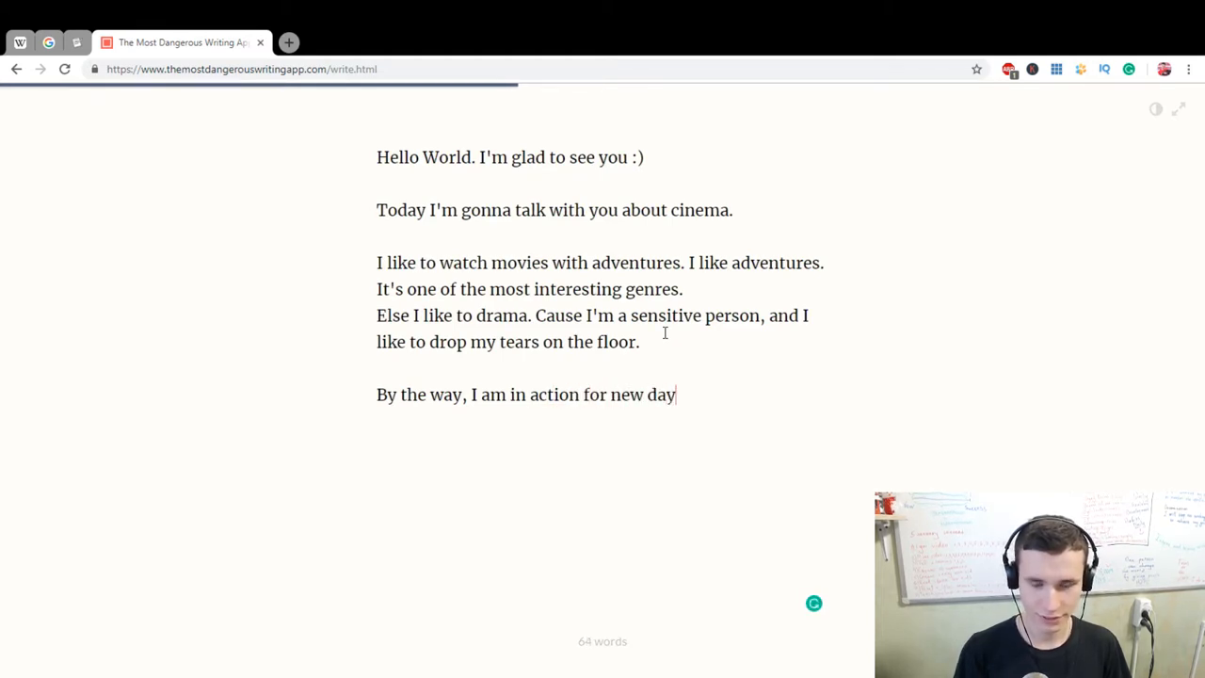
pyautogui.write('. Cause')
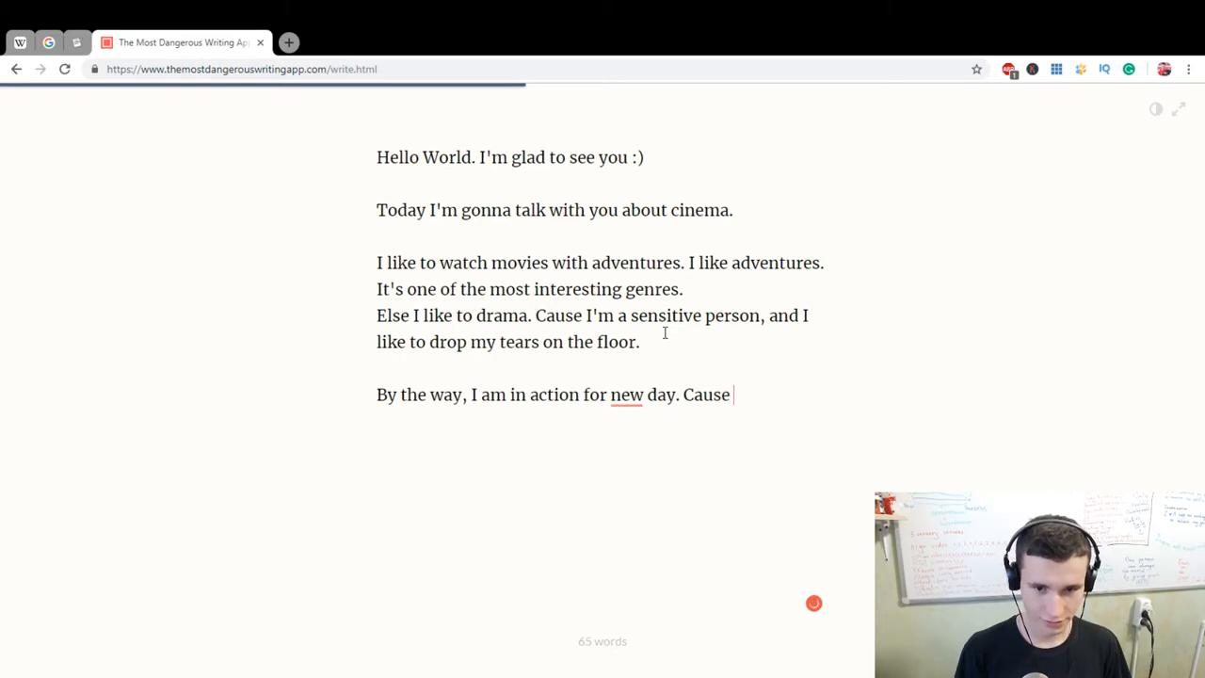
pyautogui.press('BackSpace')
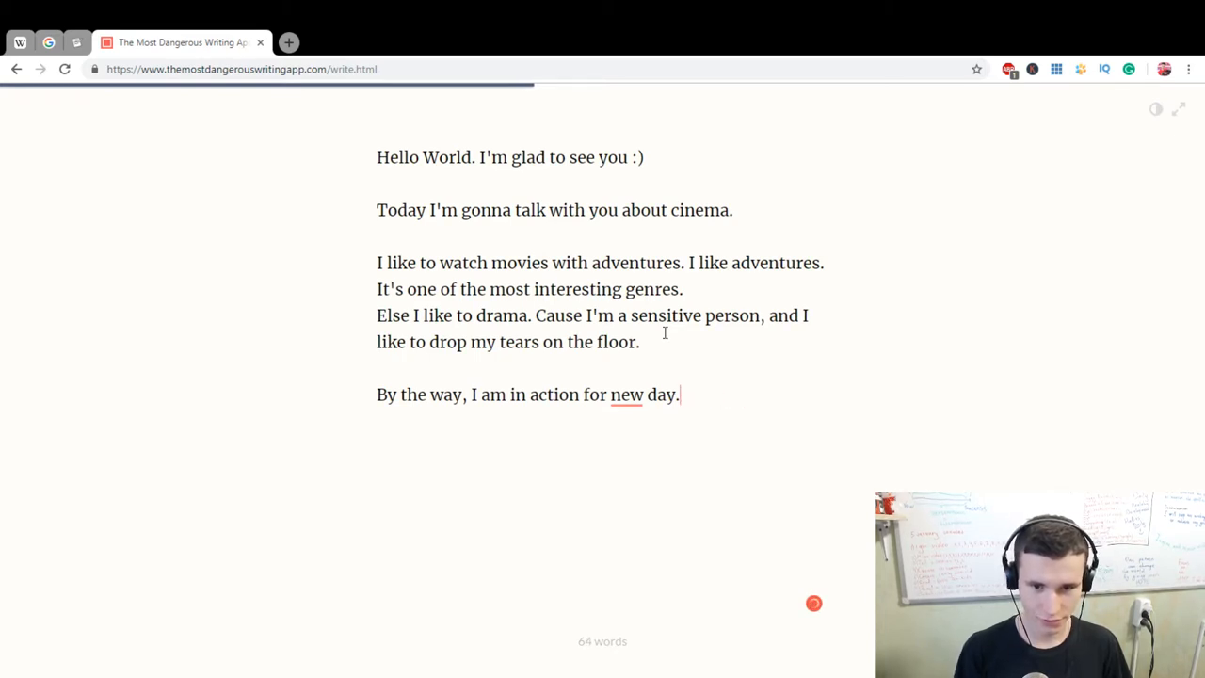
# Add 'the new day. Today is new 5th January of 2019.'.
pyautogui.write('the n')
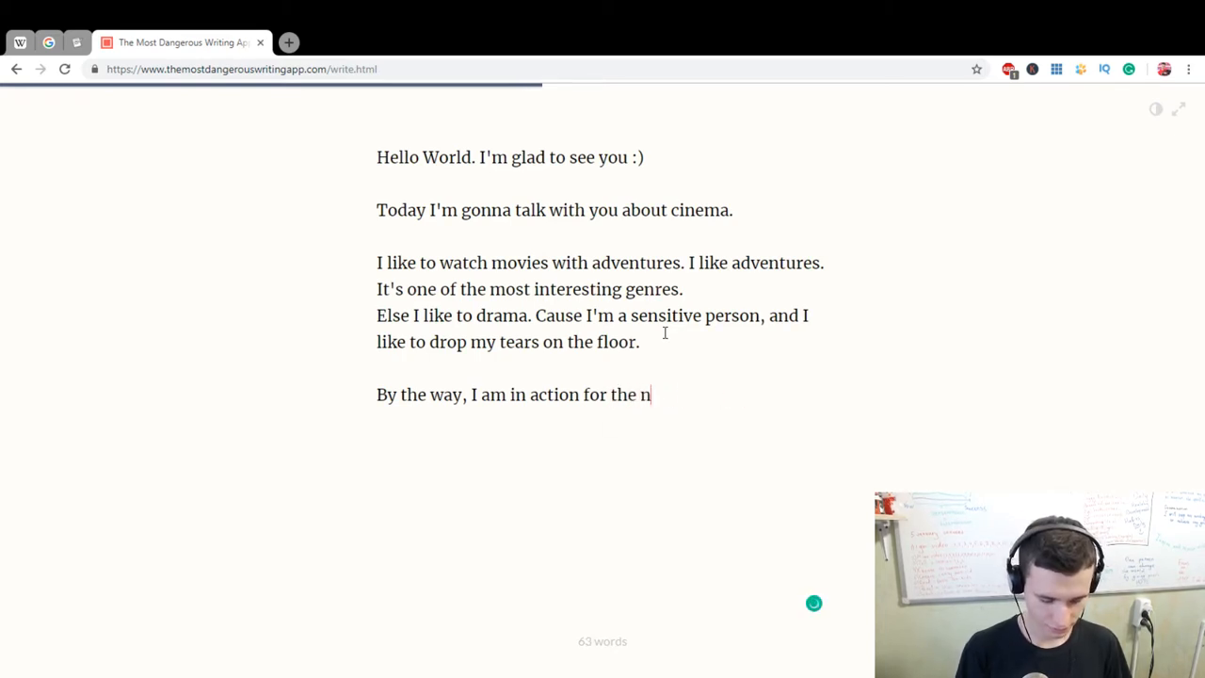
pyautogui.write('ew day. T')
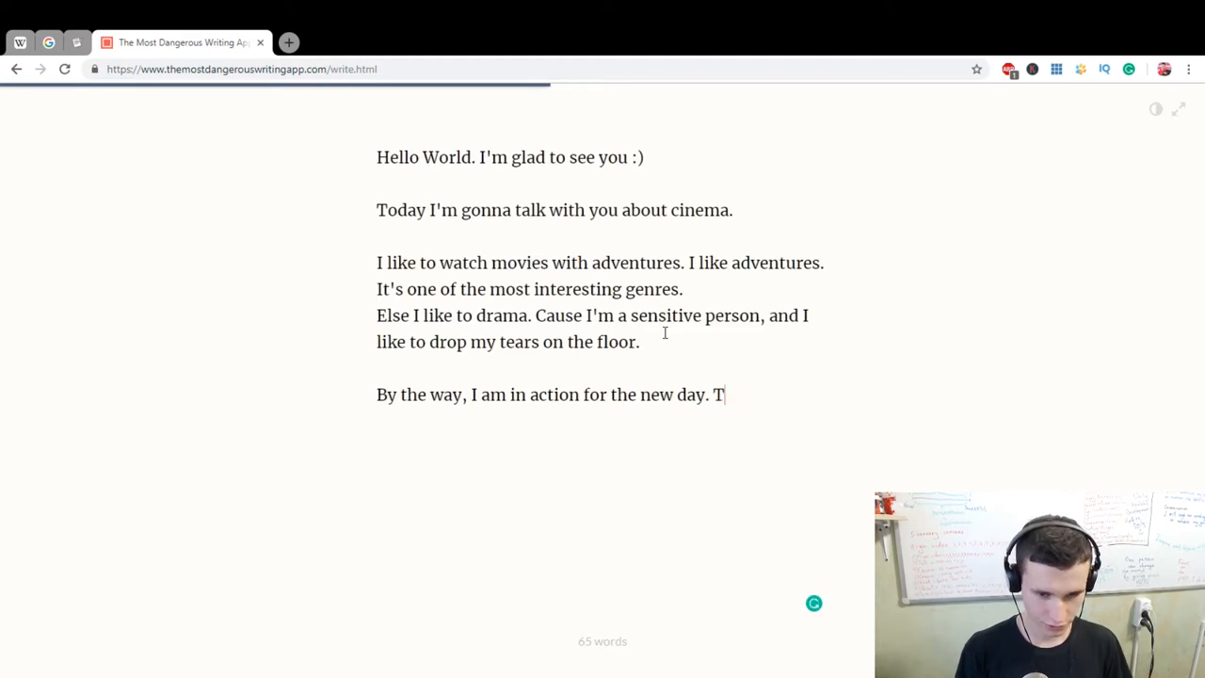
pyautogui.write('oday is')
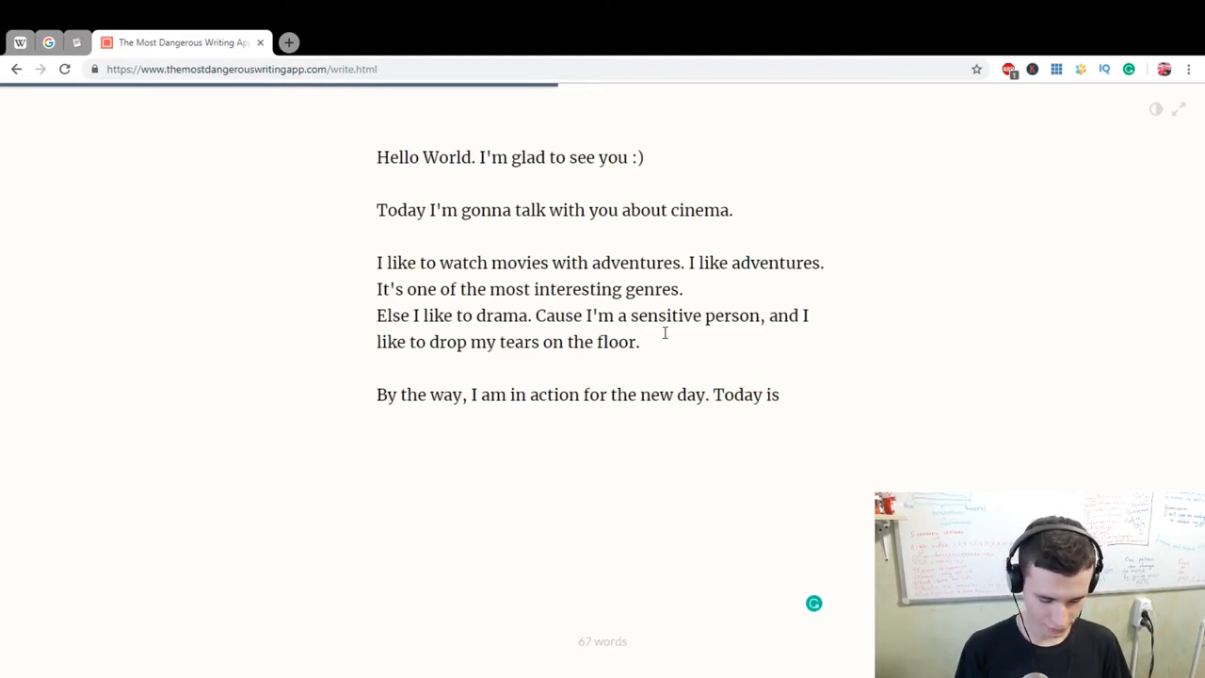
pyautogui.write('new')
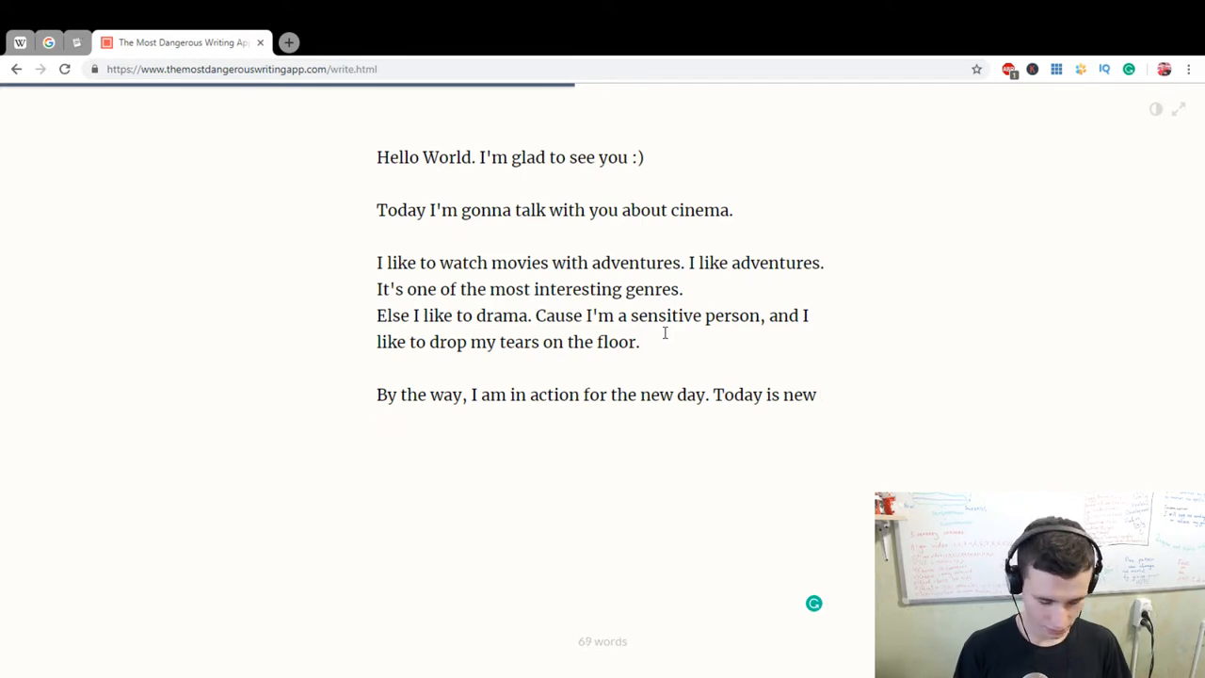
pyautogui.write('5th January of 2')
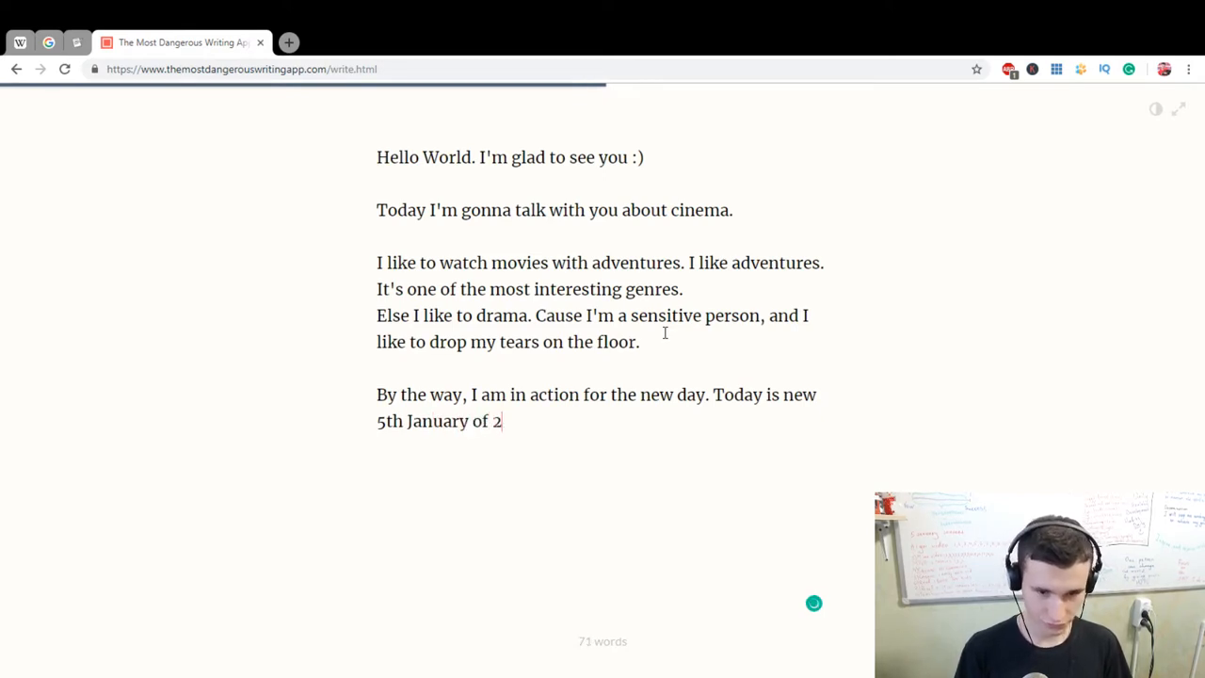
pyautogui.write('019.')
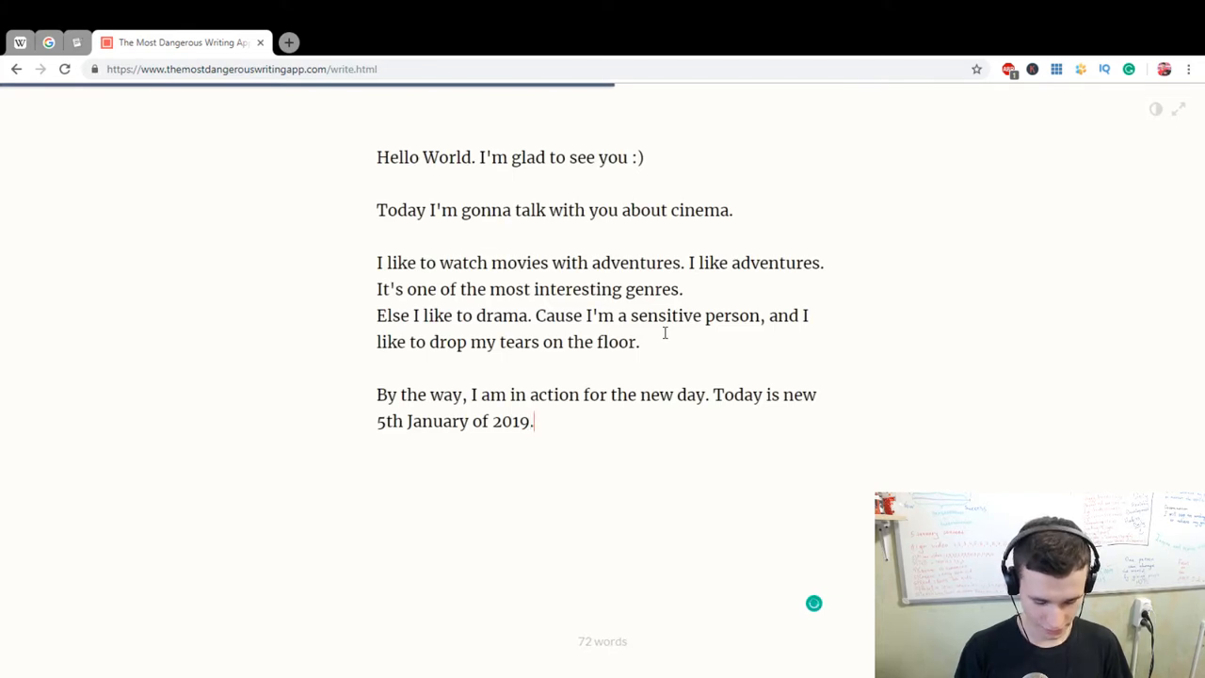
# Add the sentence 'This day will not repeat again.'.
pyautogui.write('This')
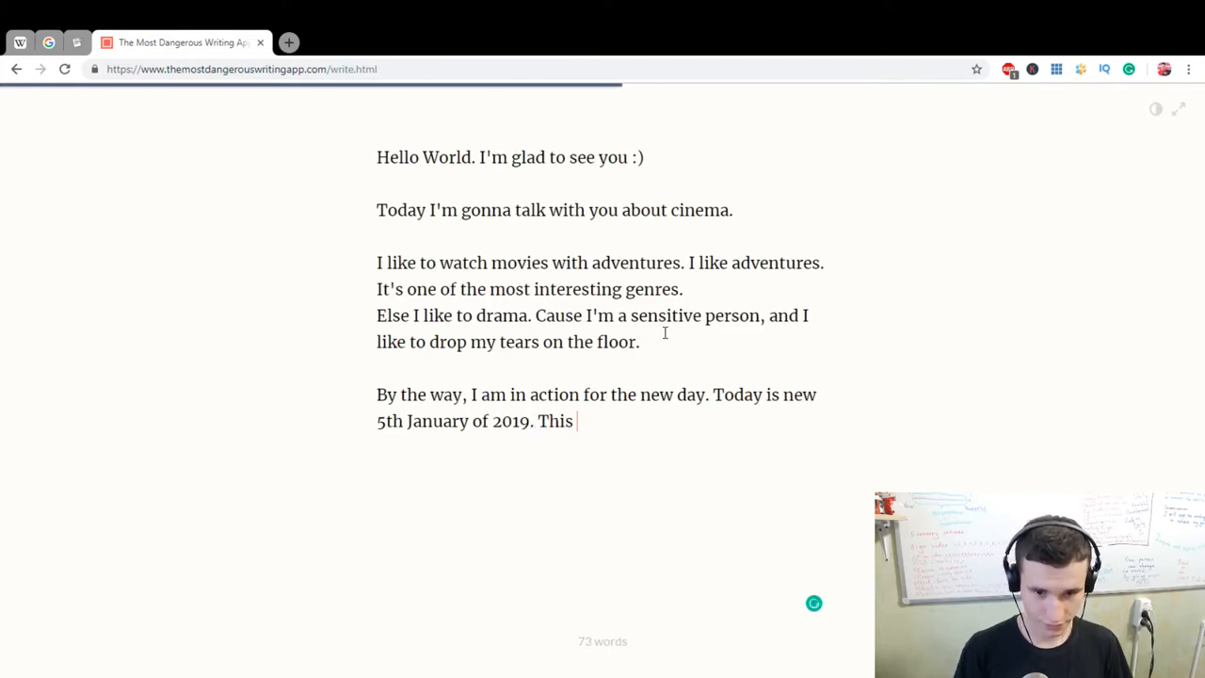
pyautogui.write('day will')
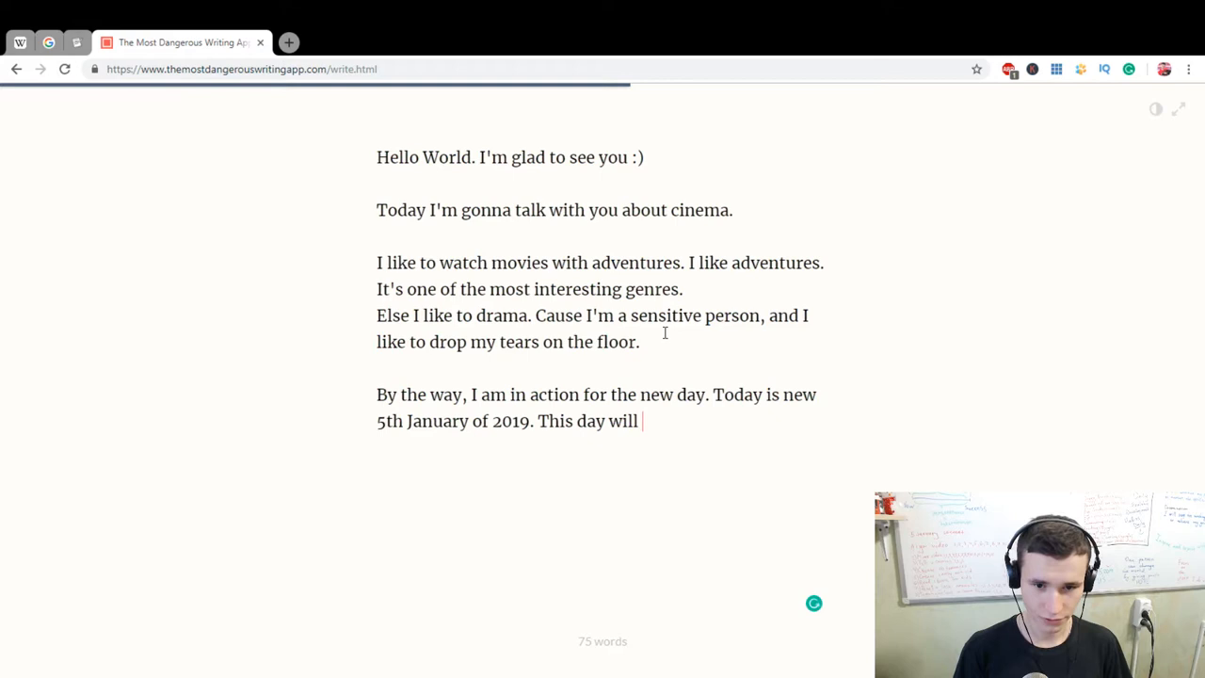
pyautogui.write('not repeat aga')
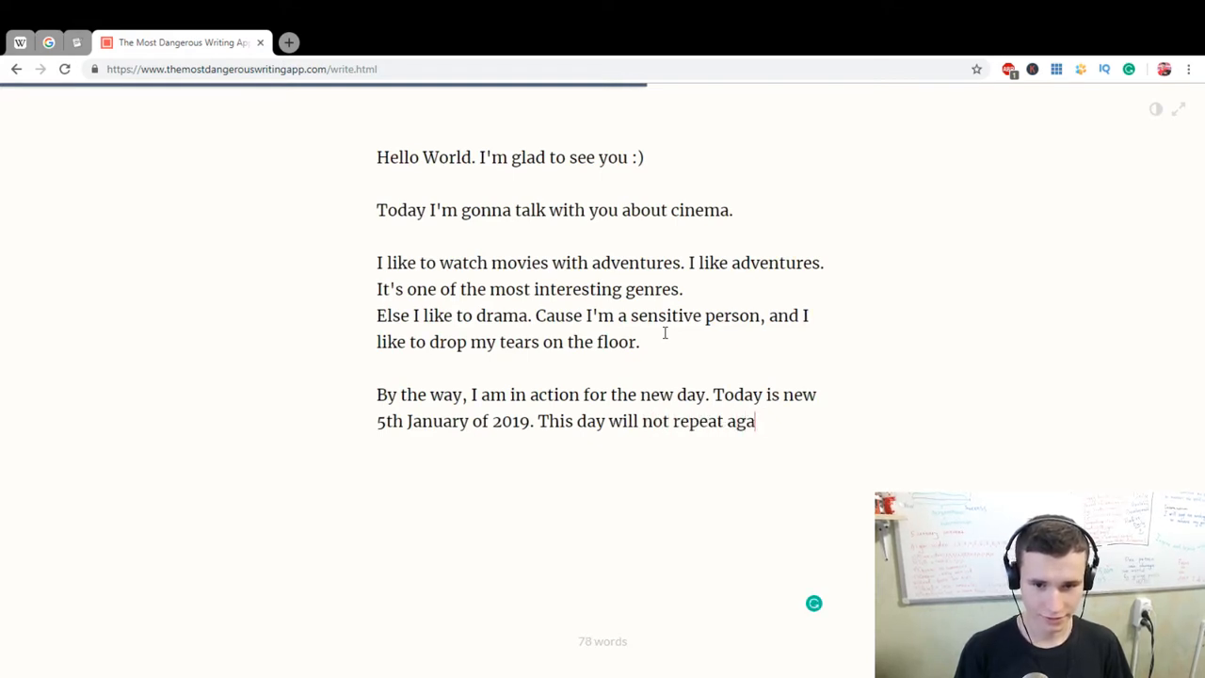
pyautogui.write('in.')
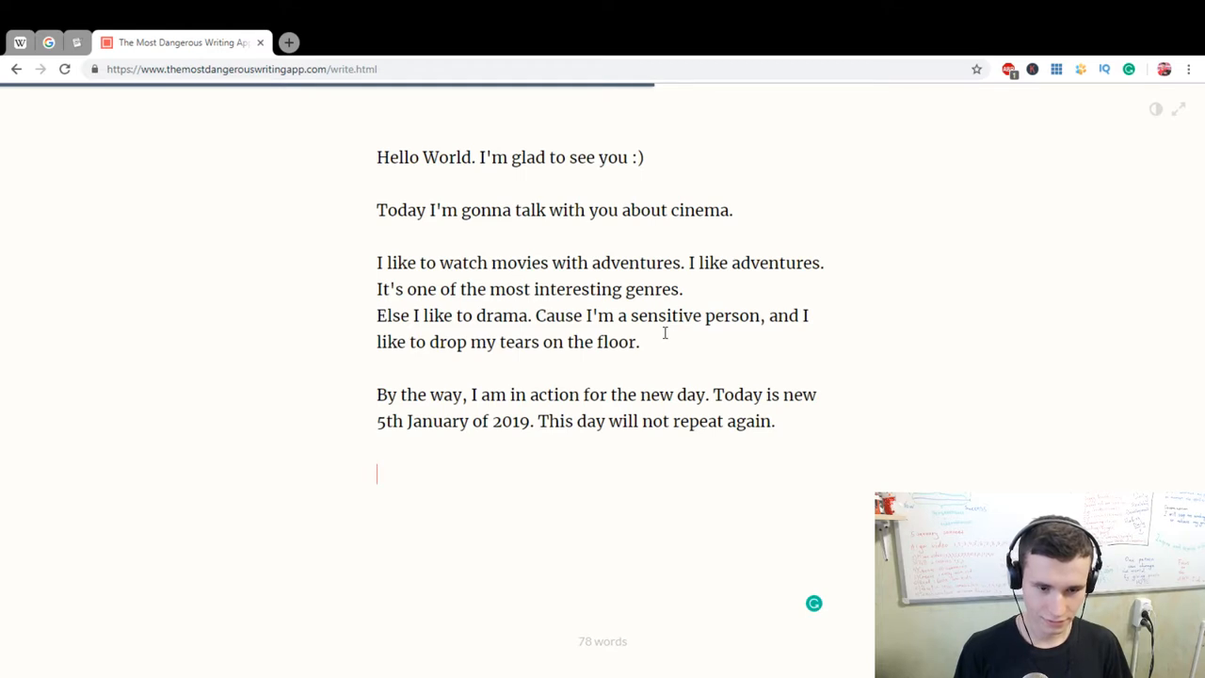
# Urge living this day with maximum productivity and awareness.
pyautogui.write('Need to l')
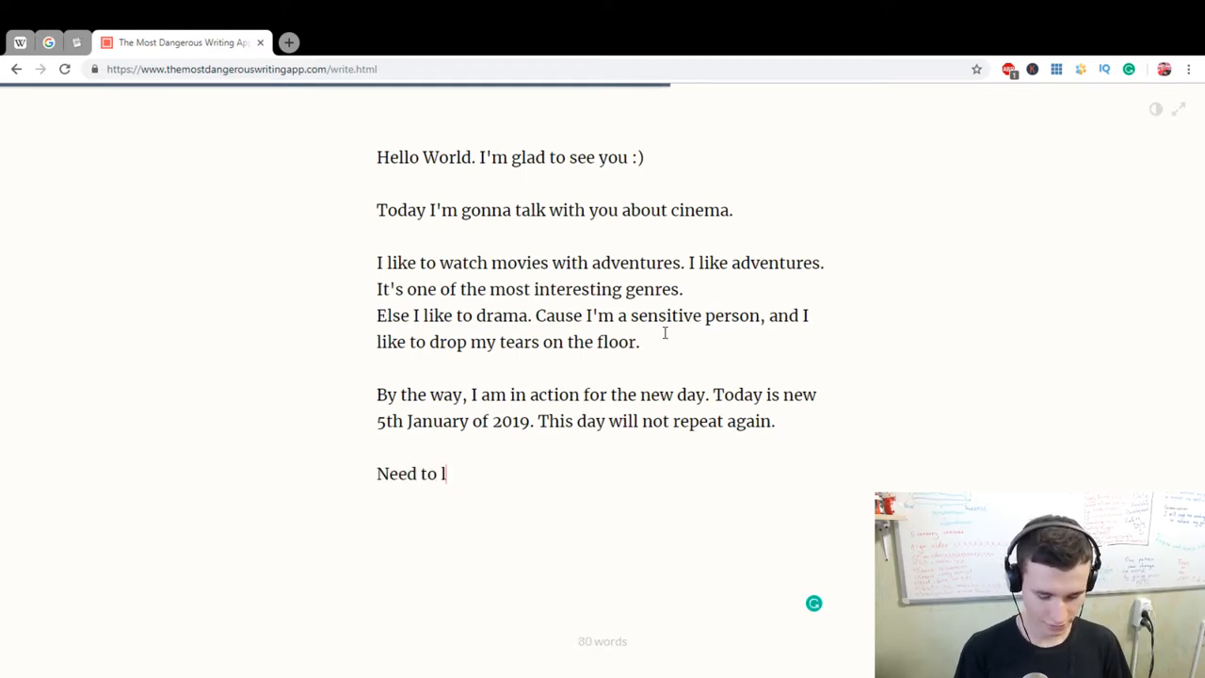
pyautogui.write('ive th')
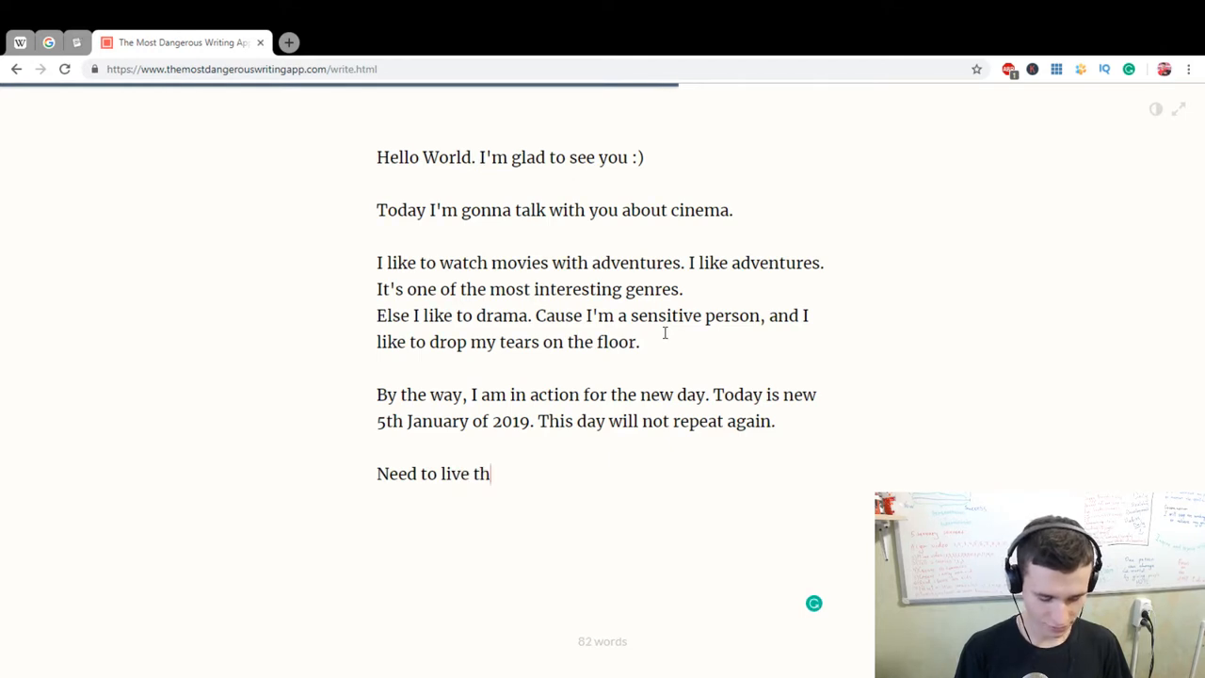
pyautogui.write('is day with')
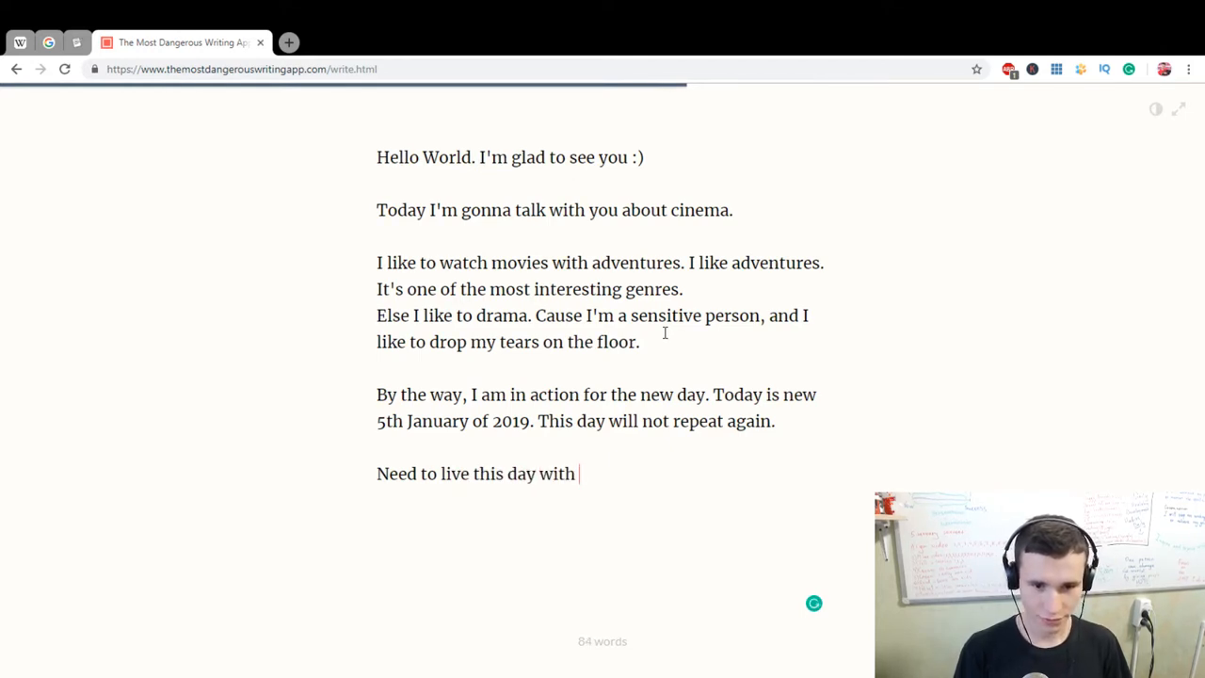
pyautogui.write('maximum')
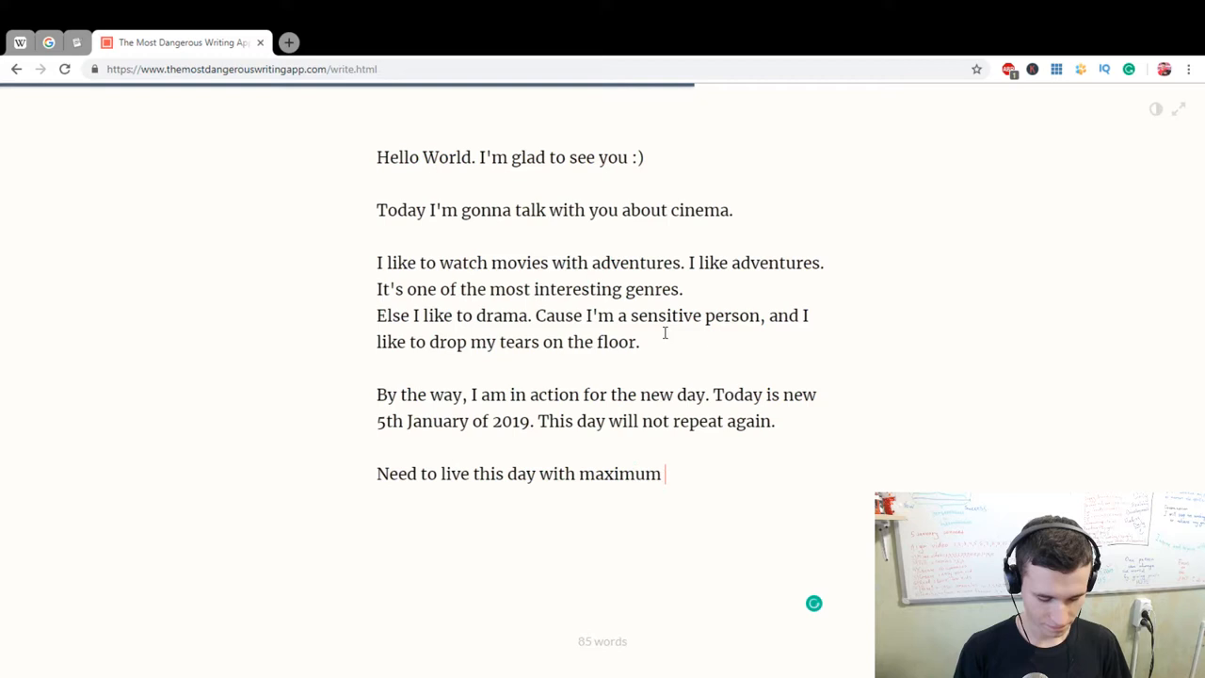
pyautogui.write('producti')
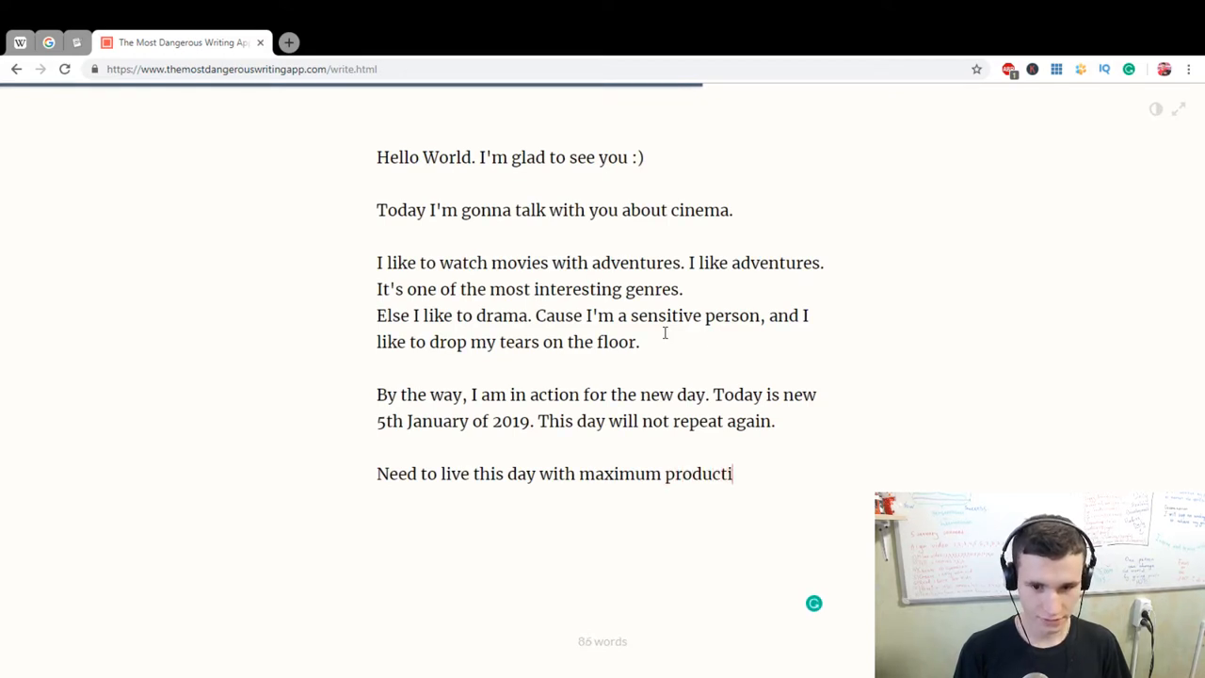
pyautogui.write('vity and')
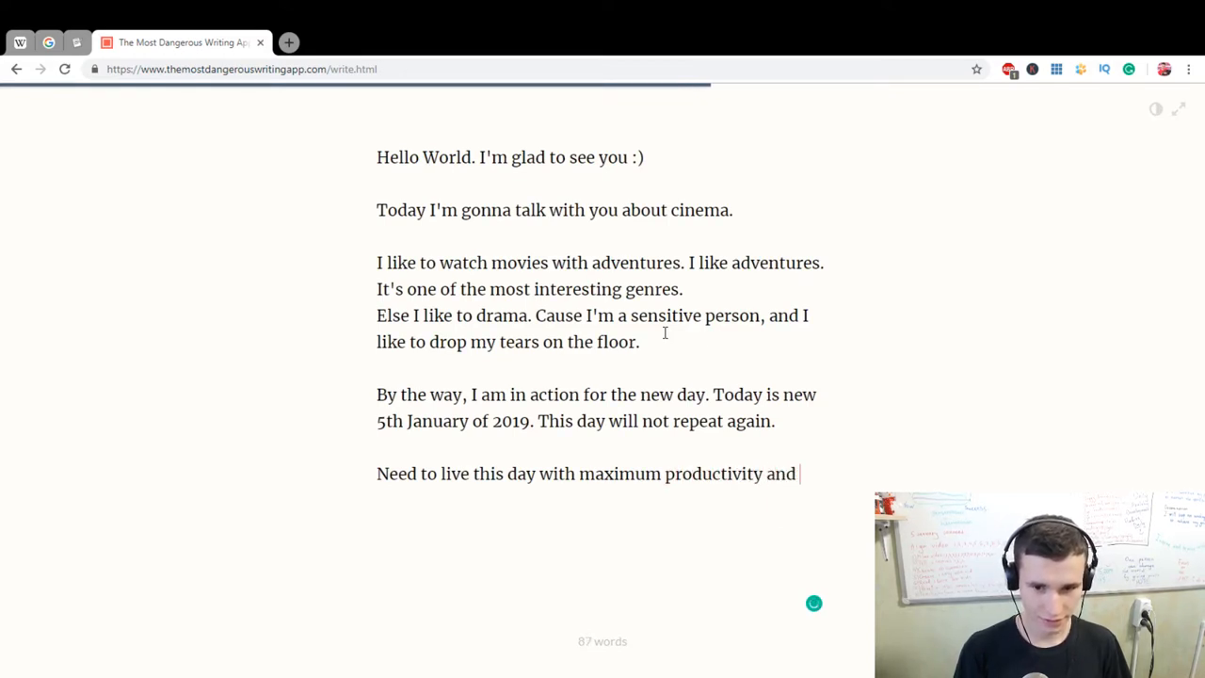
pyautogui.write('awa')
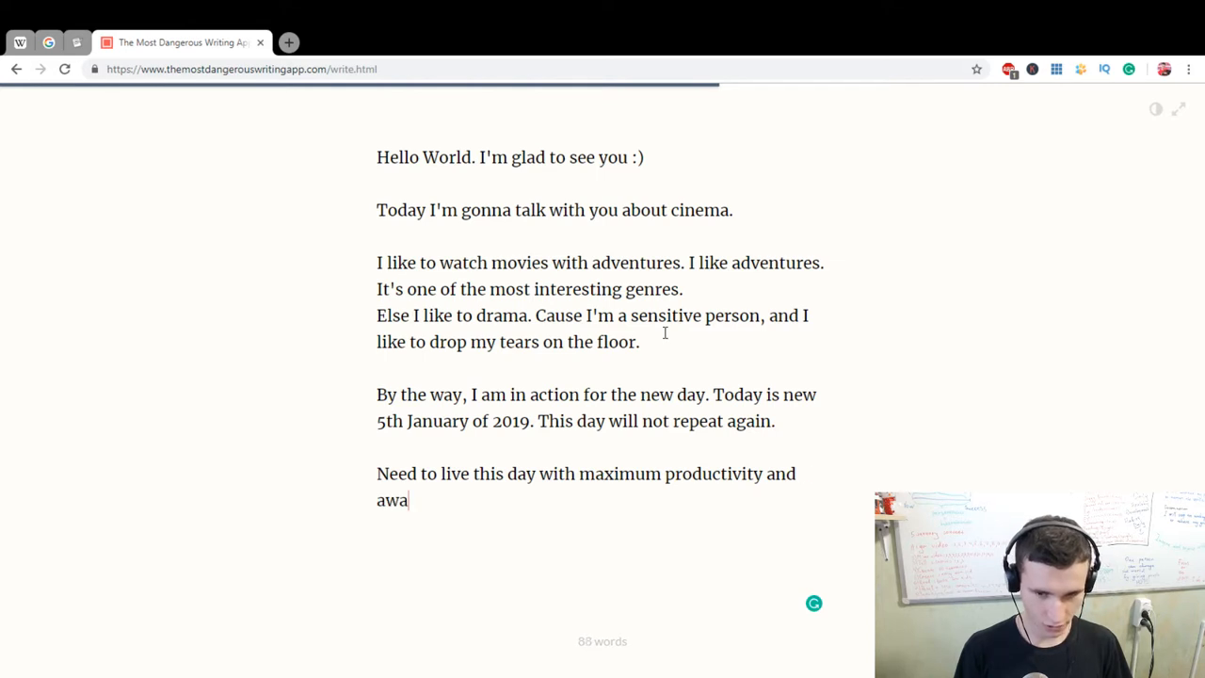
pyautogui.write('reness')
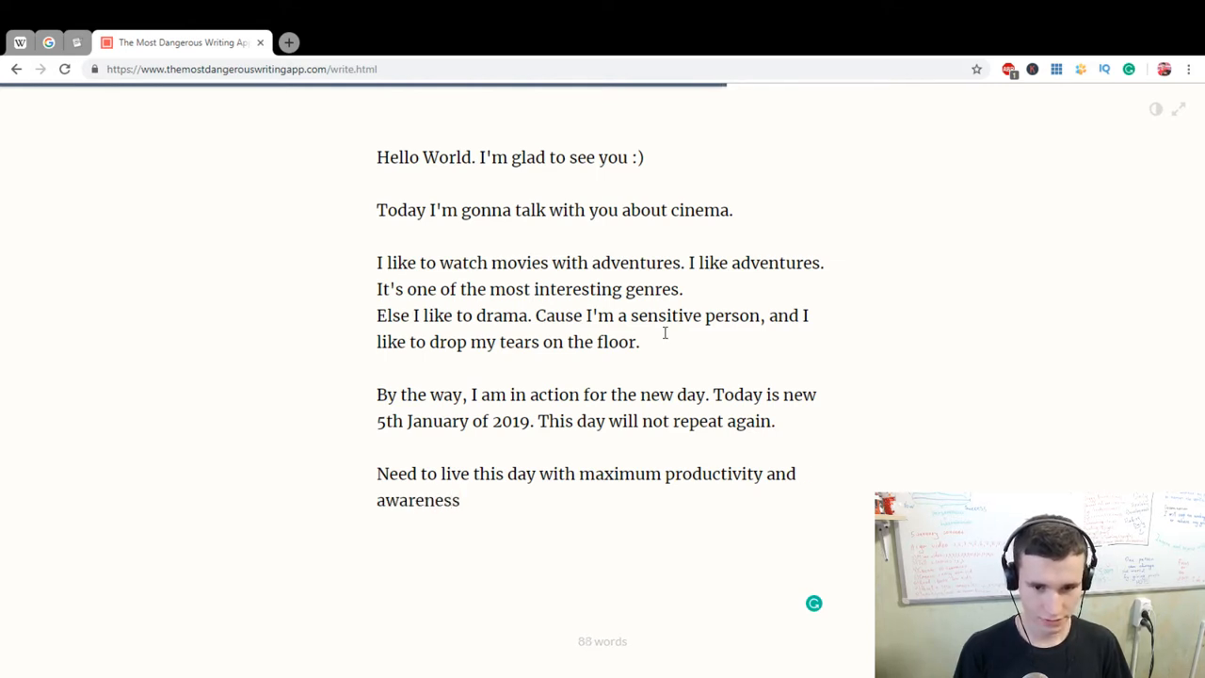
# Add the question 'Do you know who…' answered with 'I know!'.
pyautogui.write('Do')
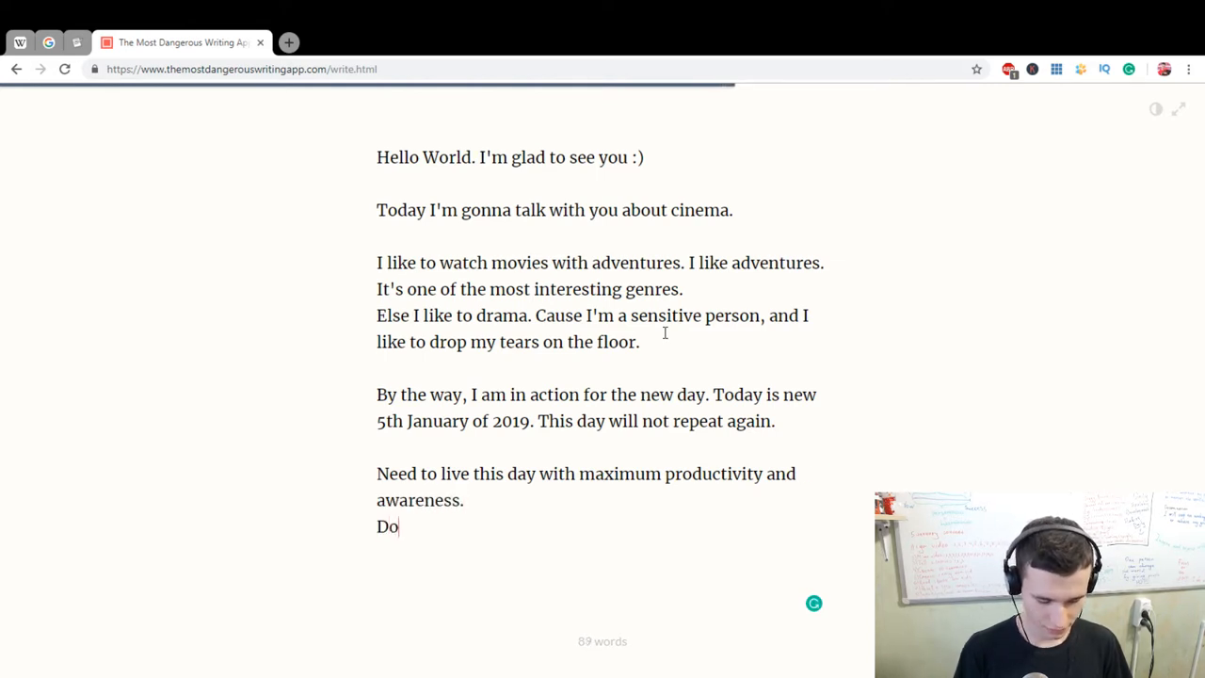
pyautogui.write('you know')
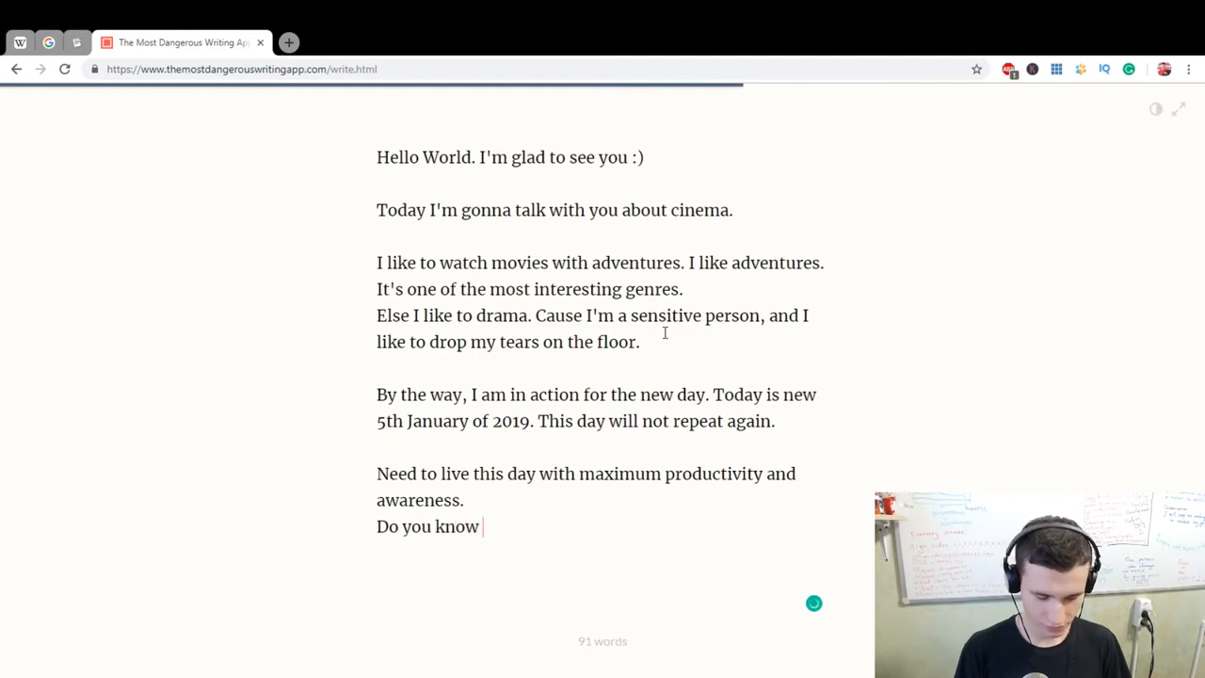
pyautogui.write('who')
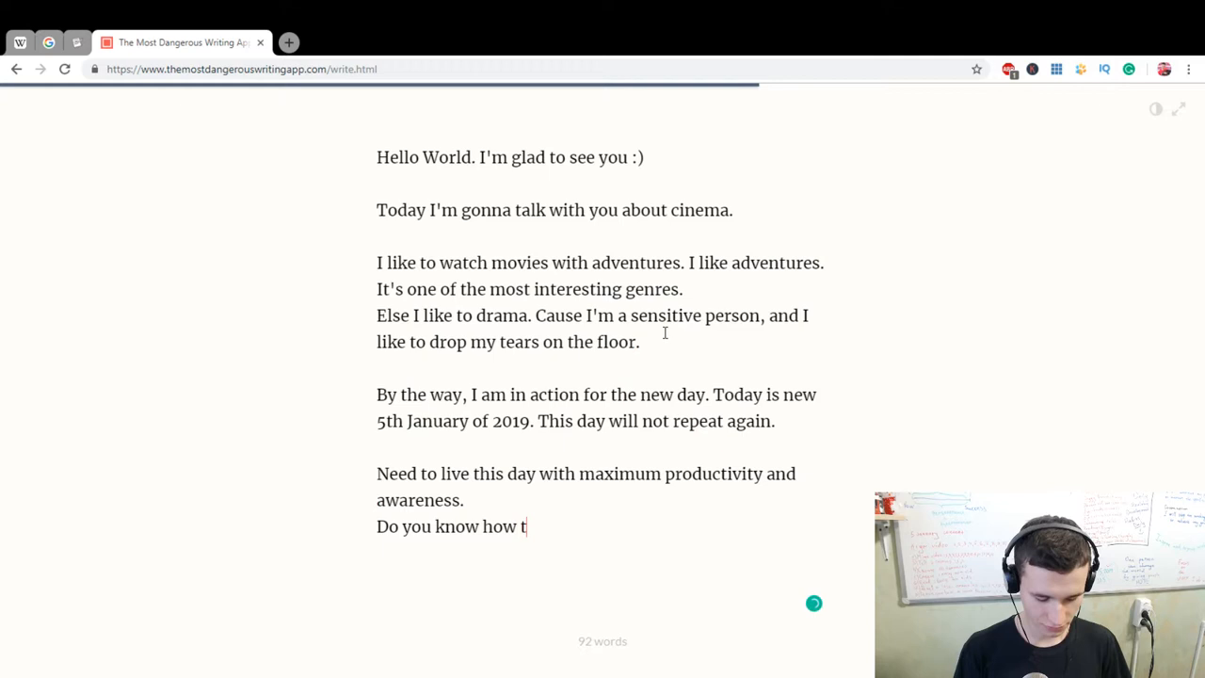
pyautogui.write('o do')
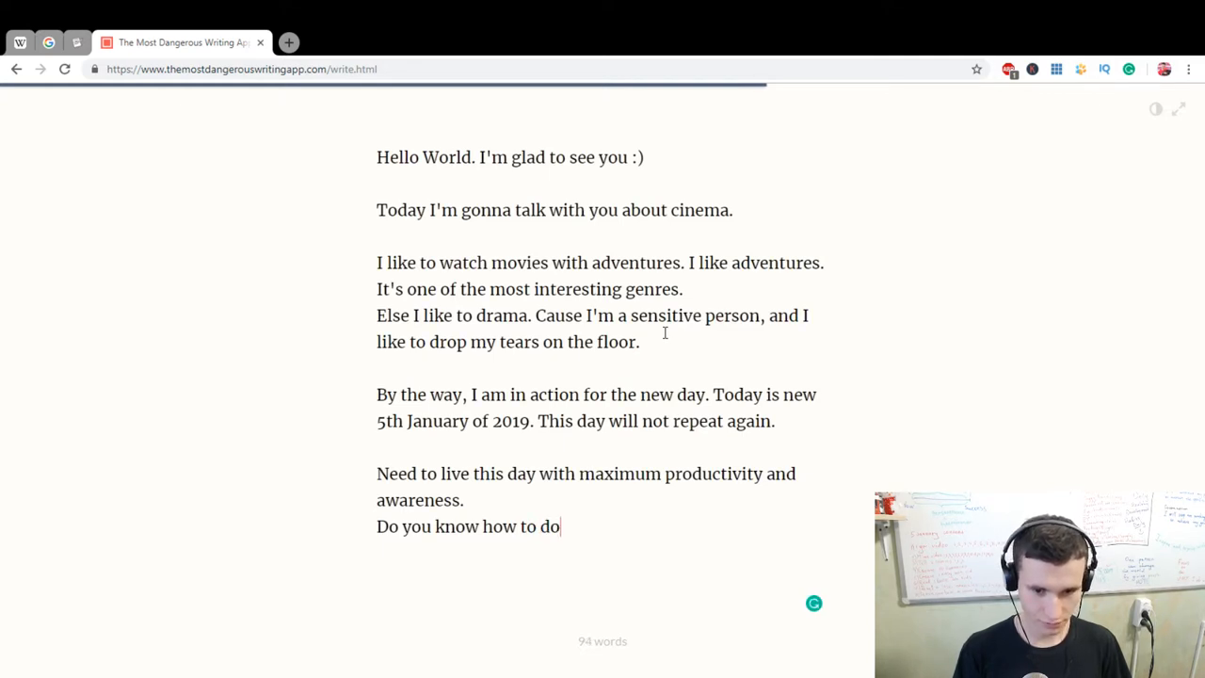
pyautogui.write('al with it?')
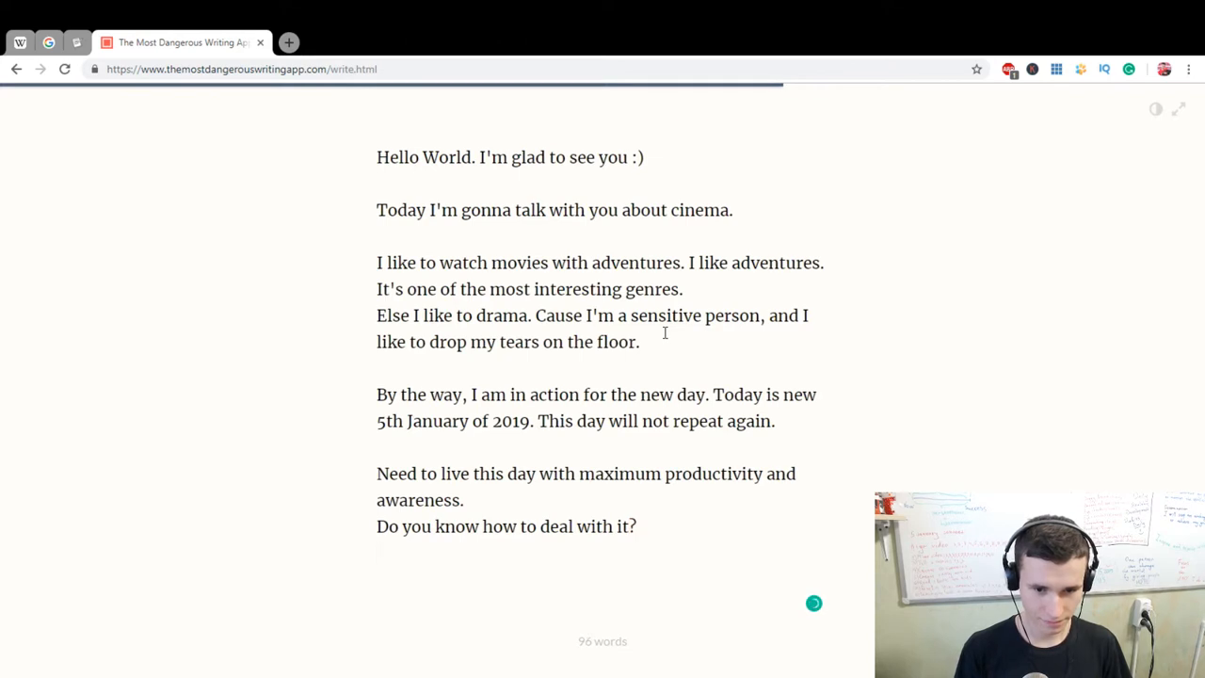
pyautogui.write('I know!')
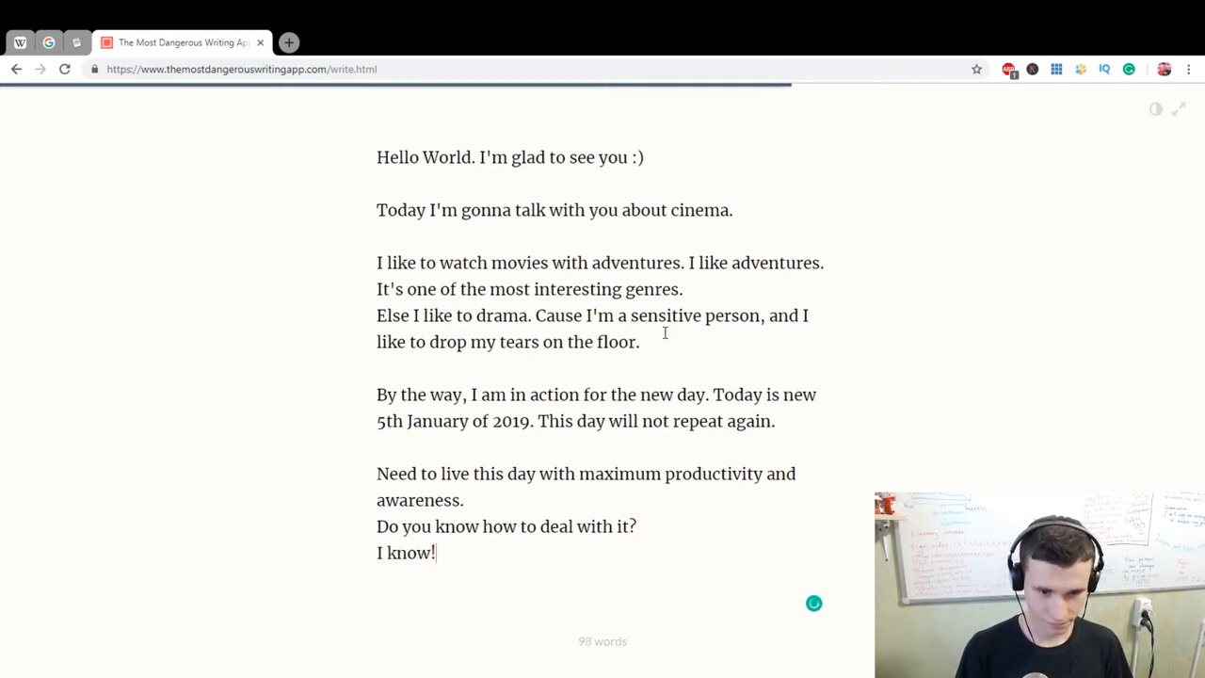
# Type 'Need a super fulfilled with Perseverance and Determination' and fix both misspellings.
pyautogui.write('Need')
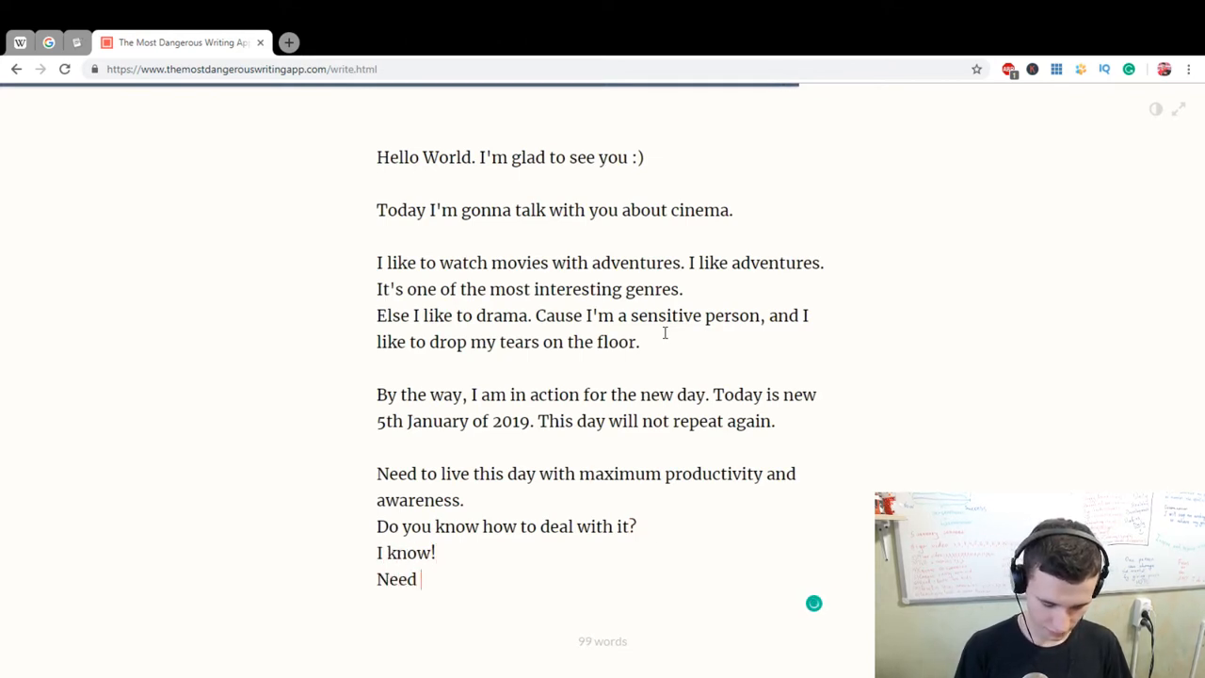
pyautogui.write('a')
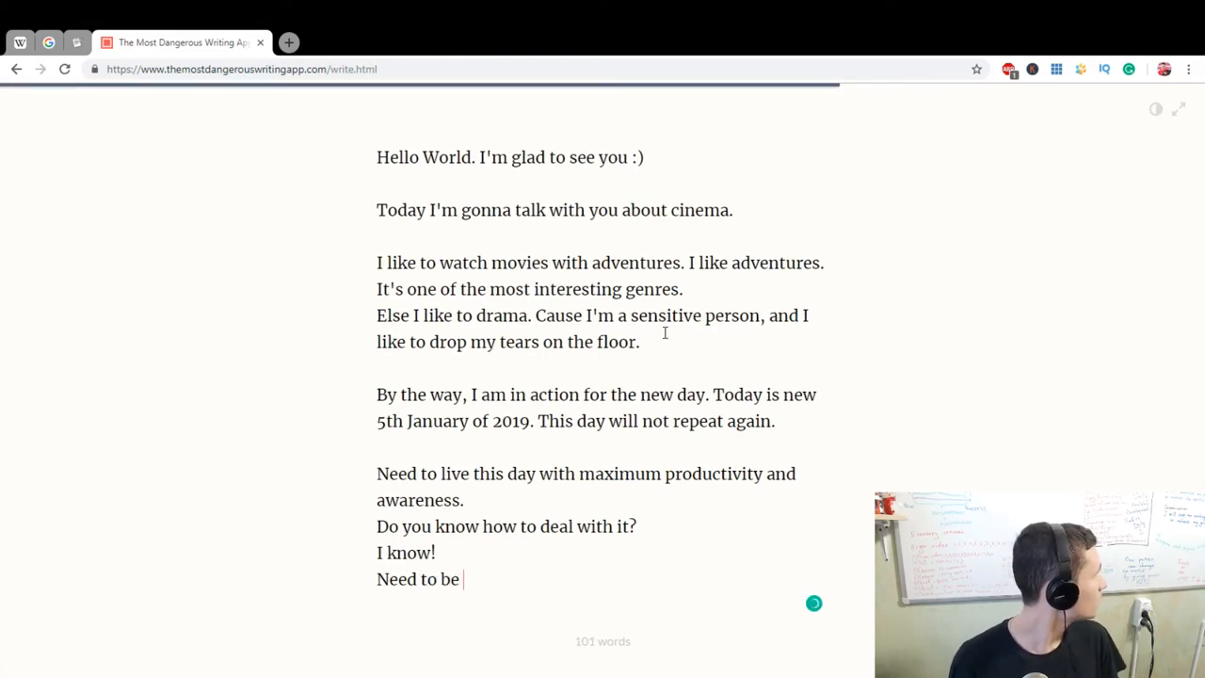
pyautogui.write('super')
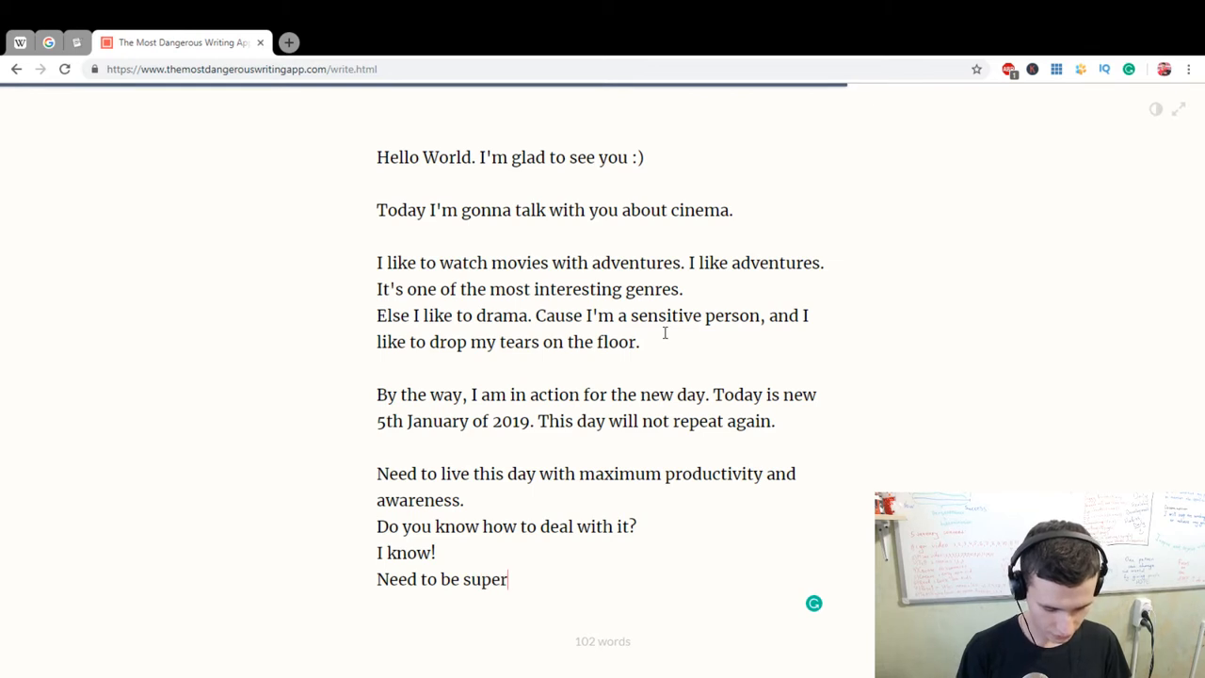
pyautogui.write('fulfi')
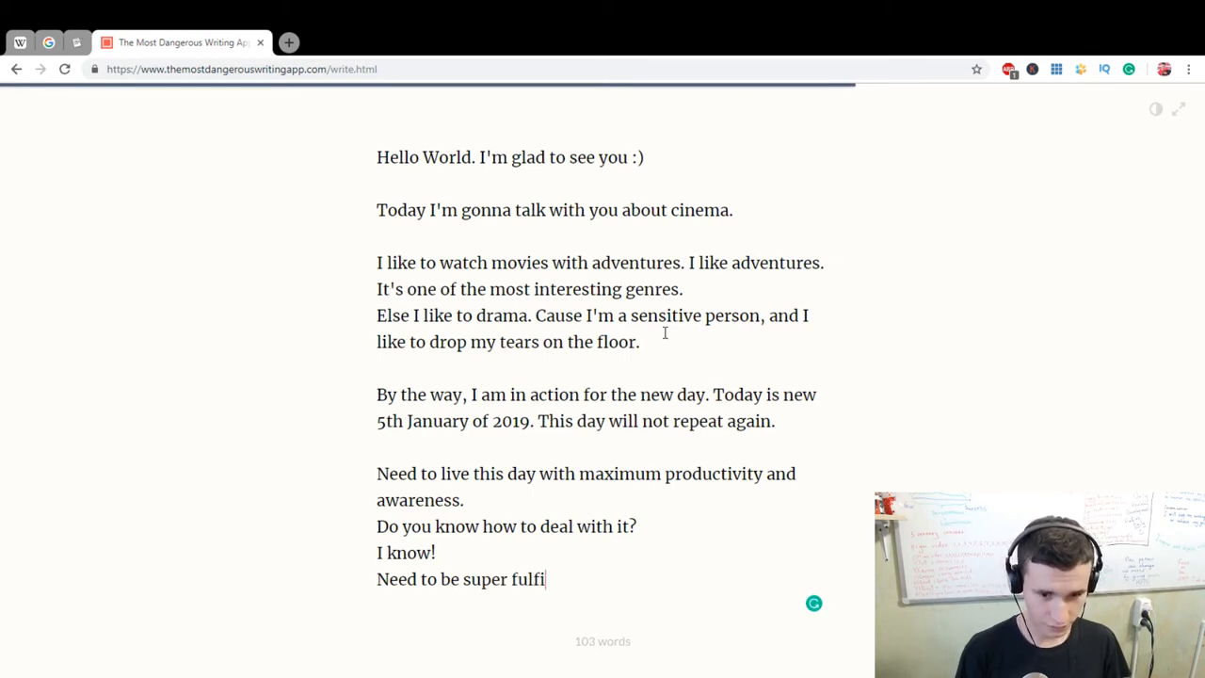
pyautogui.write('led wi')
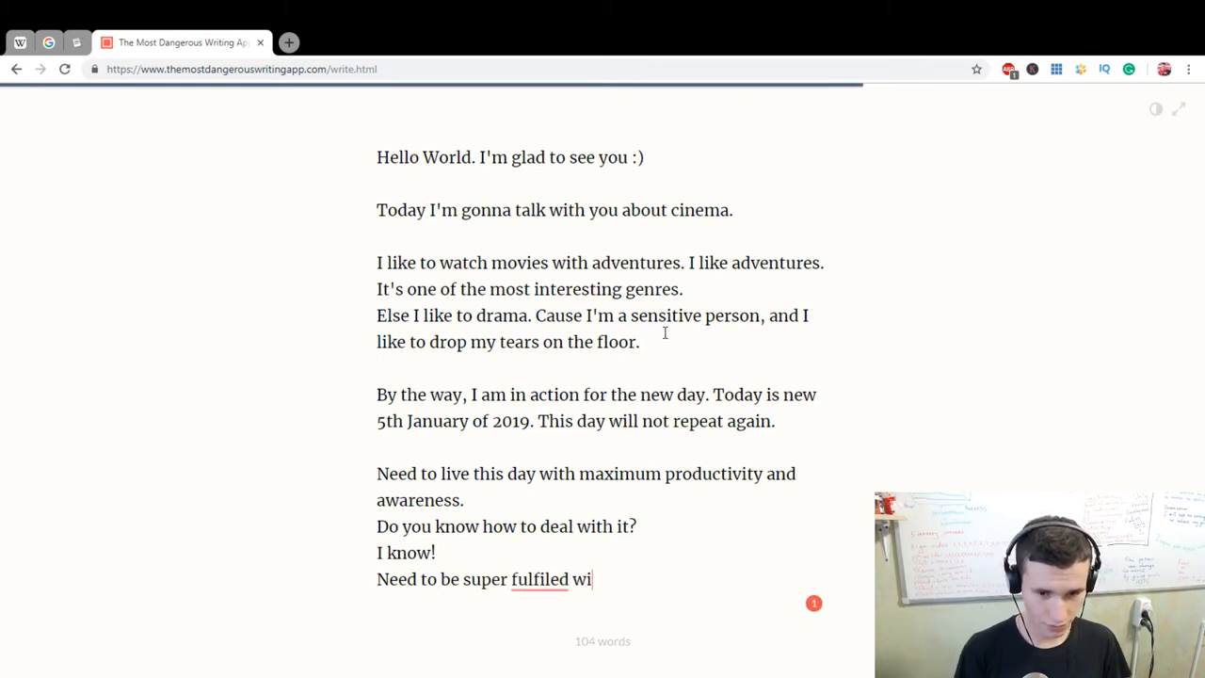
pyautogui.write('th')
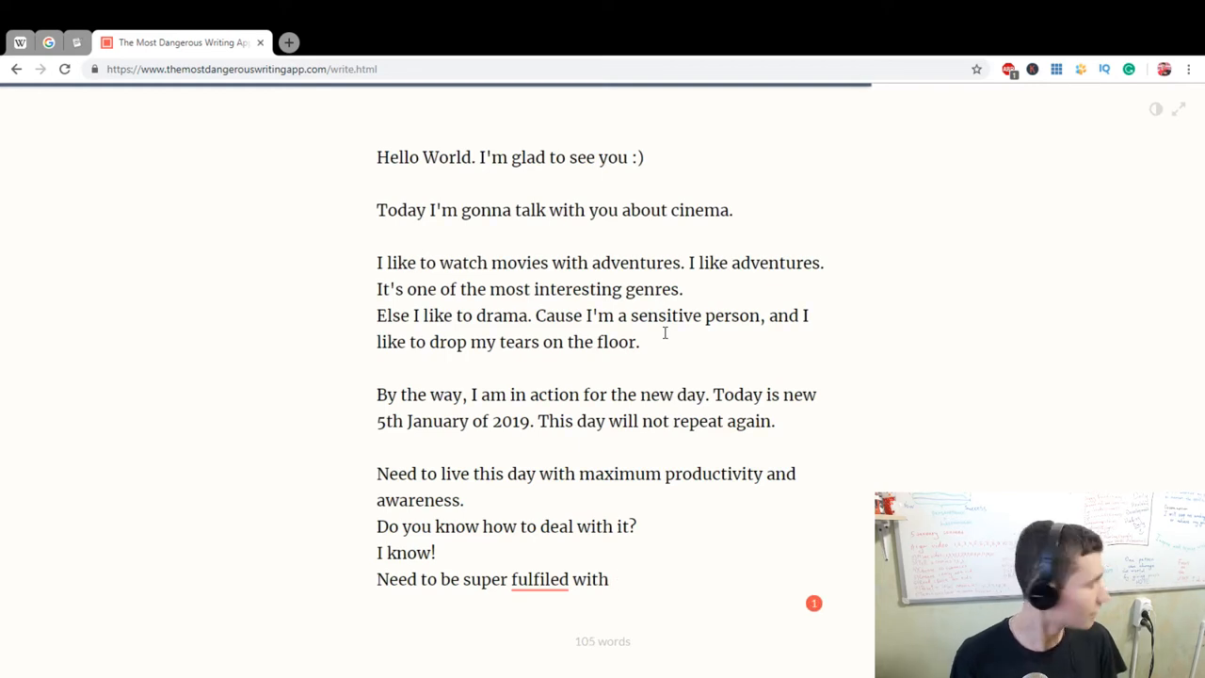
pyautogui.write('Perse')
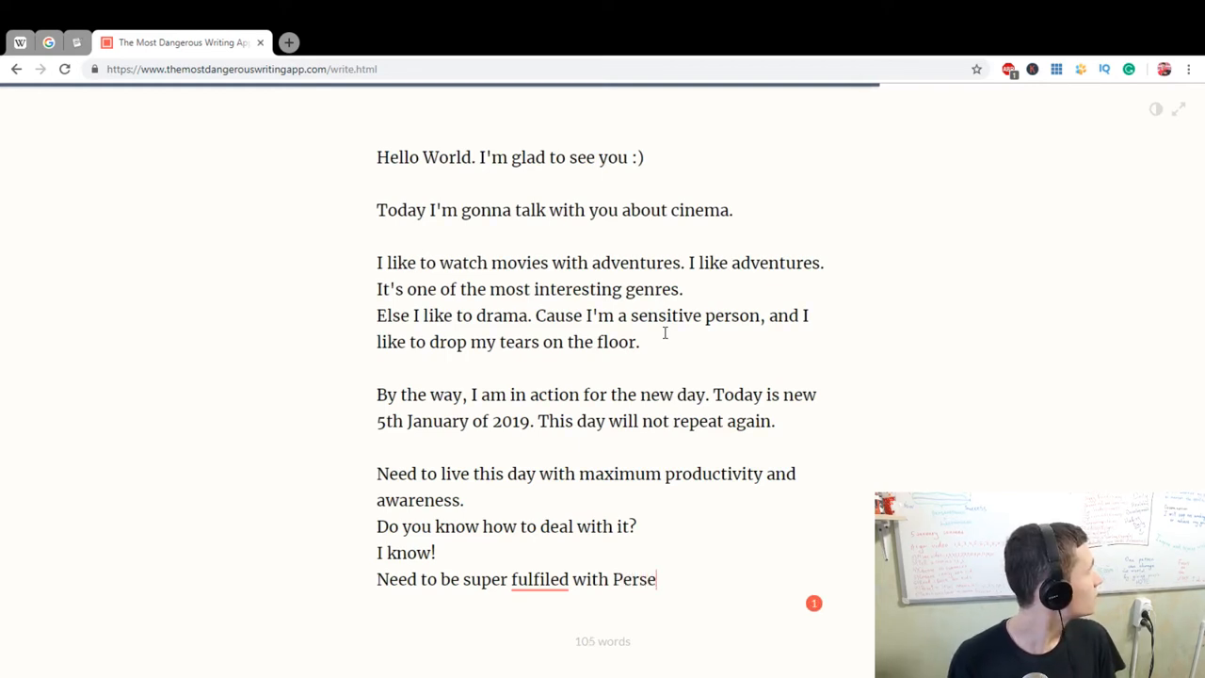
pyautogui.write('veran')
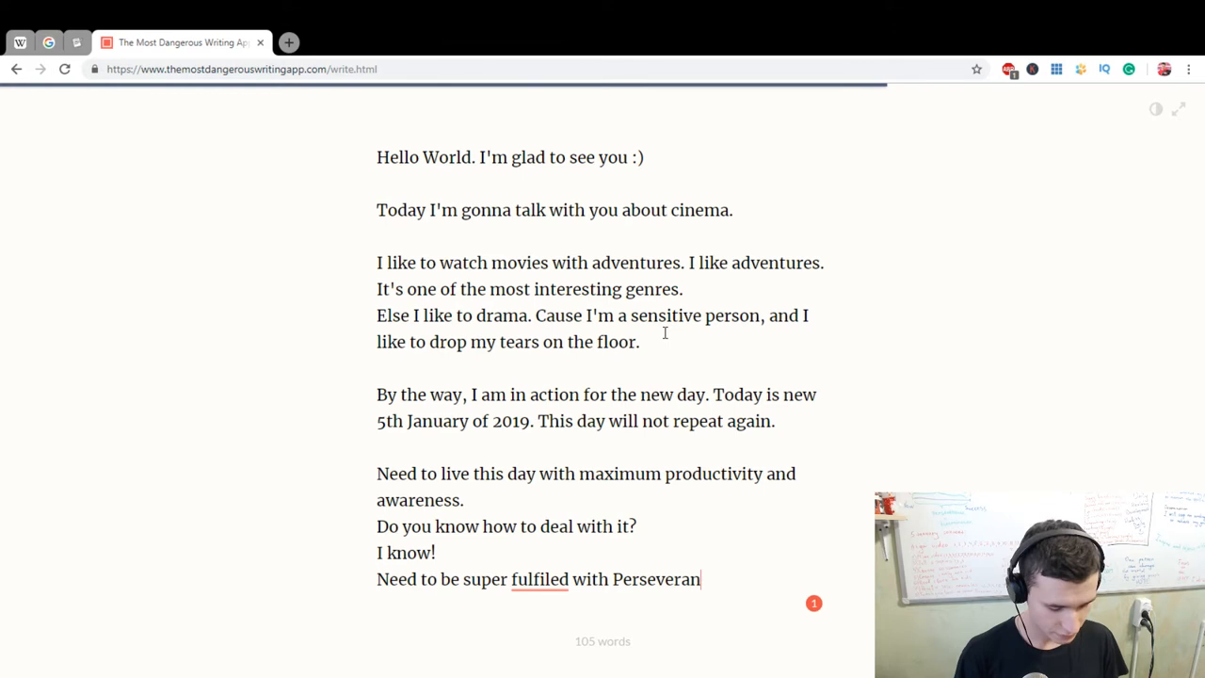
pyautogui.write('ca and D')
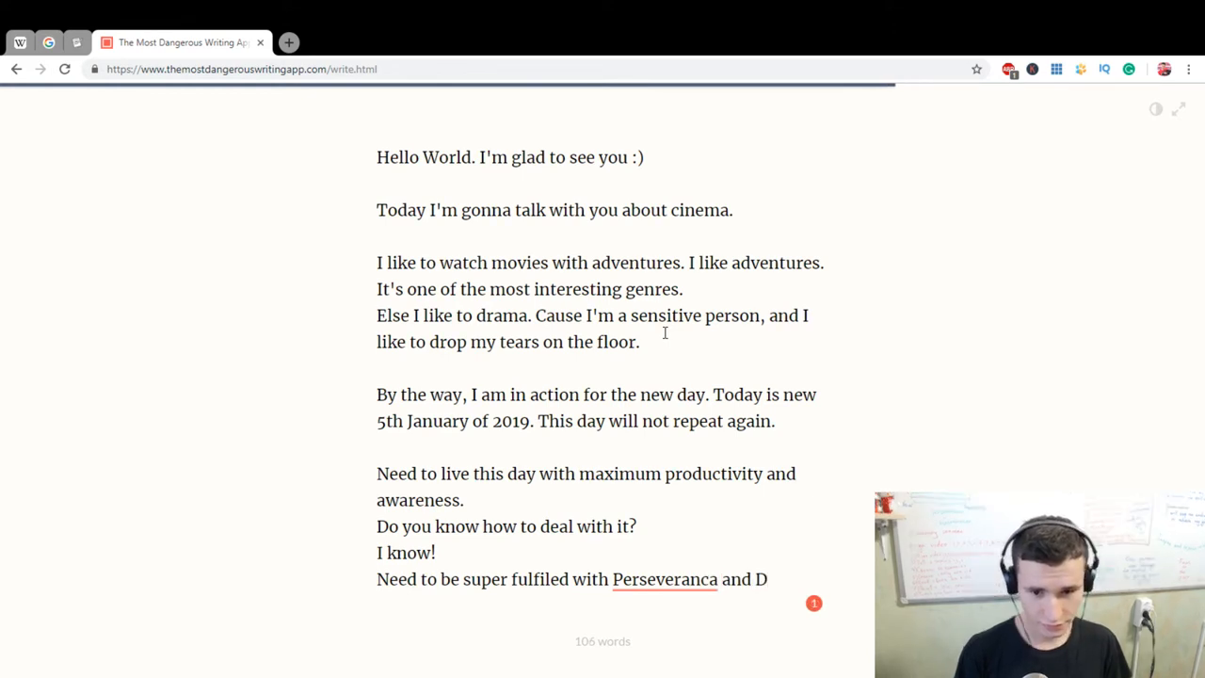
pyautogui.write('eter')
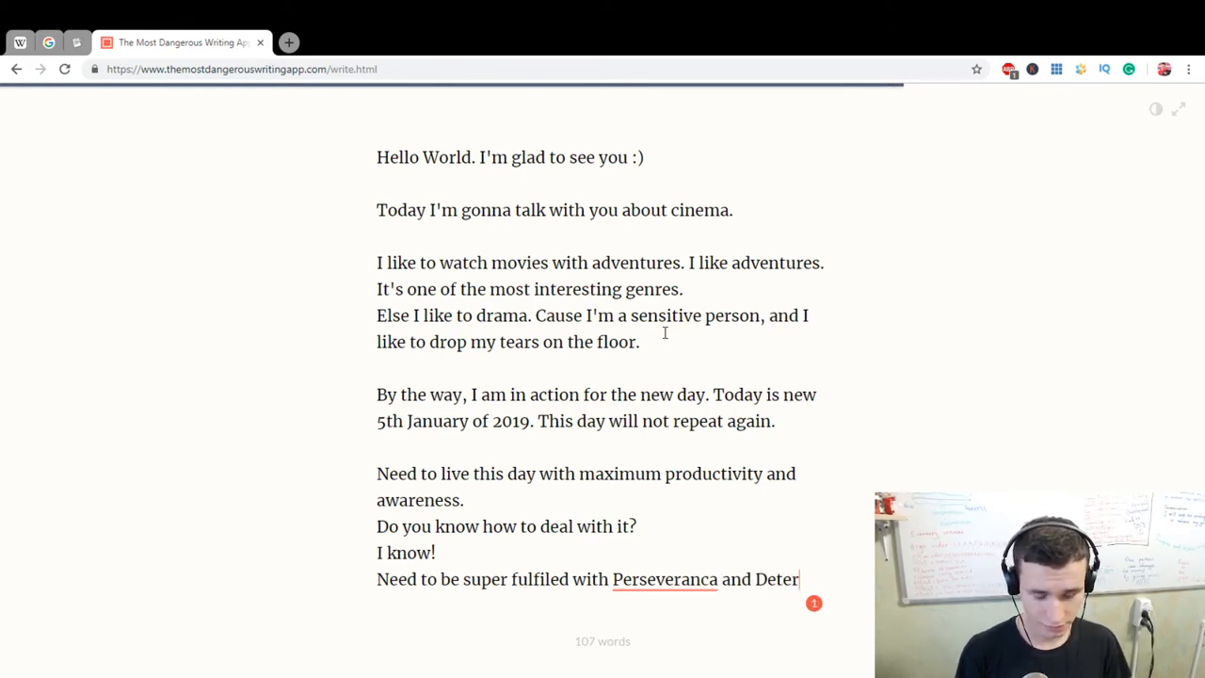
pyautogui.write('mination')
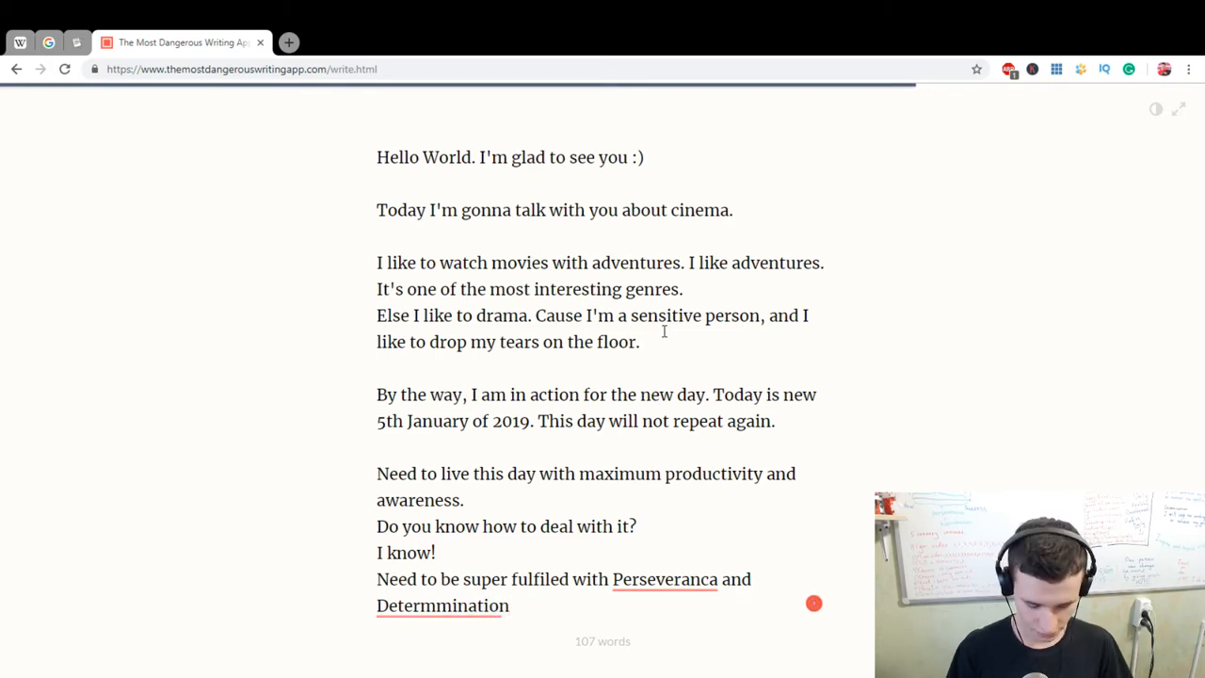
pyautogui.click(664, 579)
pyautogui.write('s')
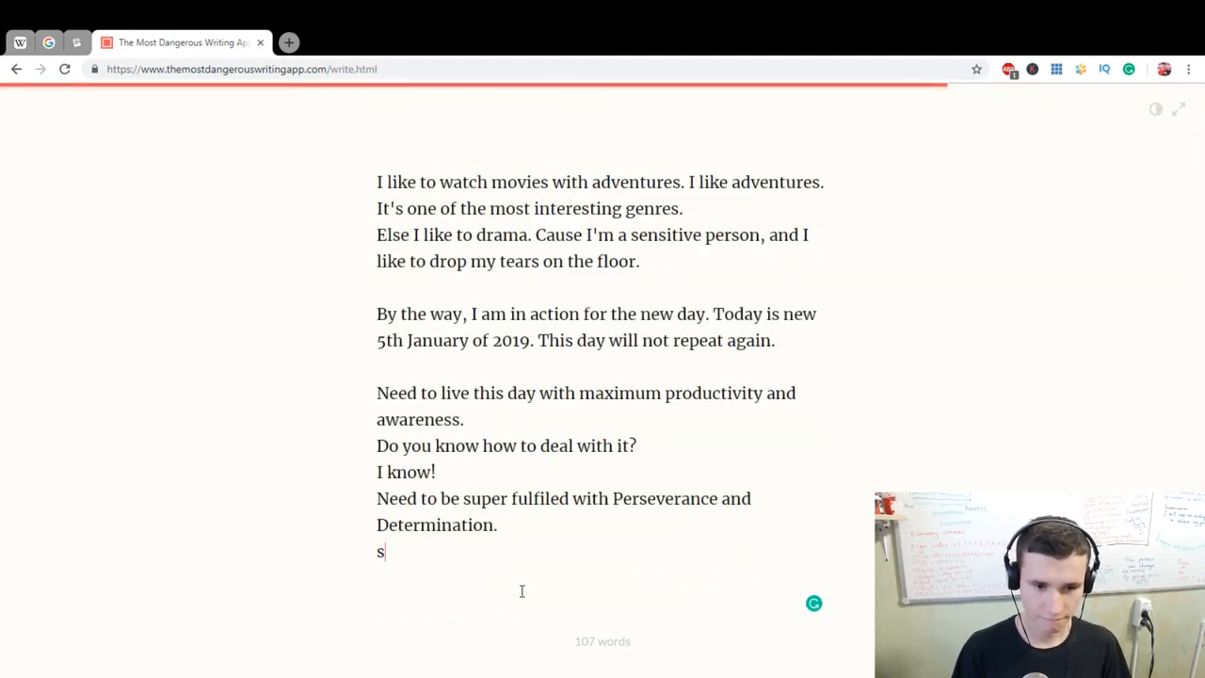
# Start a paragraph mentioning subscribers and liking your family, mom and dad.
pyautogui.press('backspace')
pyautogui.write('I like m')
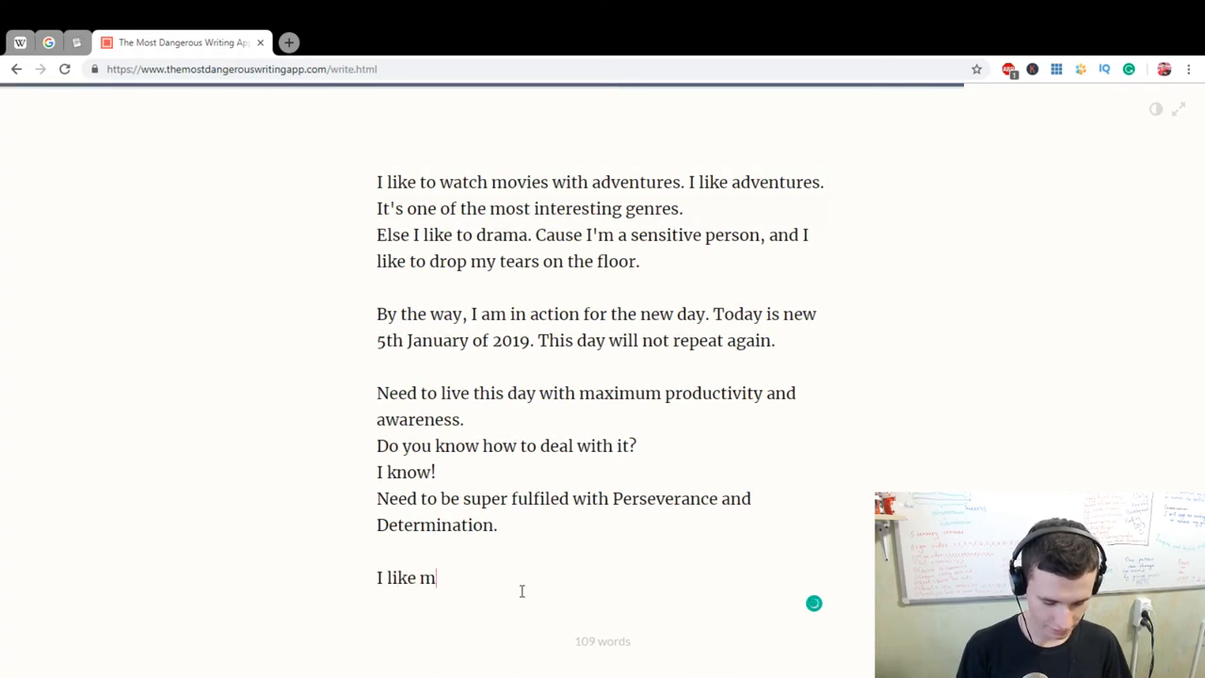
pyautogui.write('y subscri')
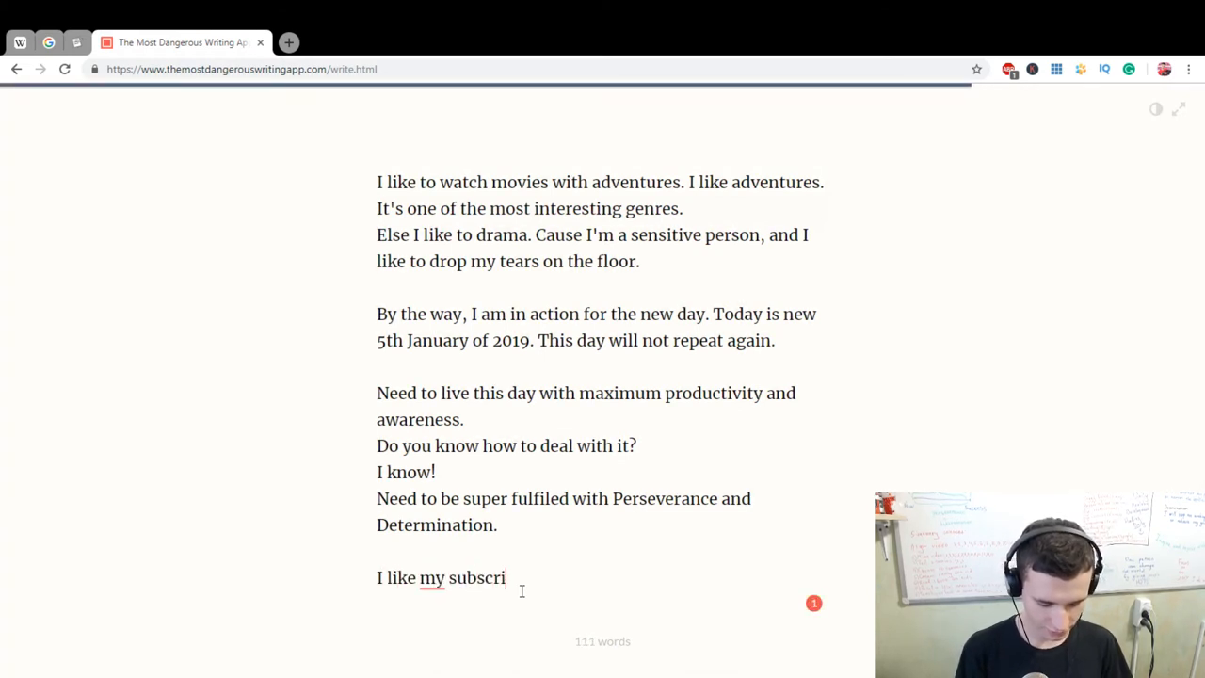
pyautogui.write('bers.')
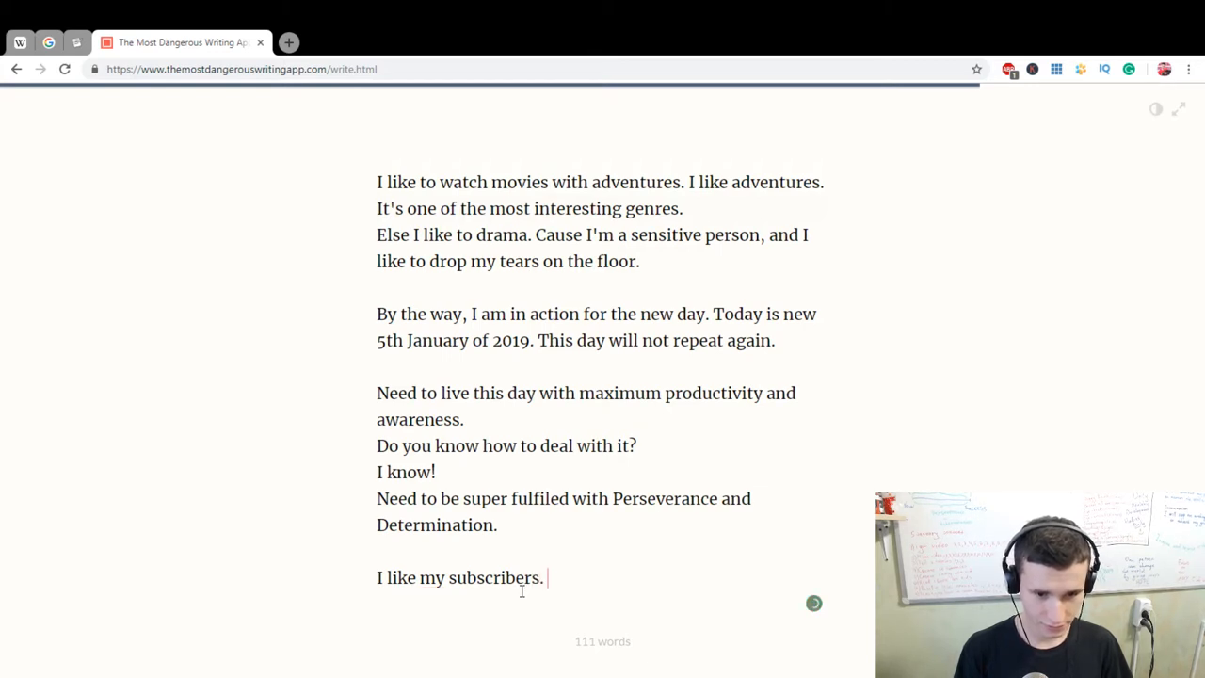
pyautogui.write('I like')
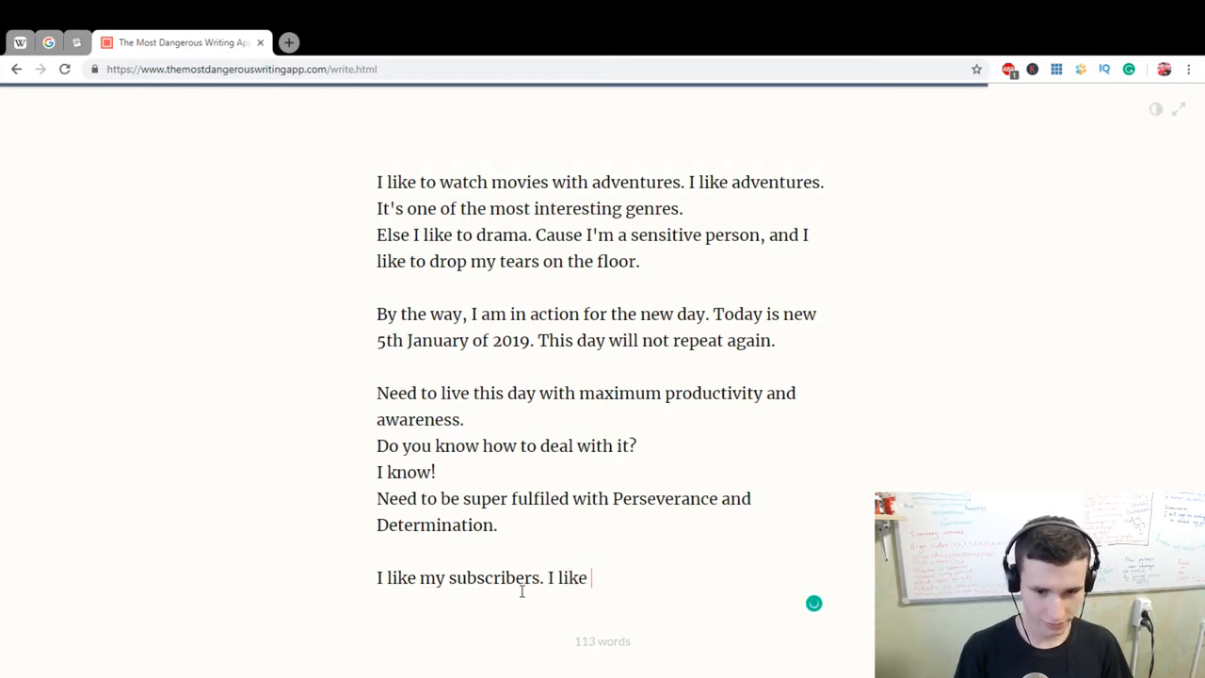
pyautogui.write('my family. I love my')
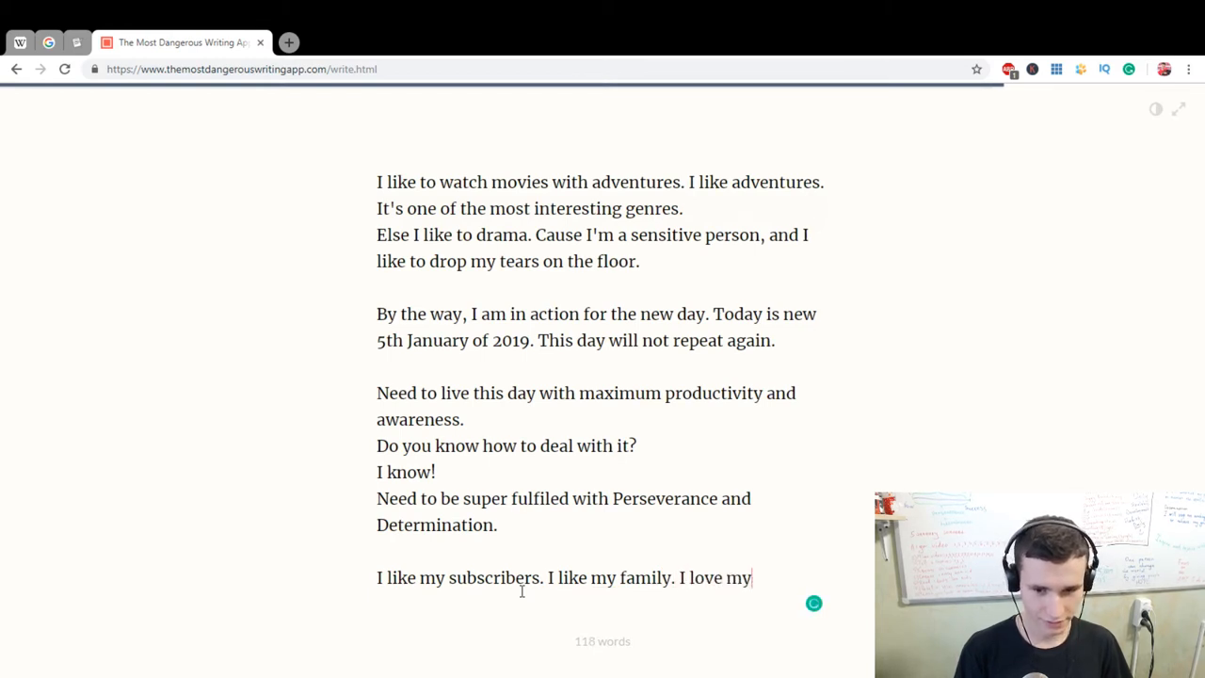
pyautogui.write('mom and da')
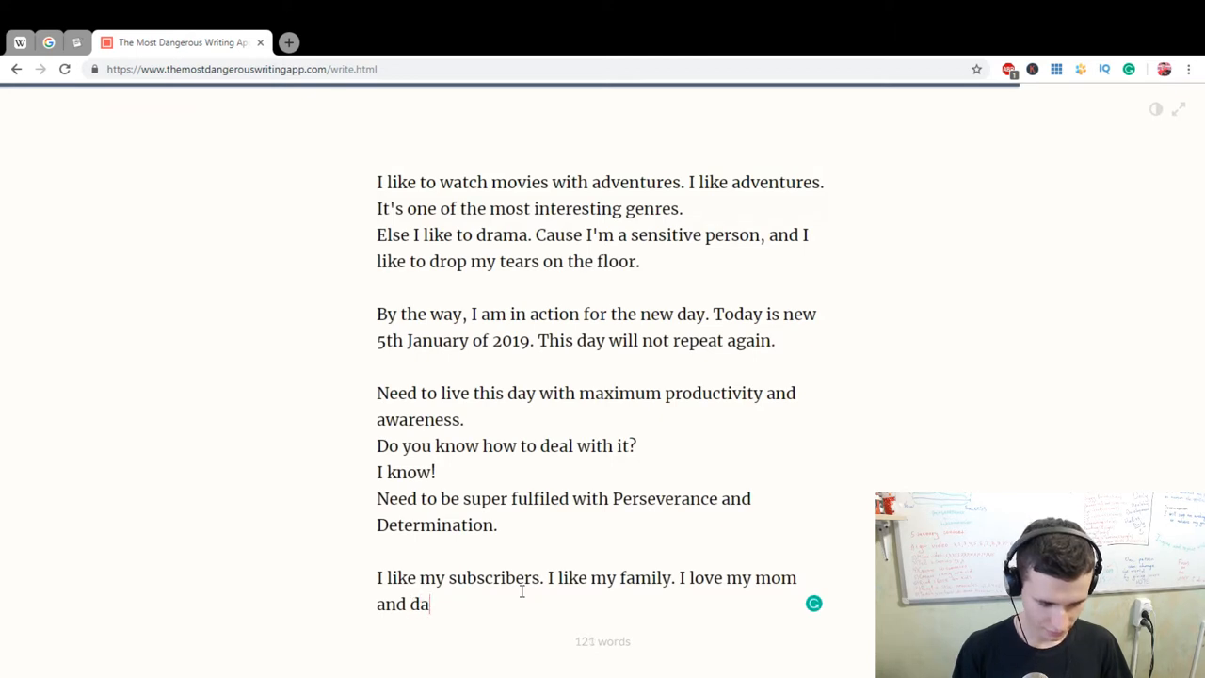
pyautogui.write('d.')
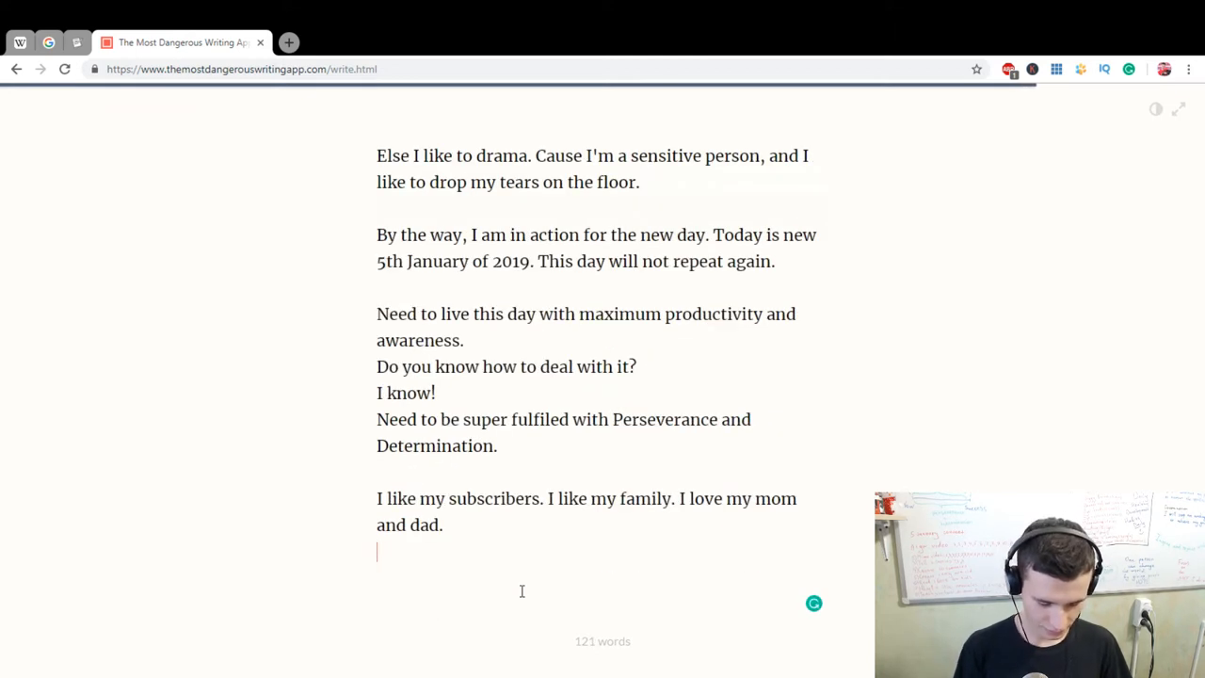
# Write 'I want to thank you for the World' and the big opportunity with you.
pyautogui.write('I want to say t')
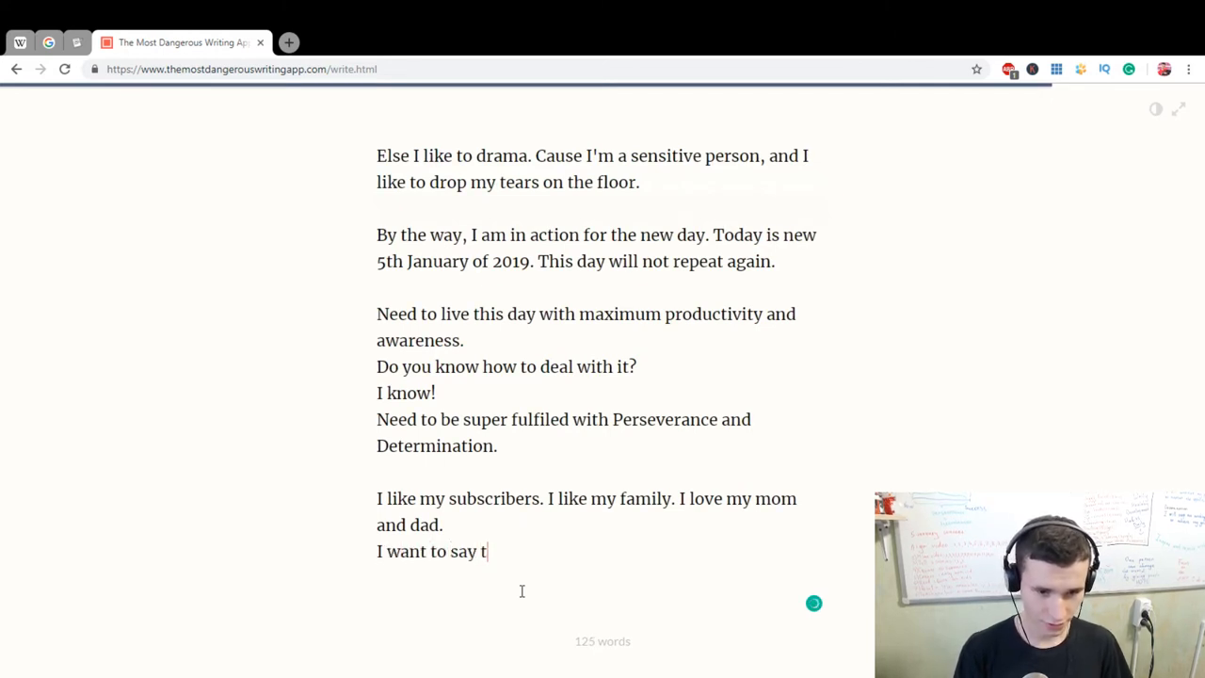
pyautogui.write('hank you for all people around')
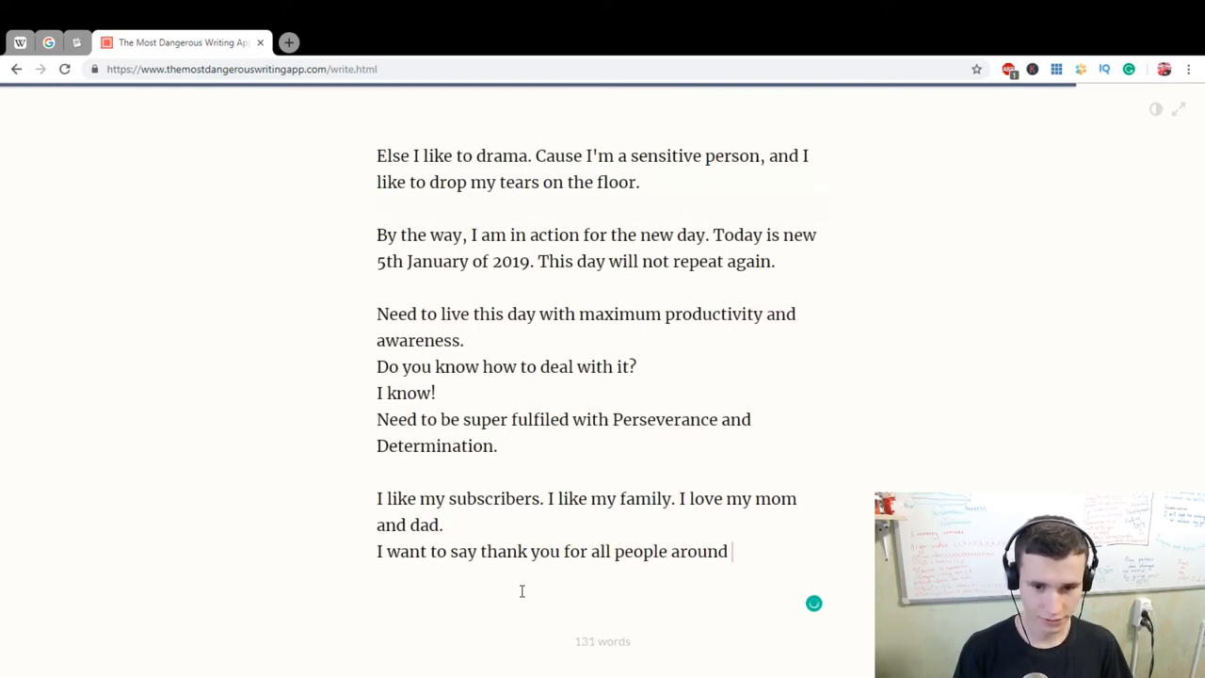
pyautogui.write('the World. Cause')
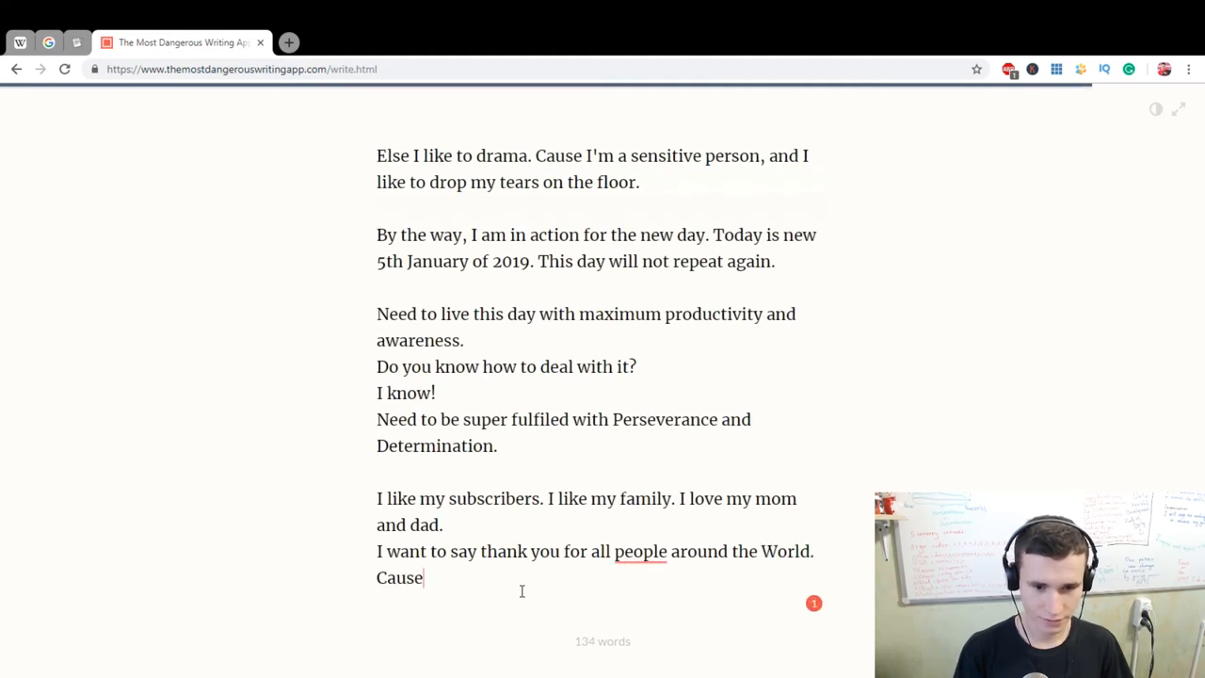
pyautogui.write('it')
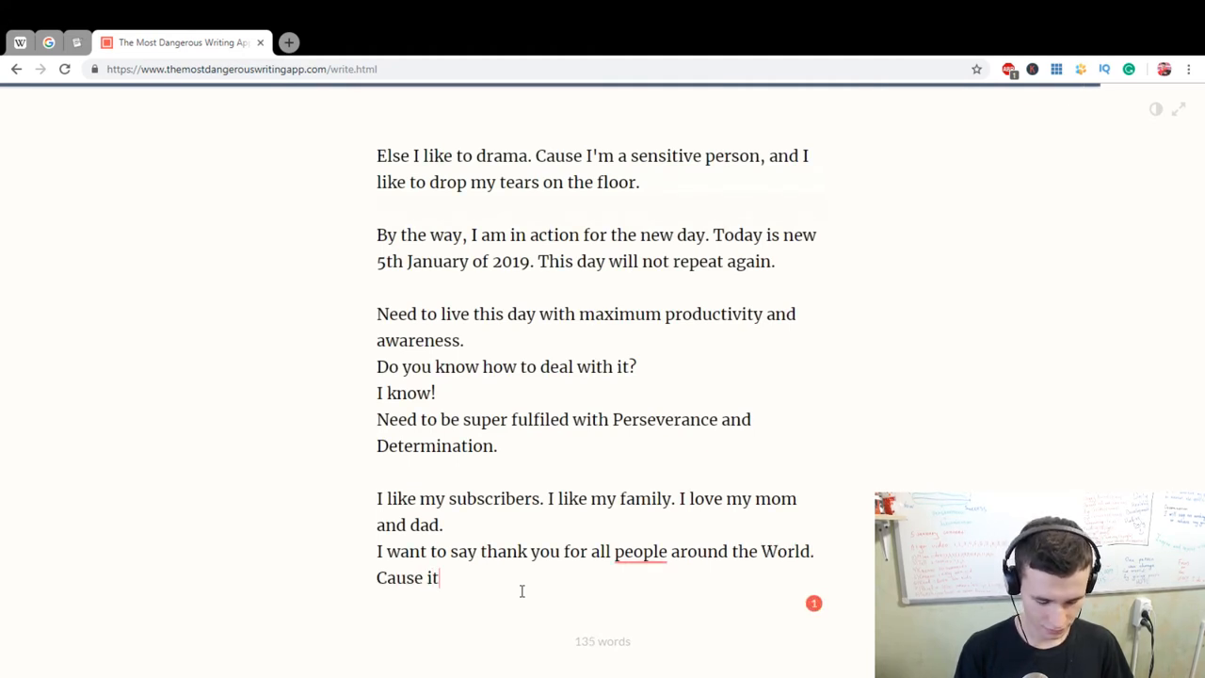
pyautogui.write("'s so")
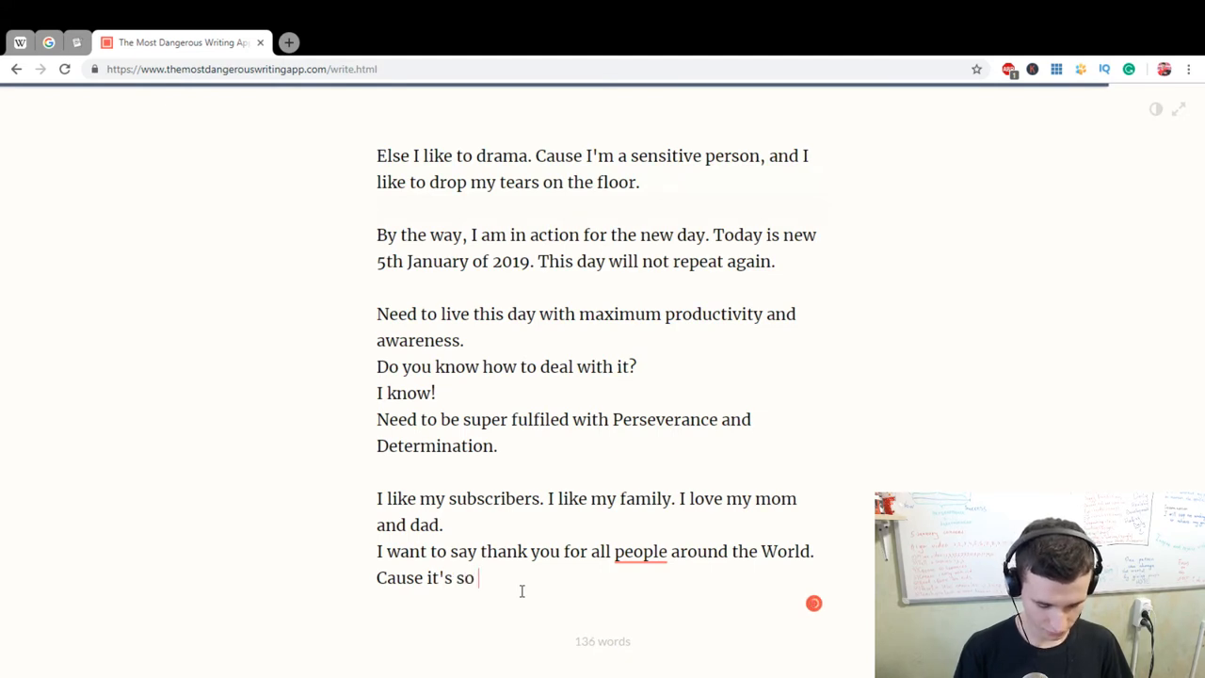
pyautogui.write('big oppo')
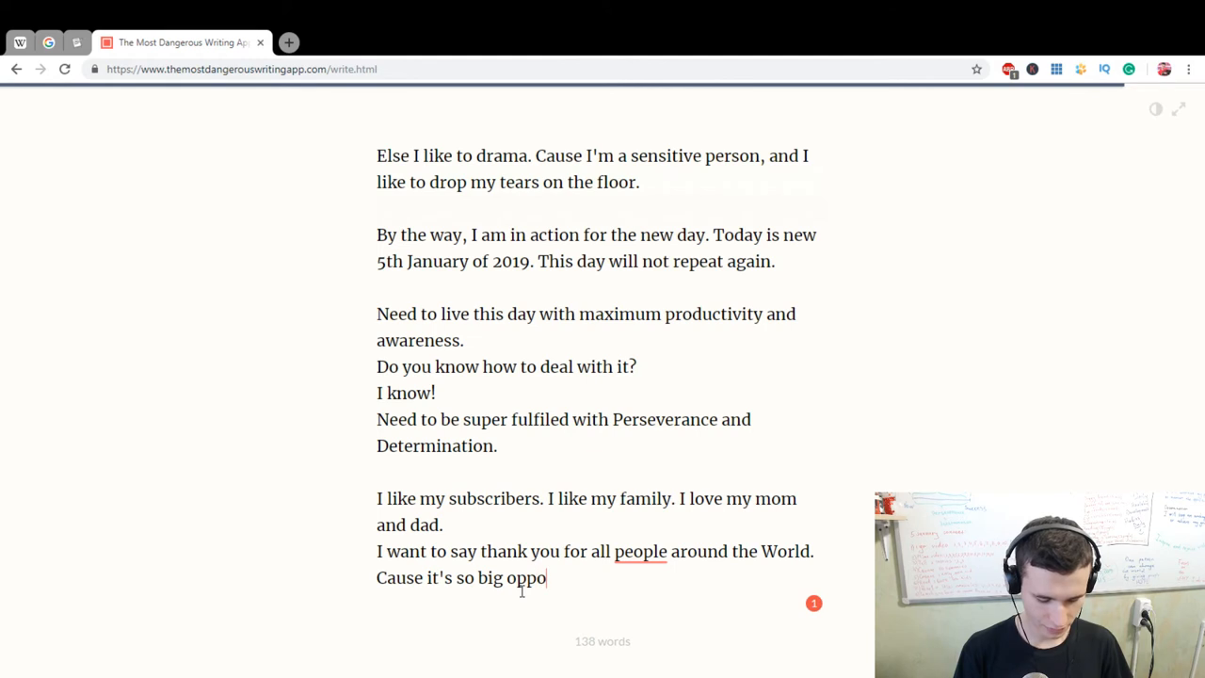
pyautogui.write('rtunity to be w')
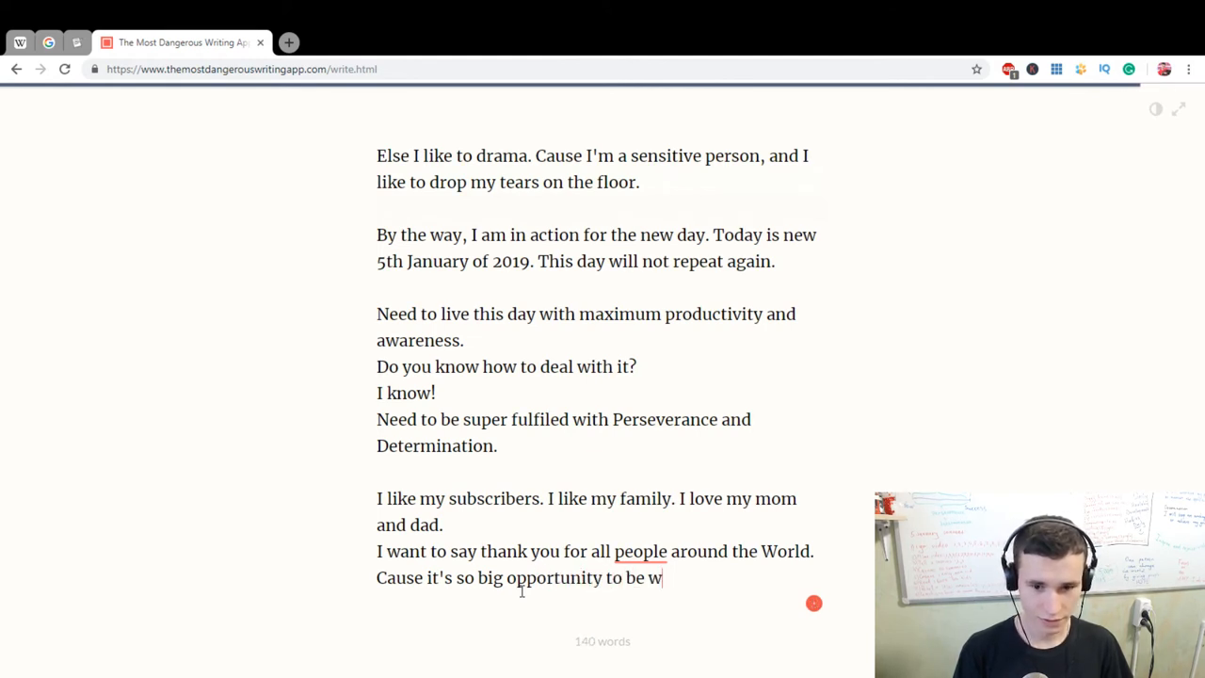
pyautogui.write('ith you.')
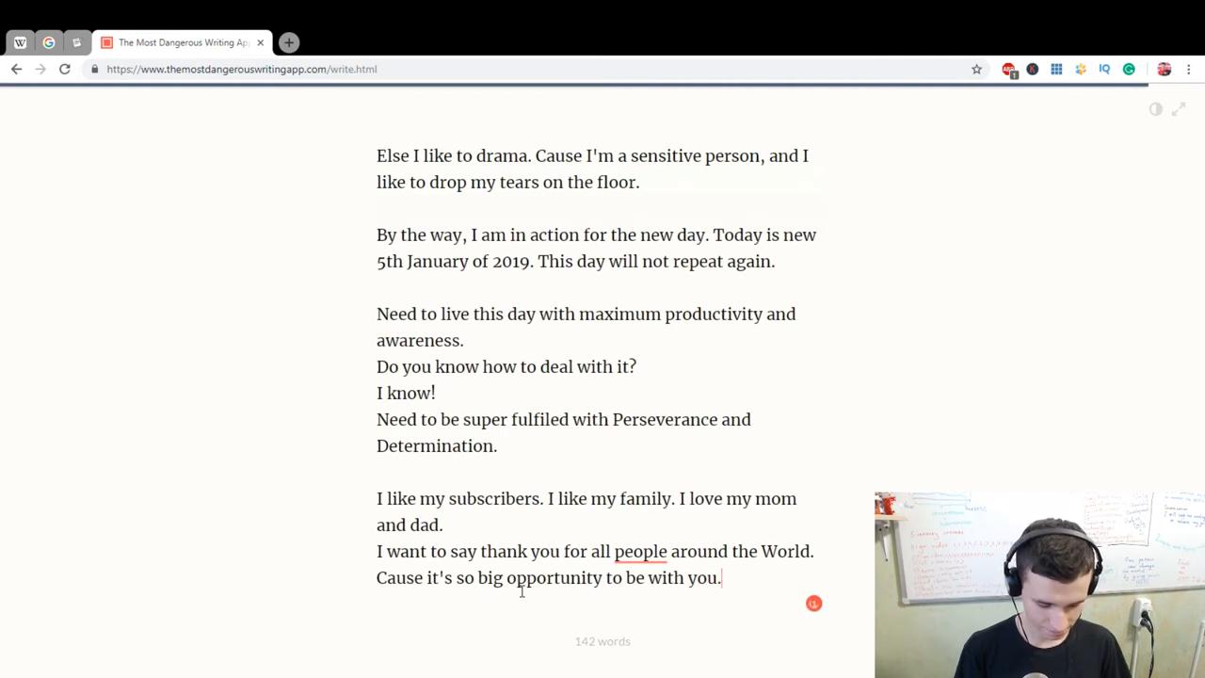
# End with 'Thanks, World. Let's start our day productive!' to complete the session.
pyautogui.write('Thanks')
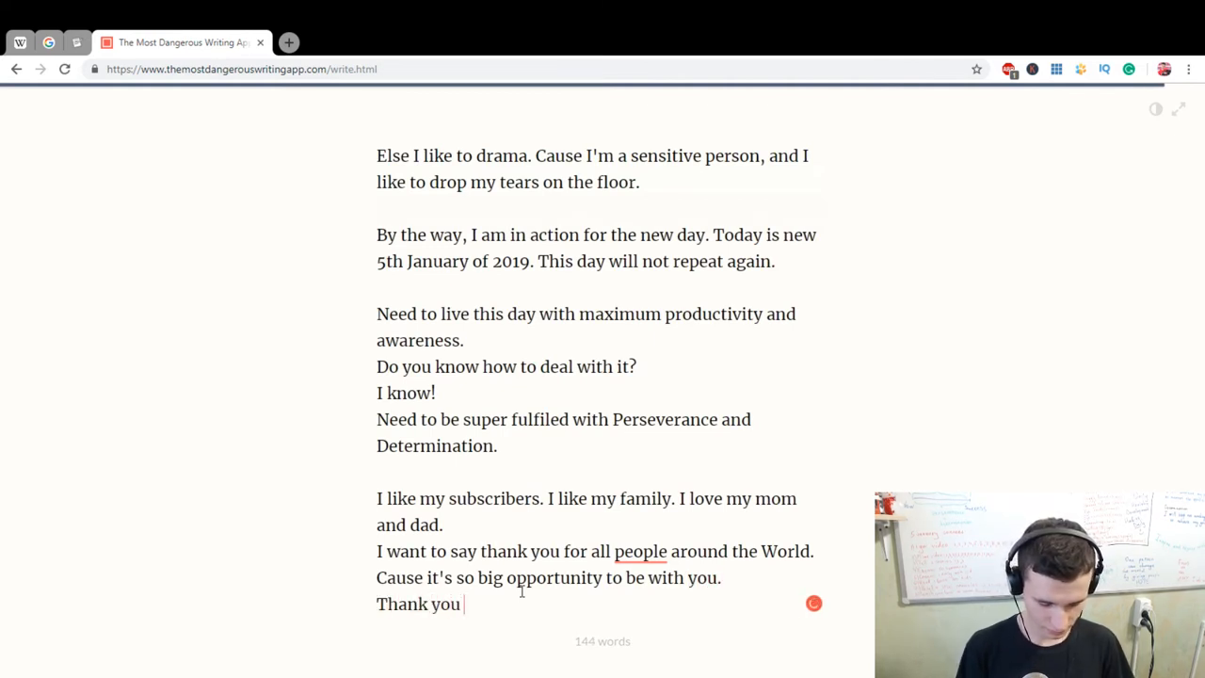
pyautogui.write(', World.')
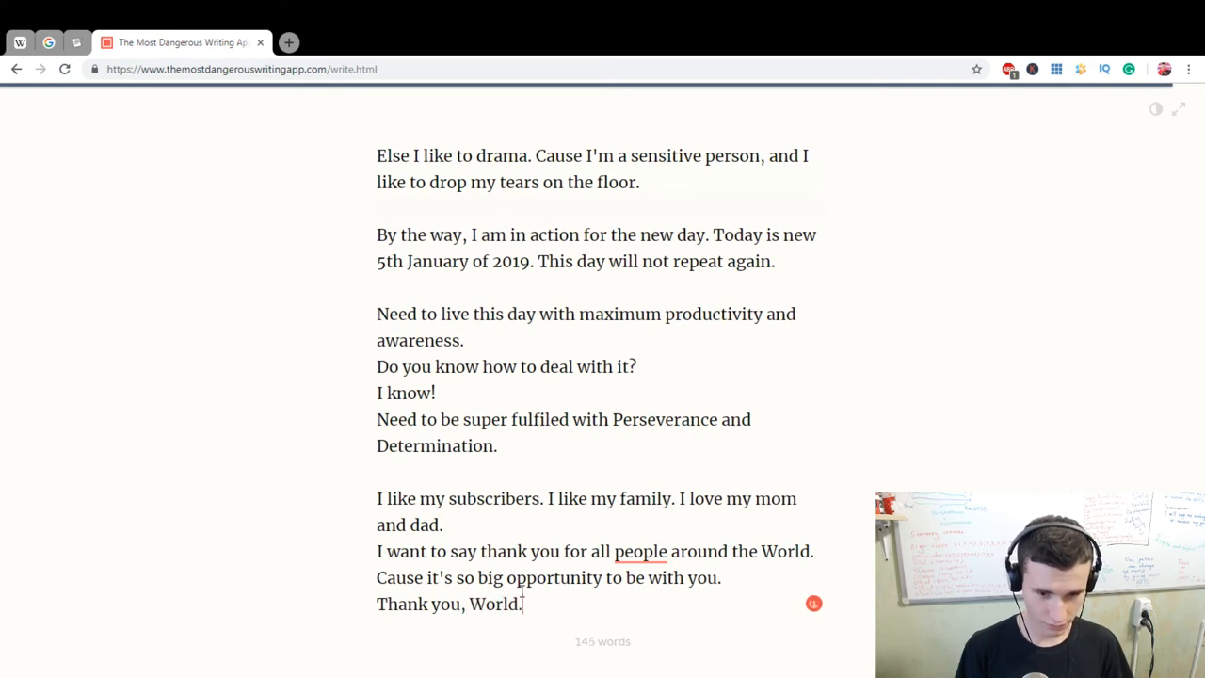
pyautogui.write("Let's sta")
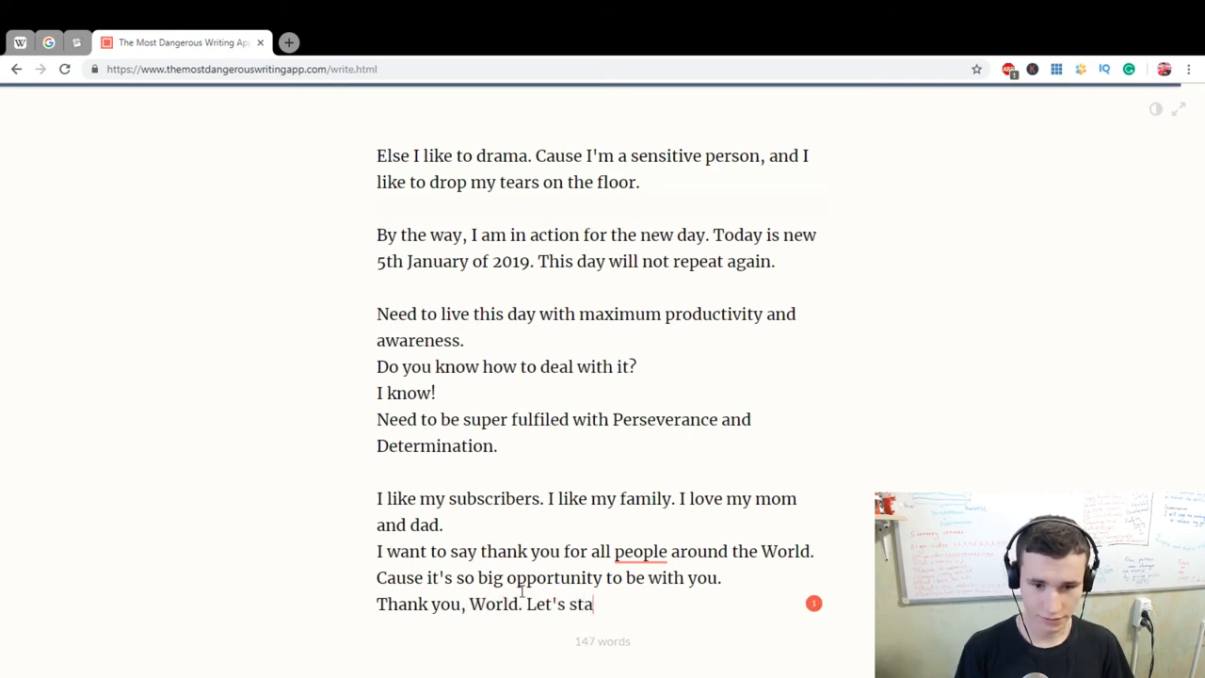
pyautogui.write('rt our')
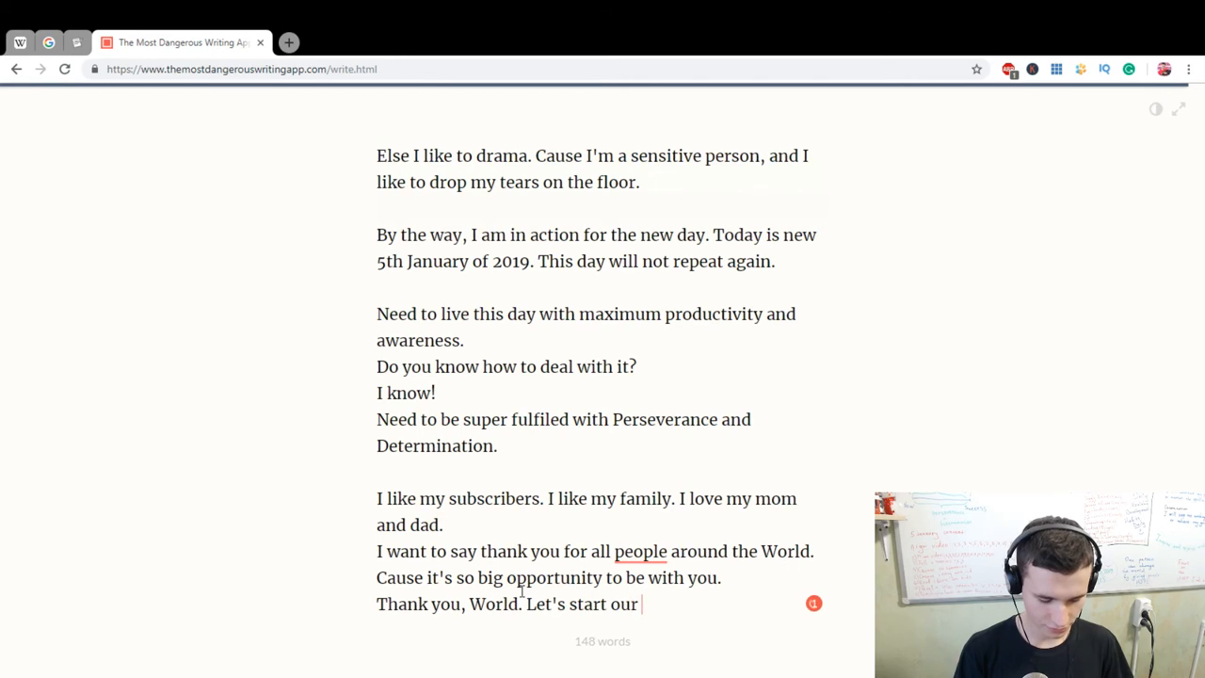
pyautogui.write('day producti')
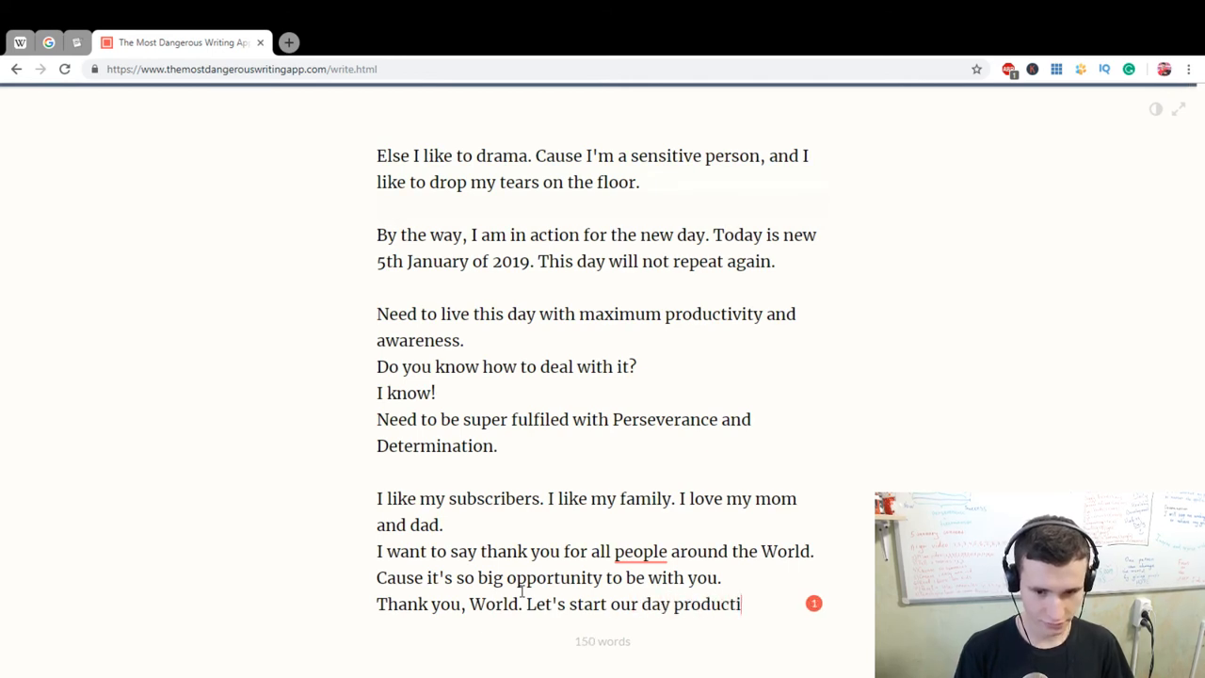
pyautogui.write('ve!')
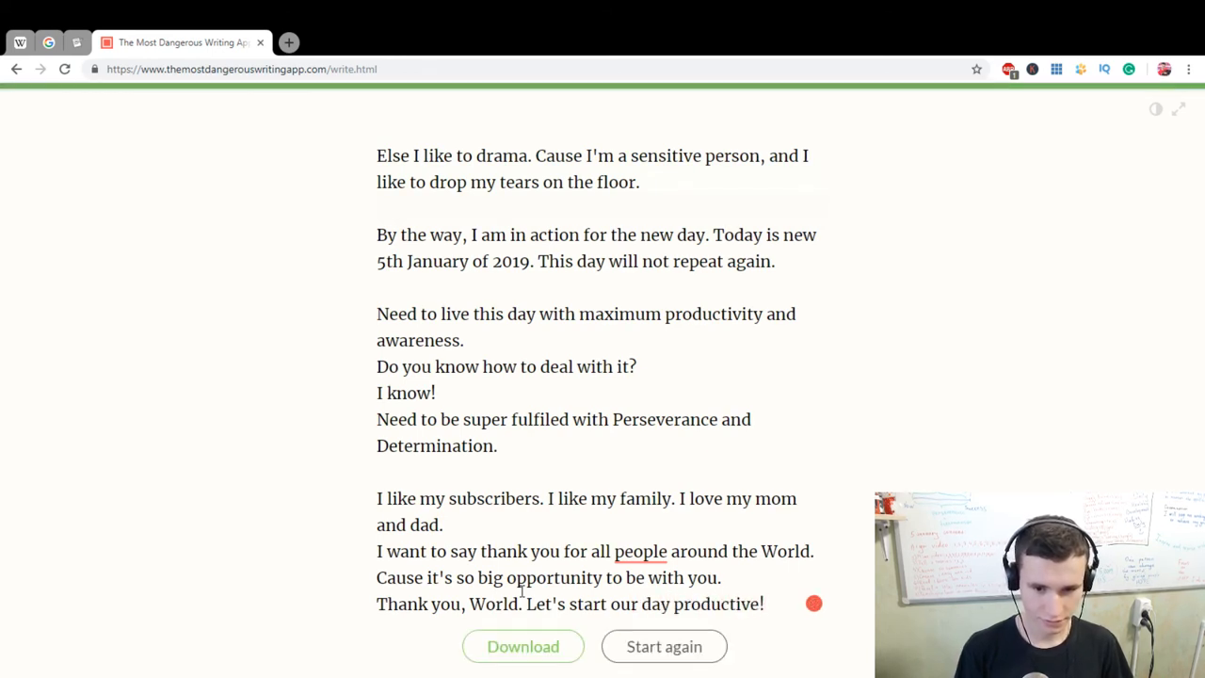
# Append 'We can do everything! You know! :)' and select the underlined word 'people'.
pyautogui.write('We can')
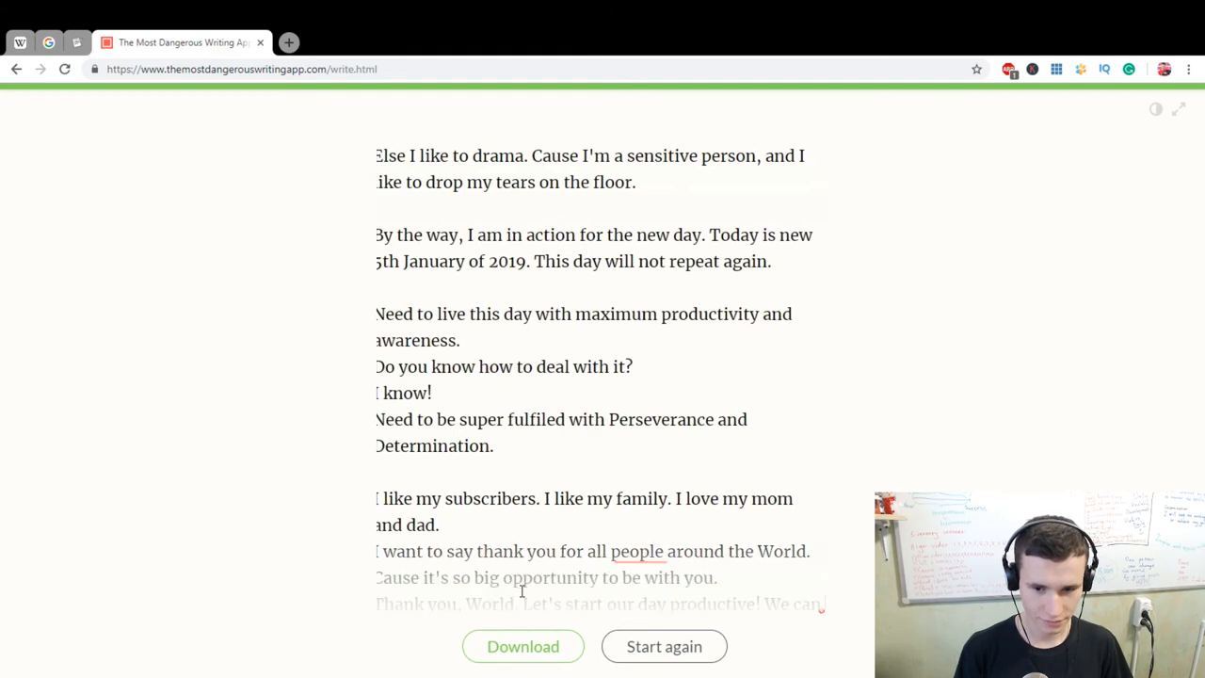
pyautogui.write('all')
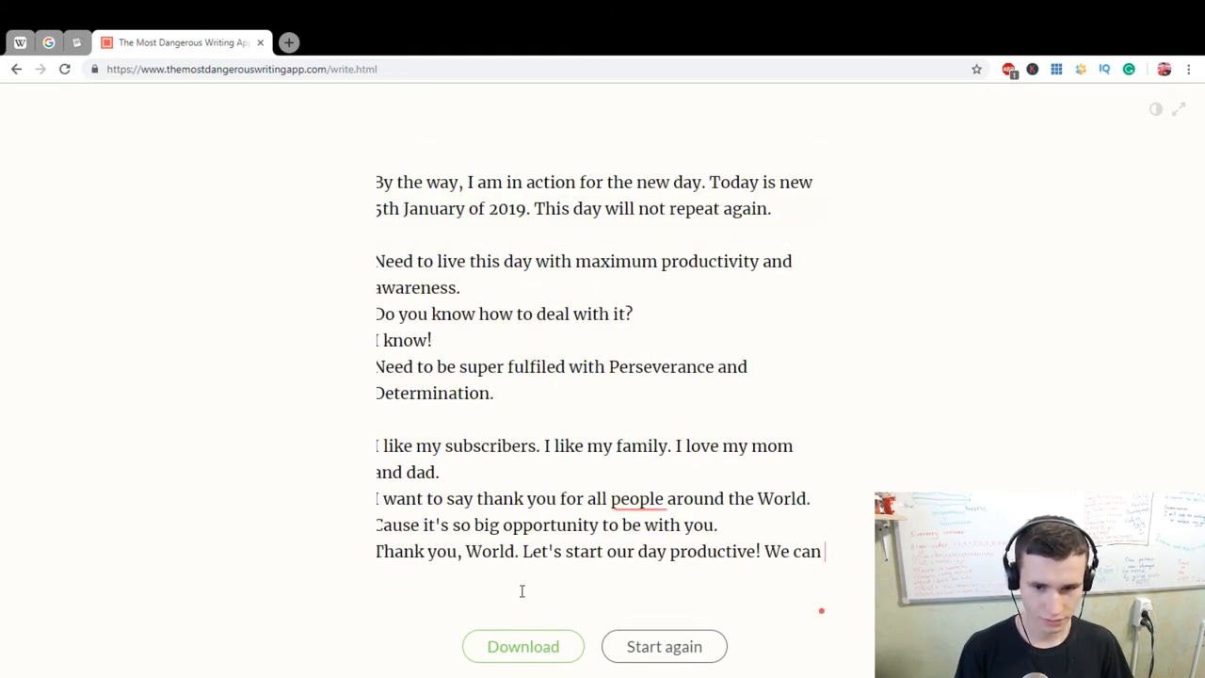
pyautogui.write('do every')
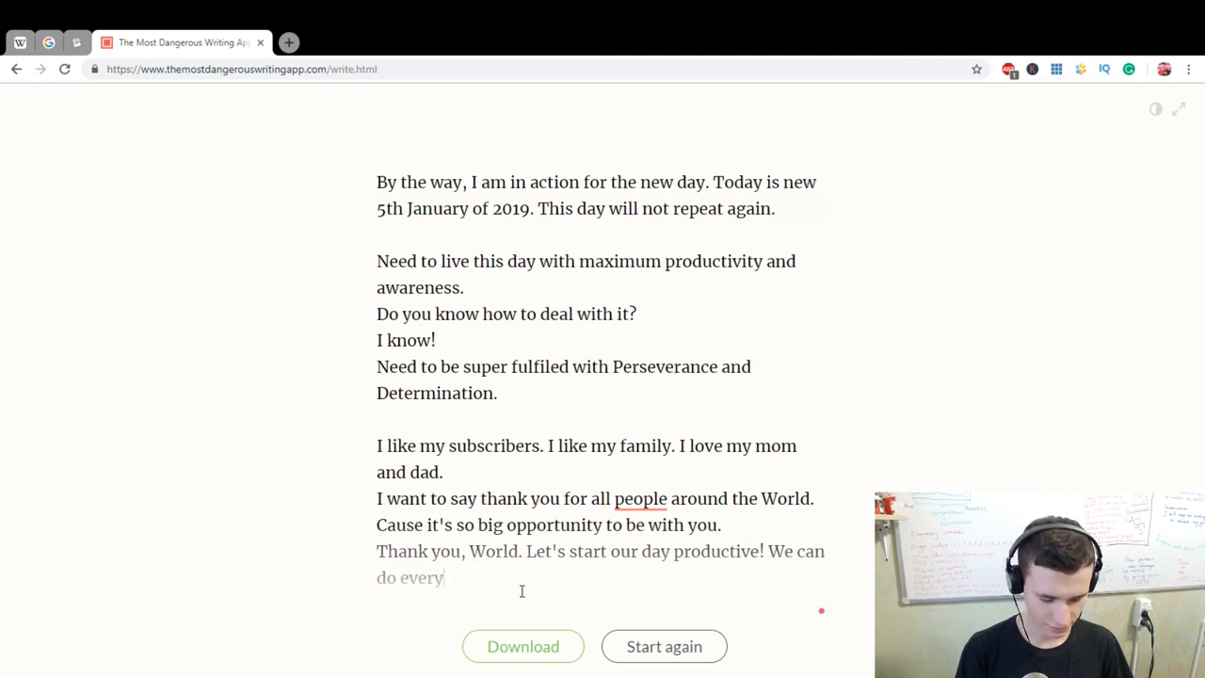
pyautogui.write('thing!')
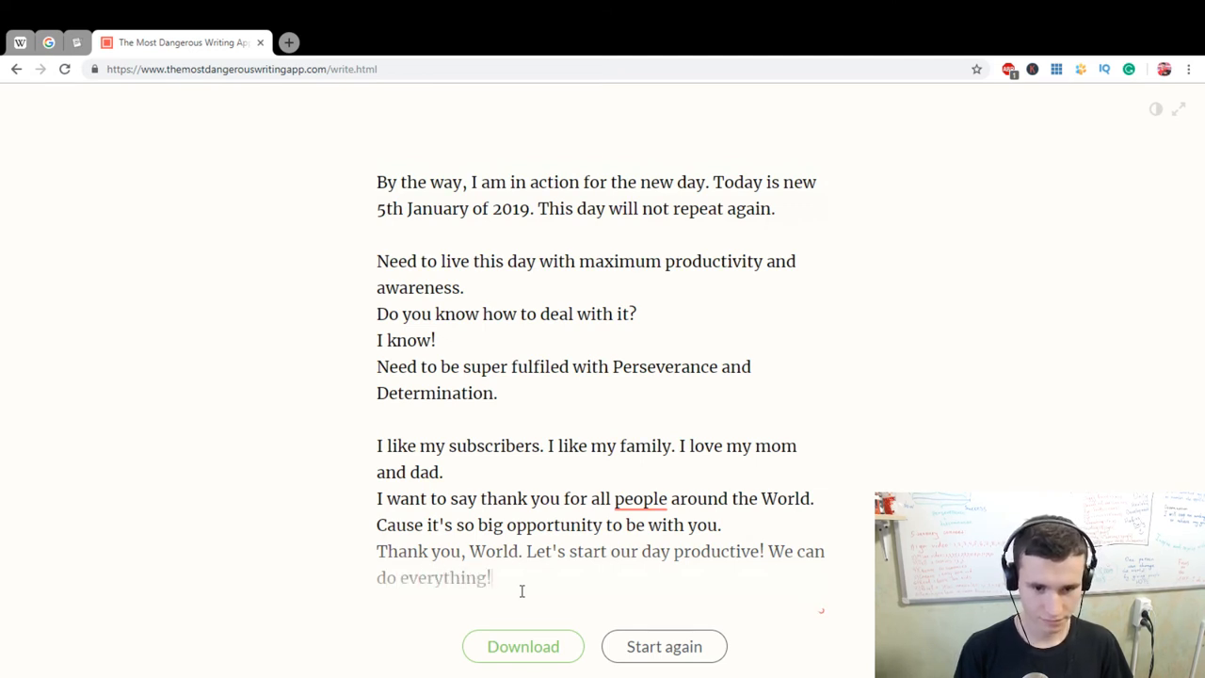
pyautogui.write('You know!')
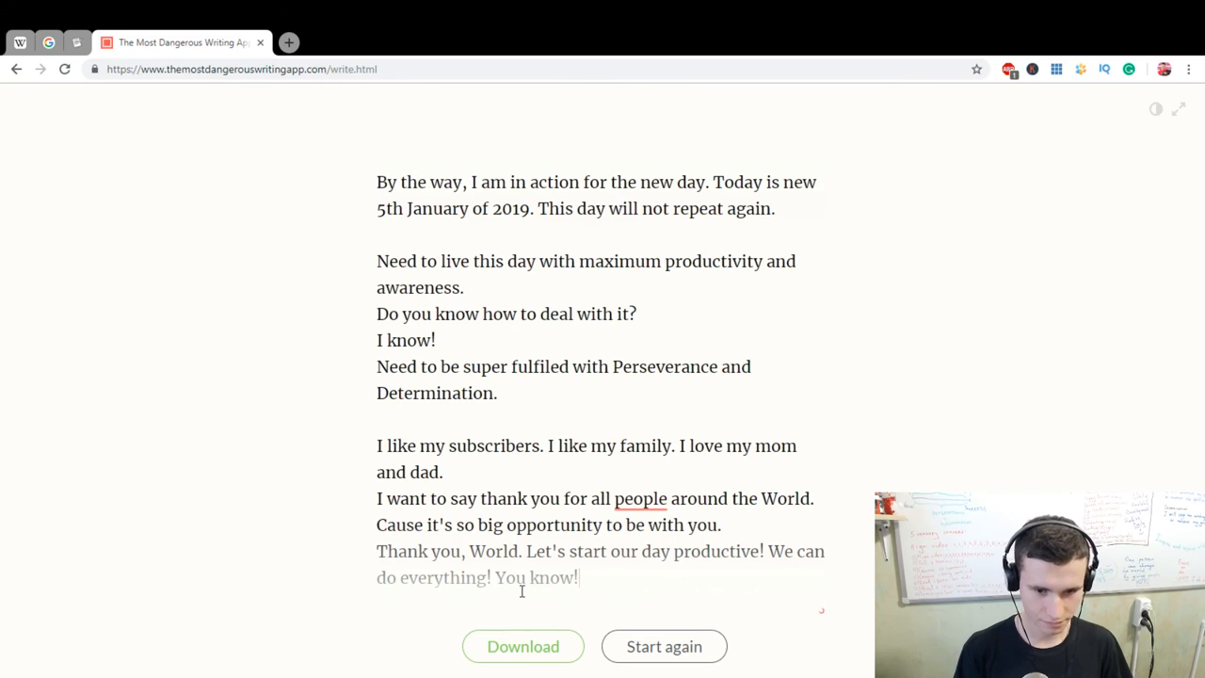
pyautogui.write(':)')
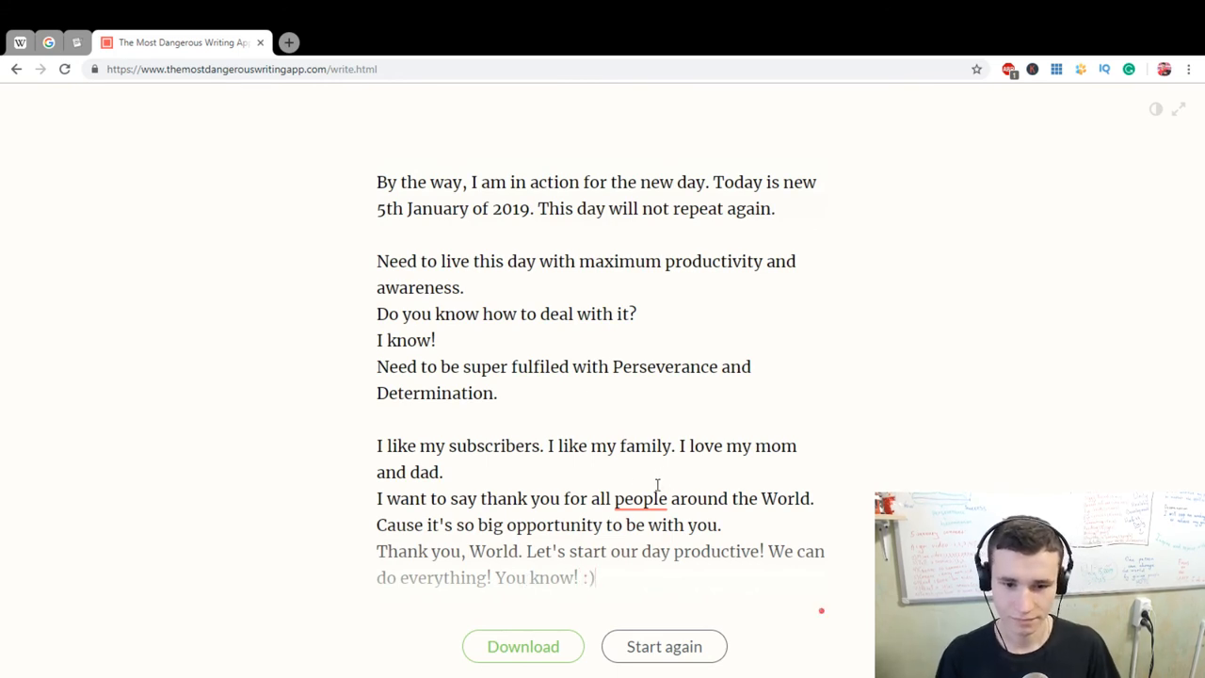
pyautogui.doubleClick(640, 498)
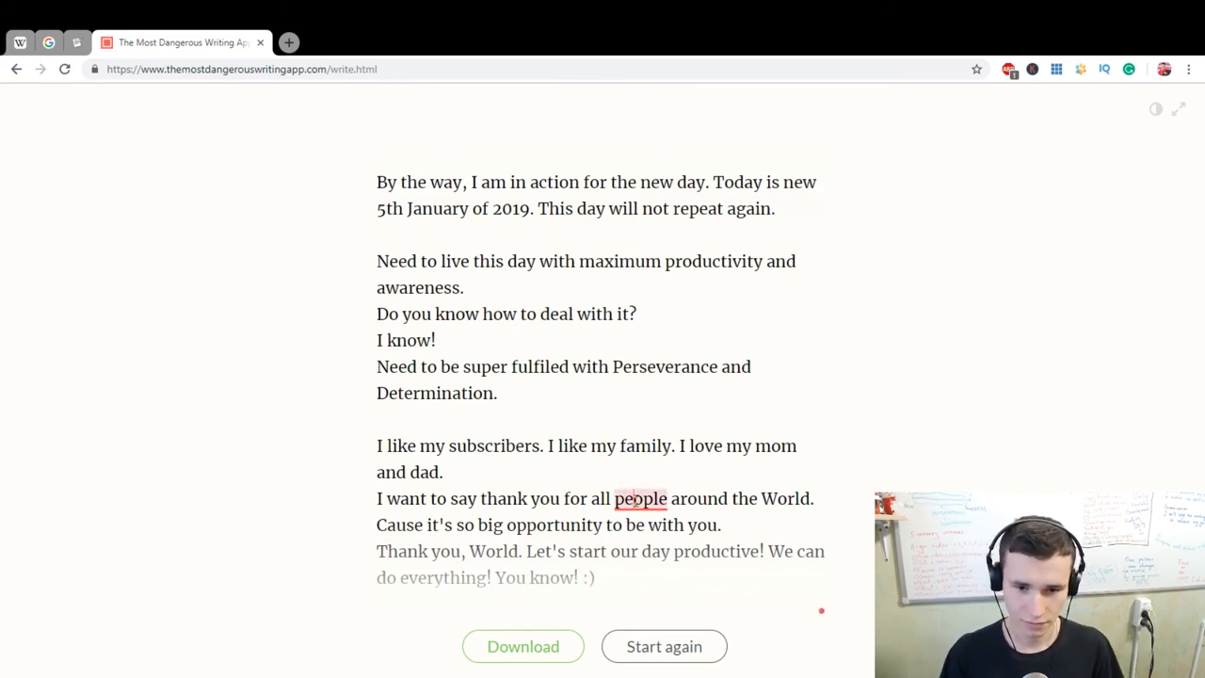